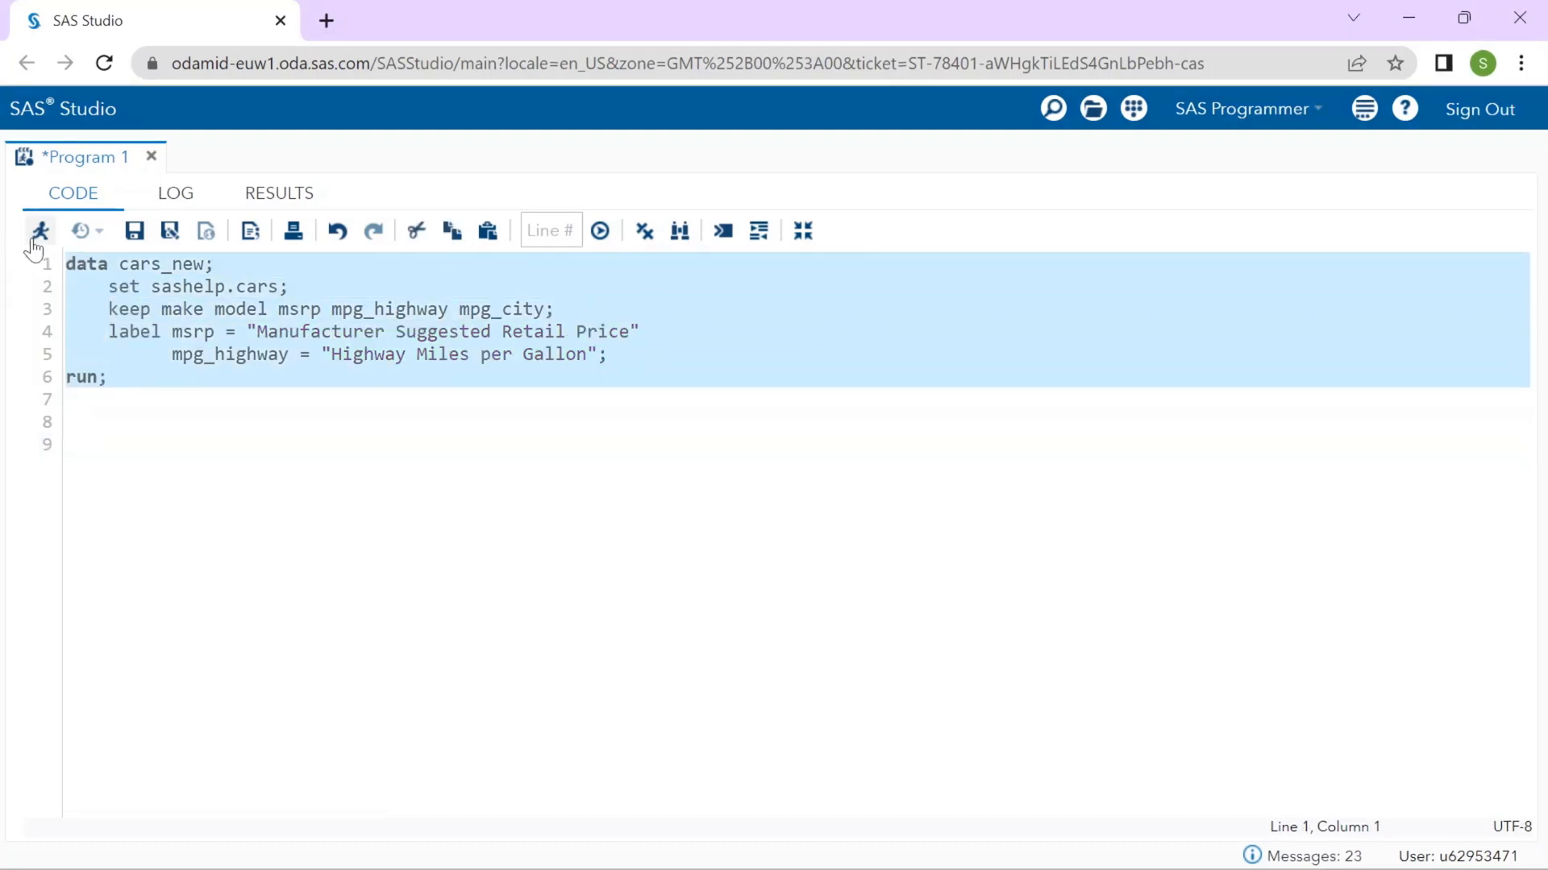
Run the cars_new data step and inspect the Make and MSRP column labels in the output data.
left_click(600, 231)
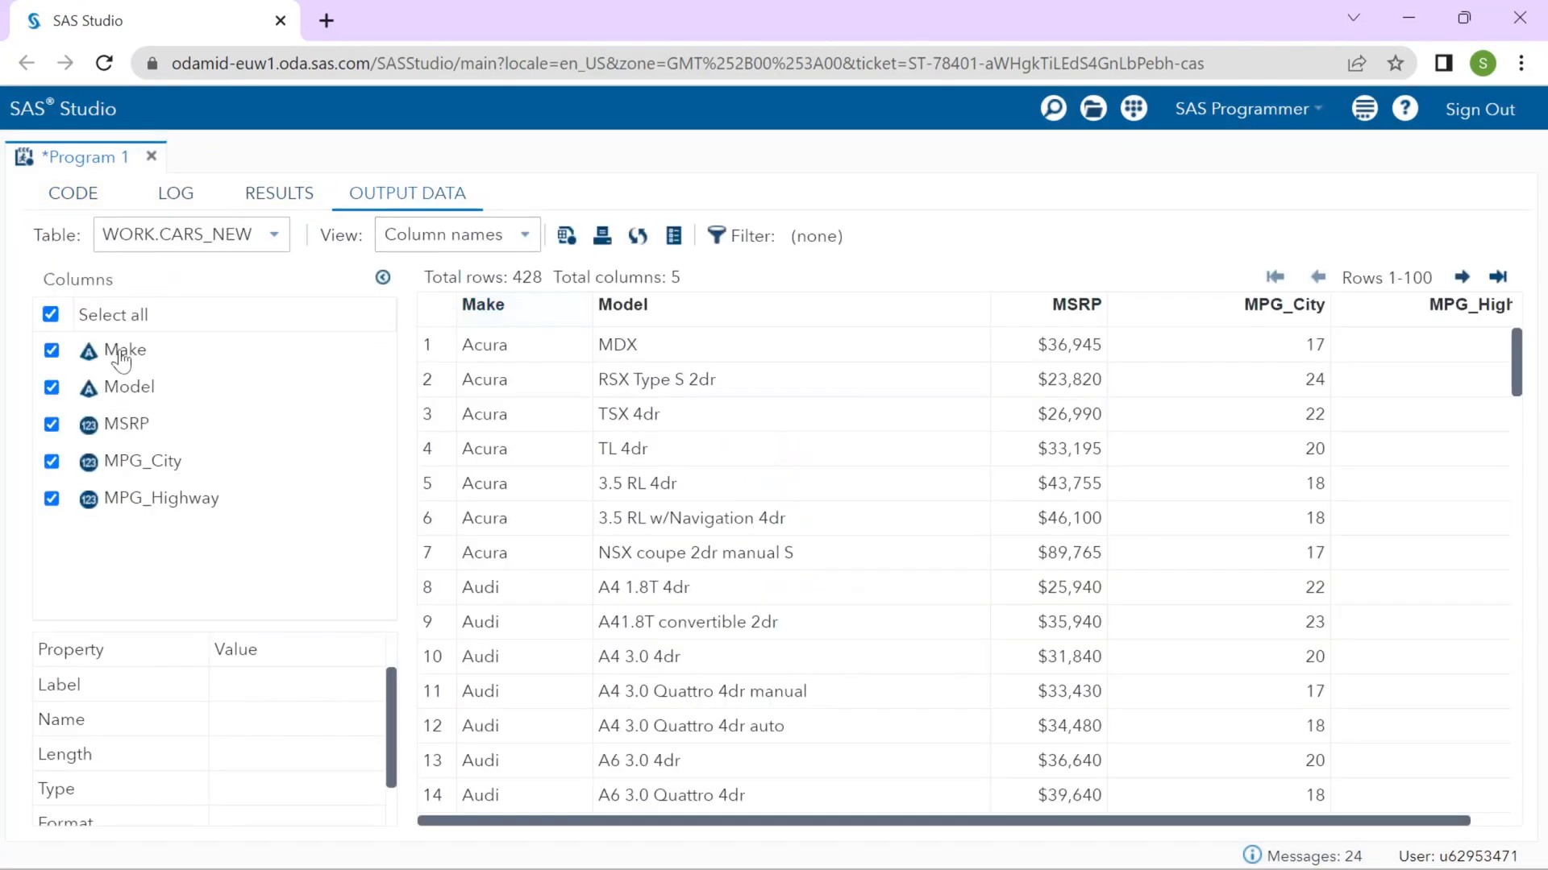
left_click(126, 350)
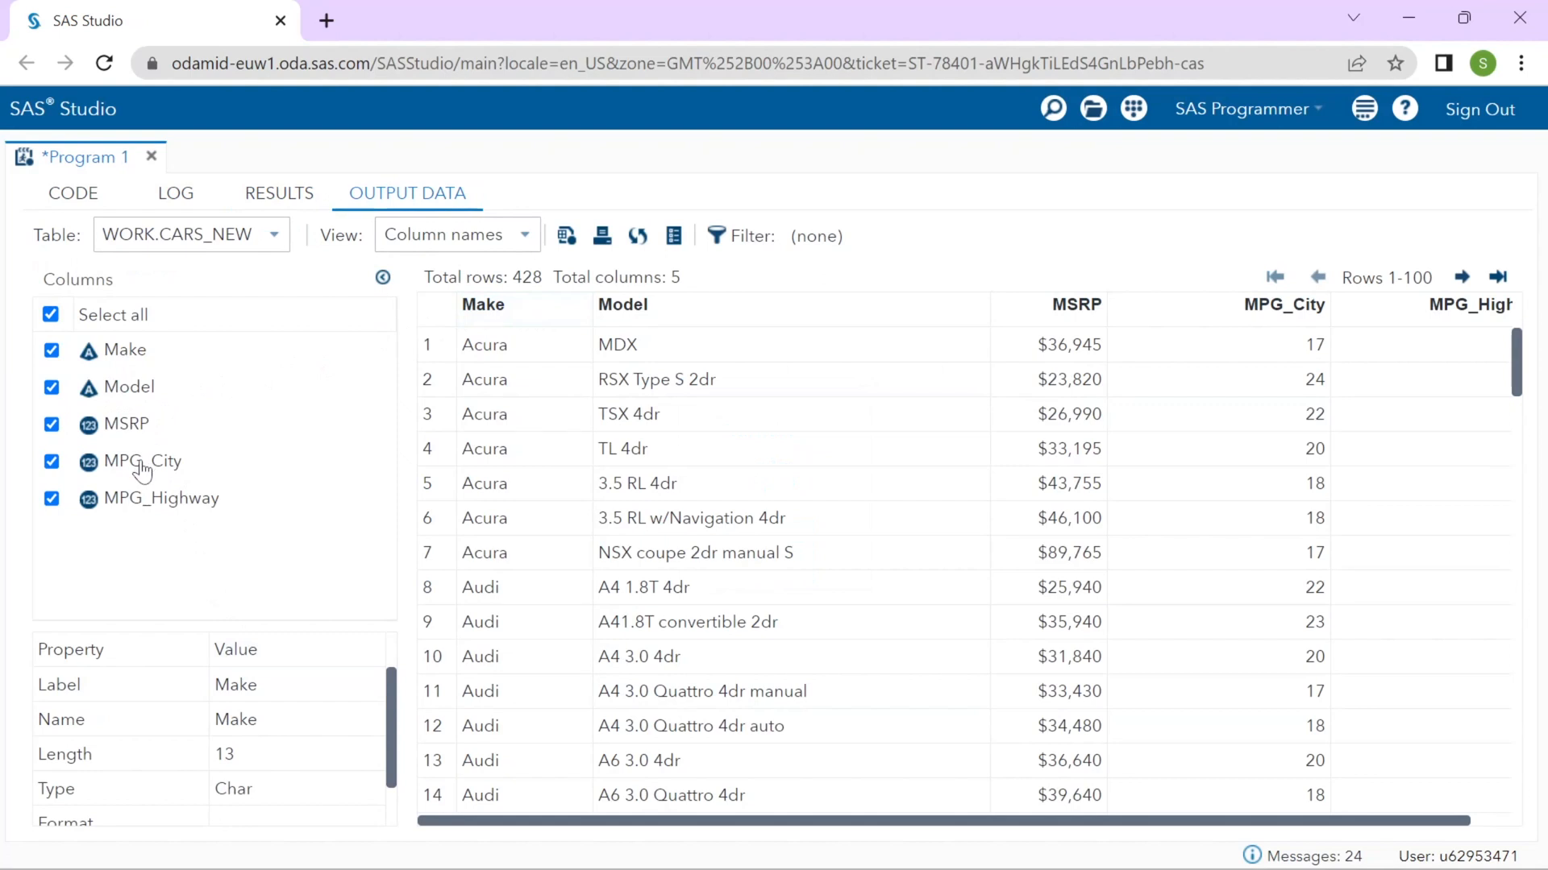
left_click(126, 424)
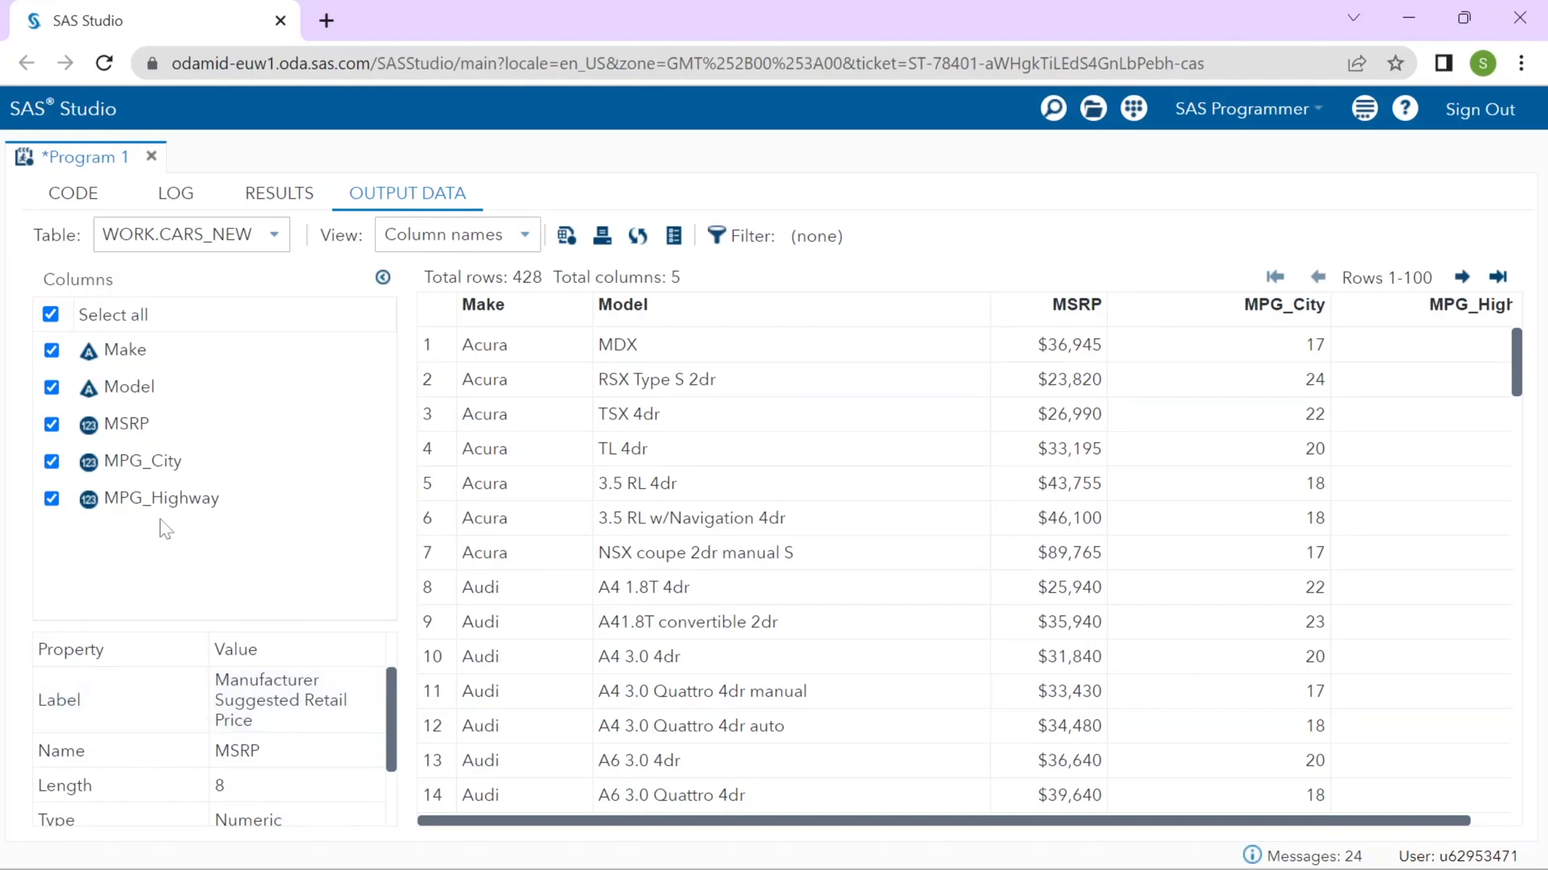
left_click(162, 498)
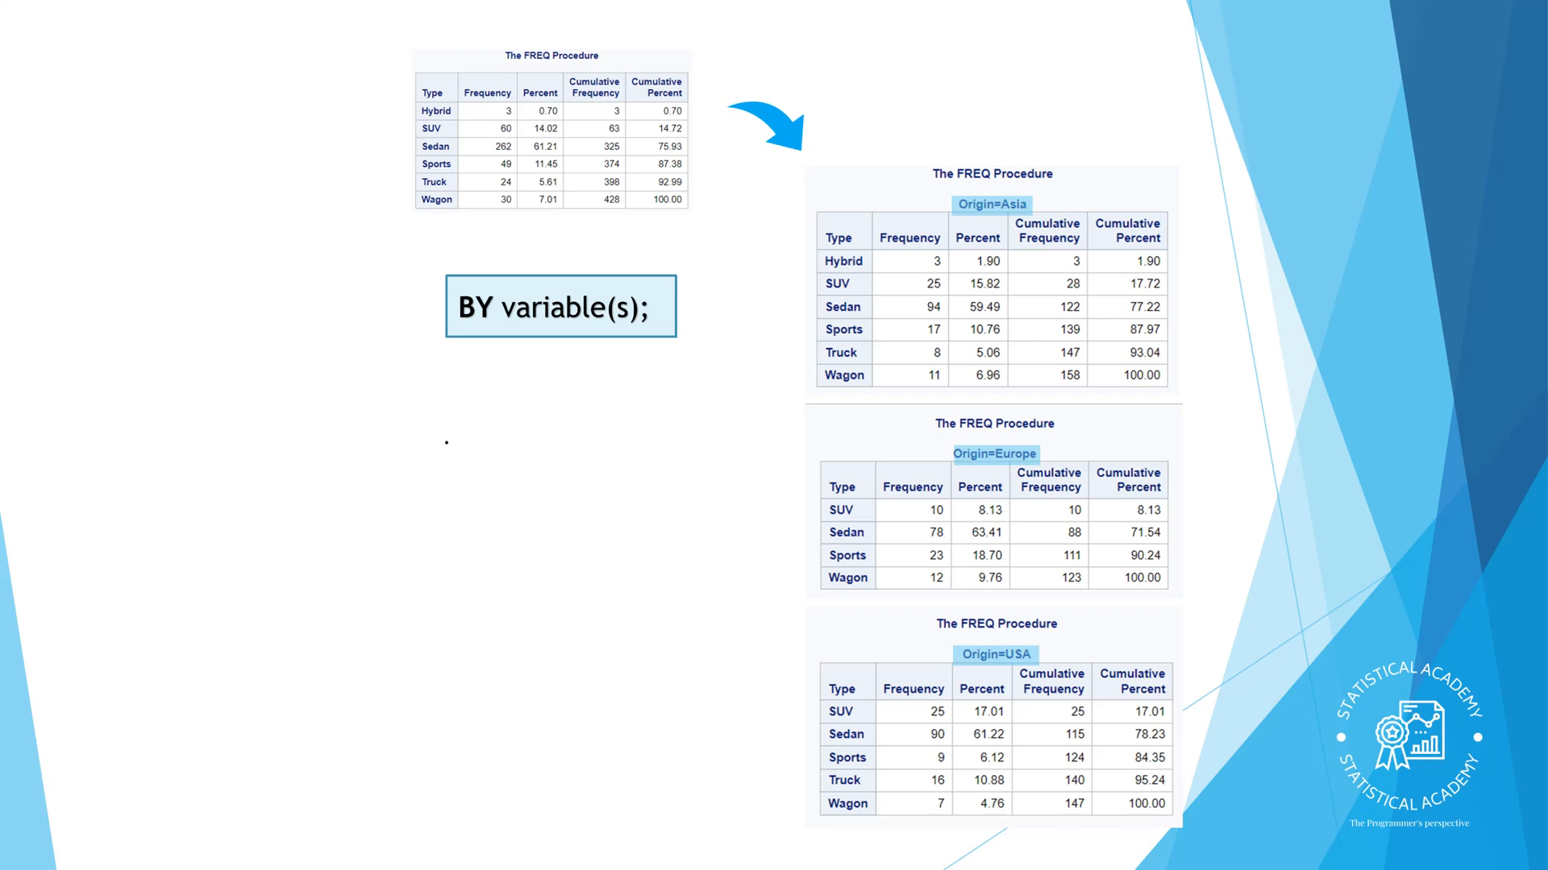
Advance the slide explaining how BY variables split FREQ output per Origin.
left_click(561, 458)
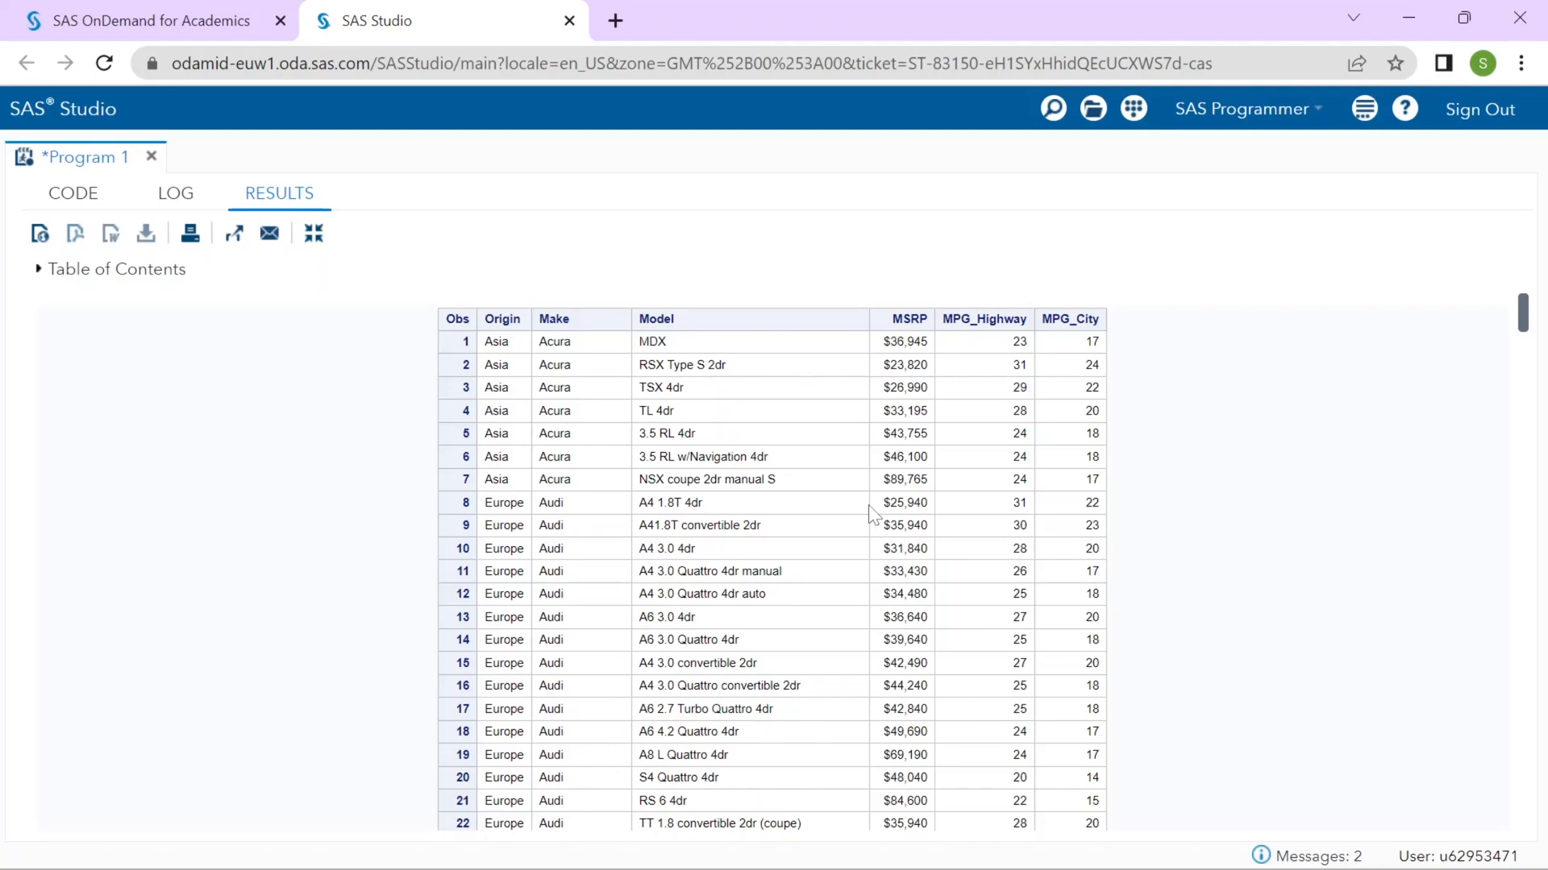
Return to the code and insert blank lines above the proc print step.
left_click(72, 192)
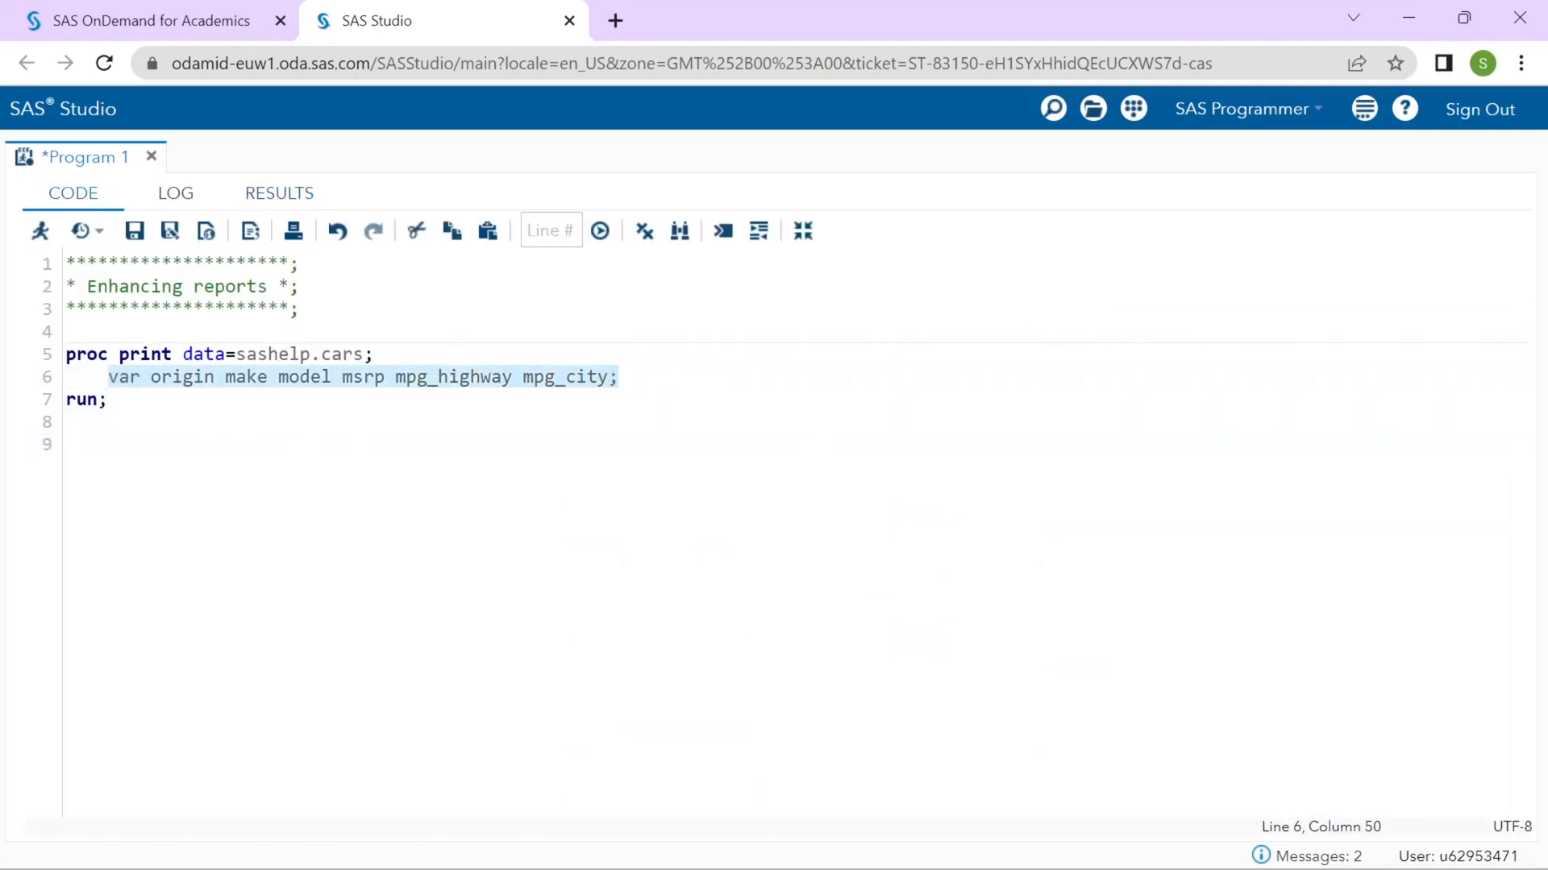
left_click(69, 445)
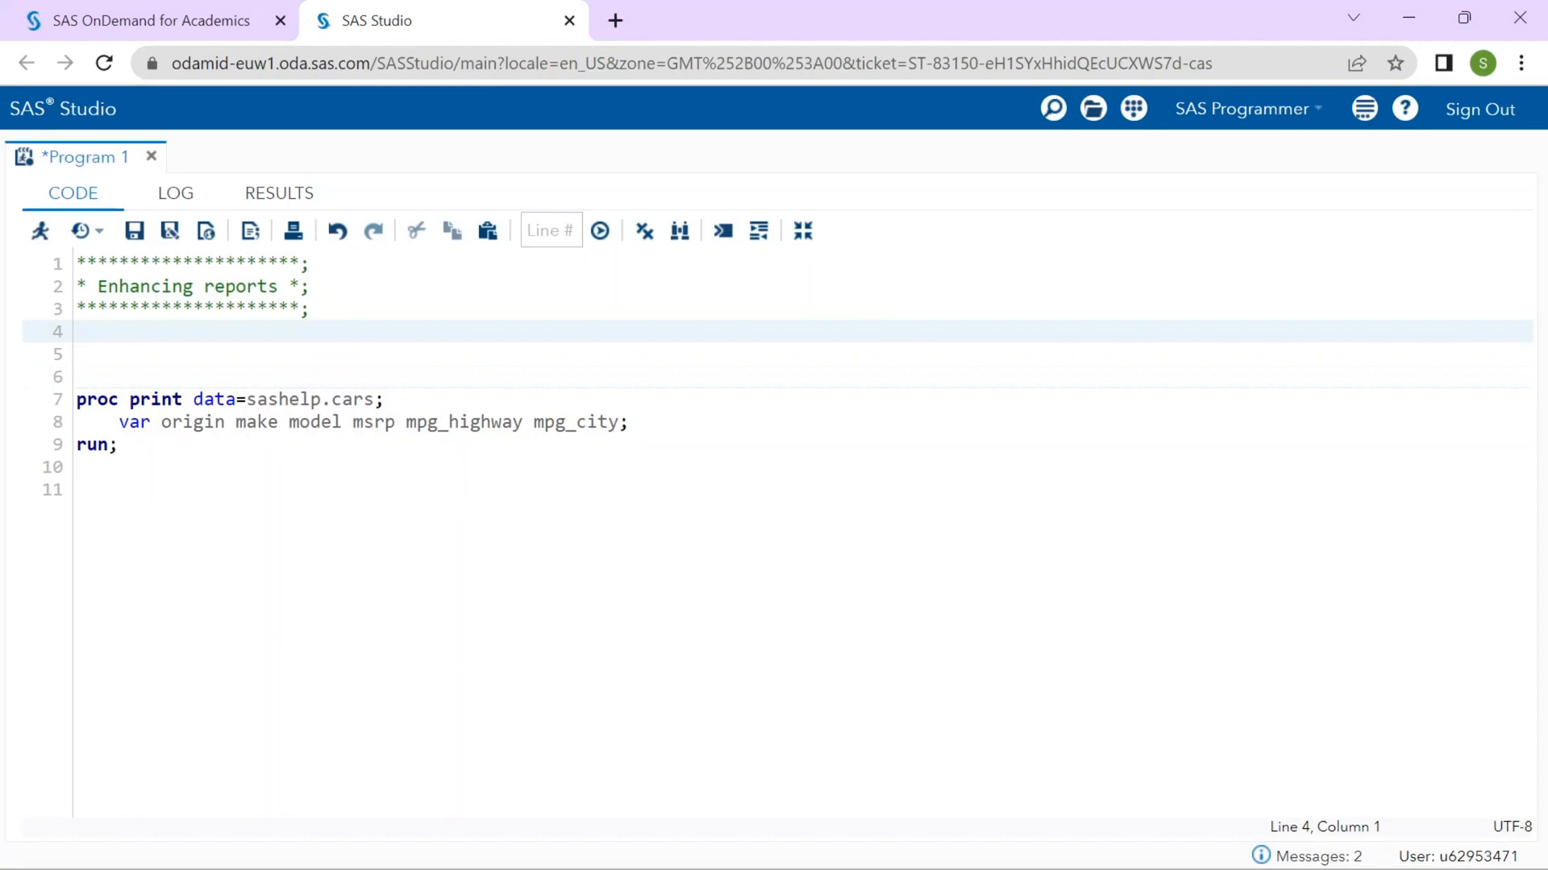
Write proc sort data=sashelp.cars out=newcars by origin descending msrp.
type("proc sor")
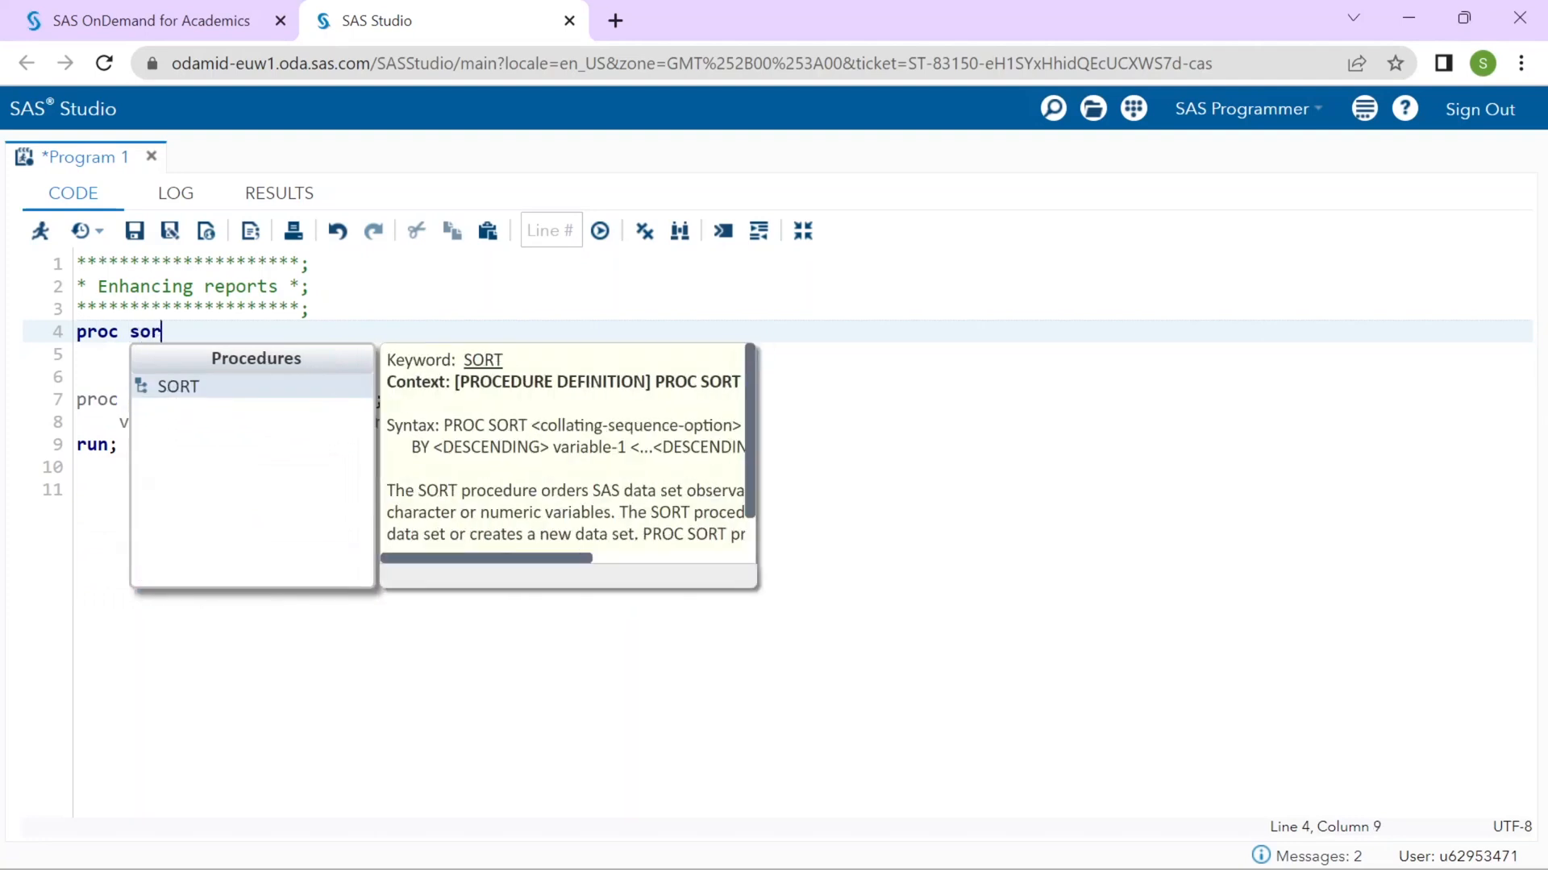
type("t data=sashelp.cars")
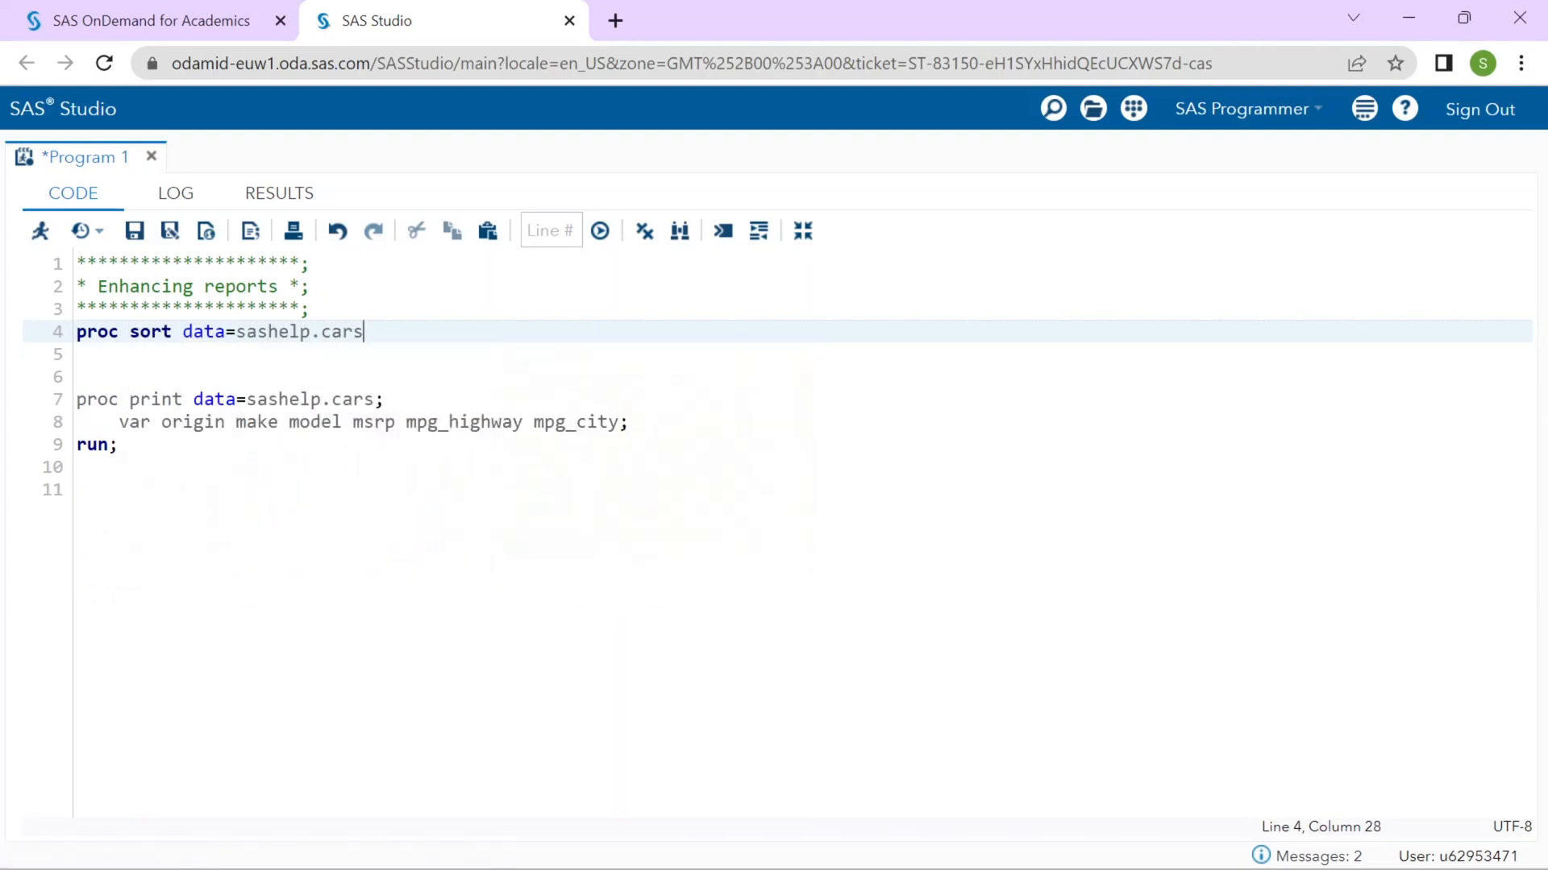
type("out=")
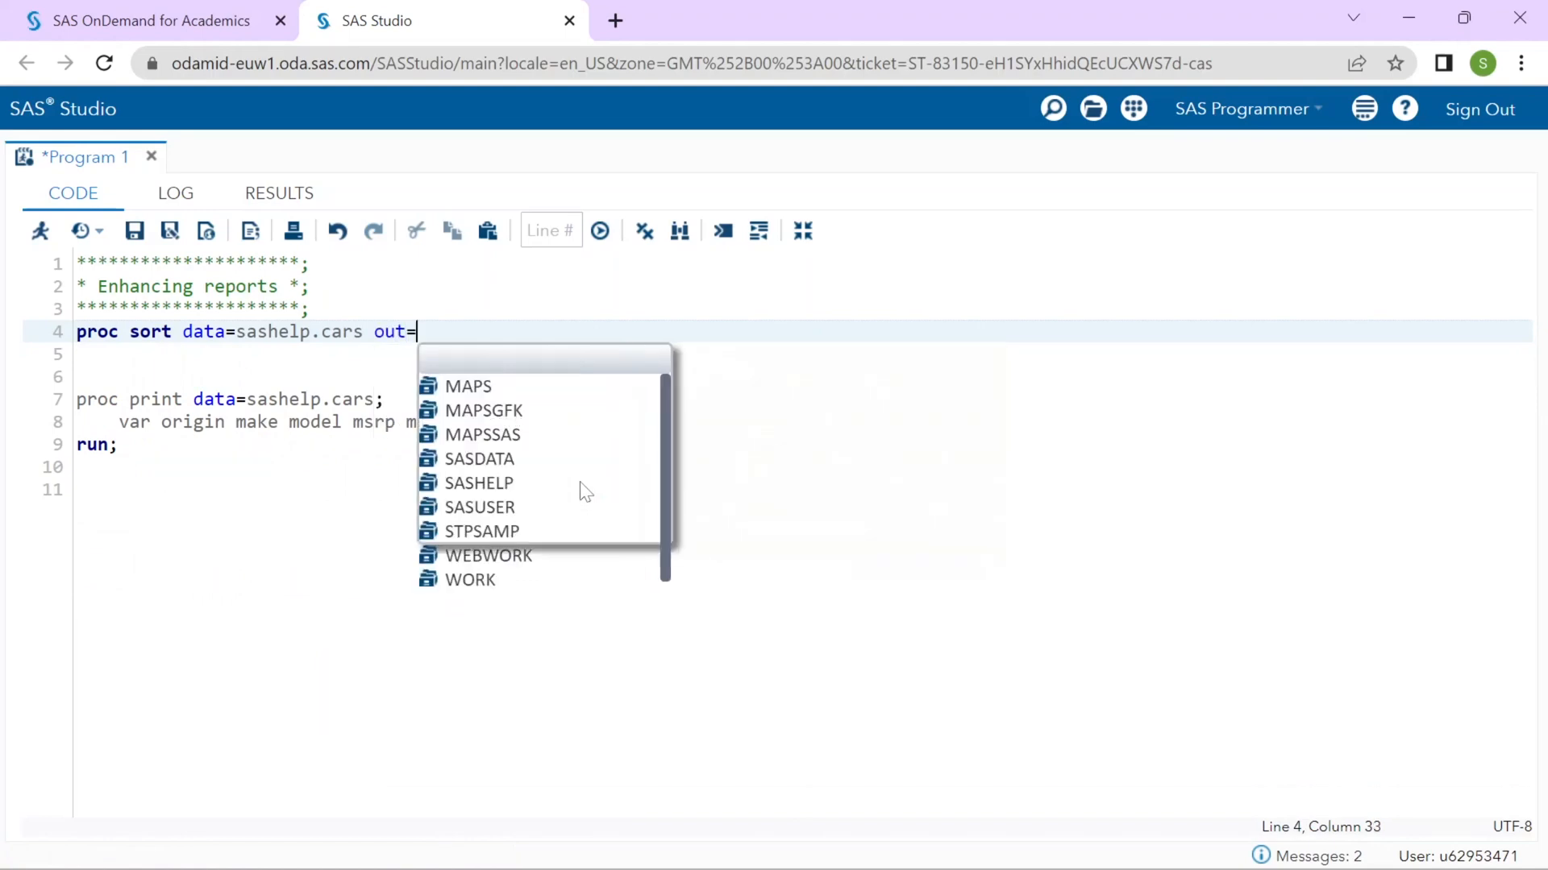
type("newcars;")
left_click(801, 353)
type("by o")
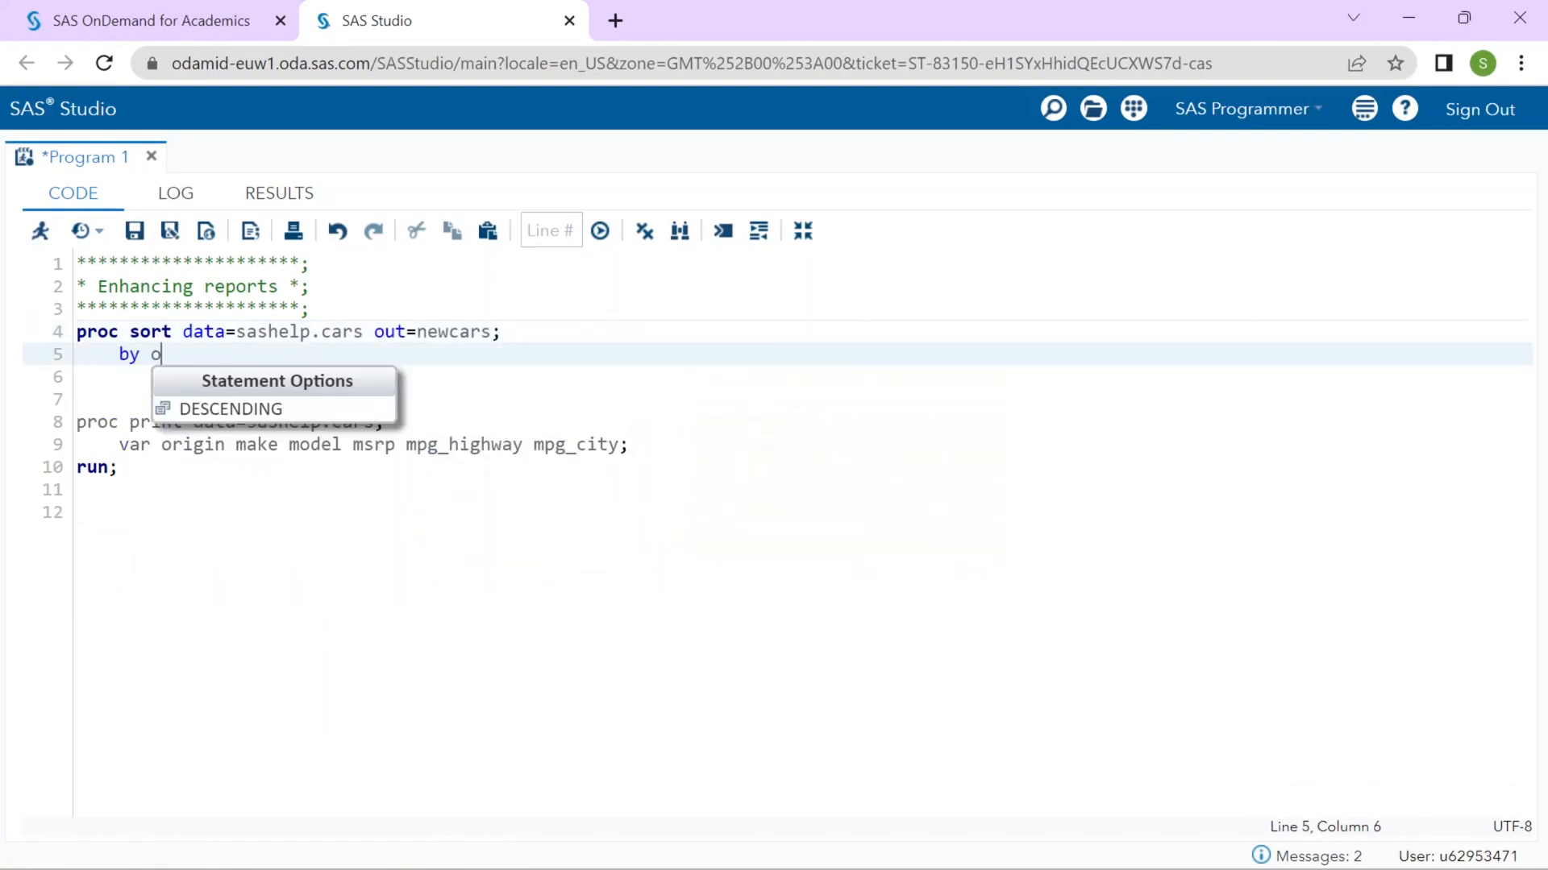
type("rigin descending ms")
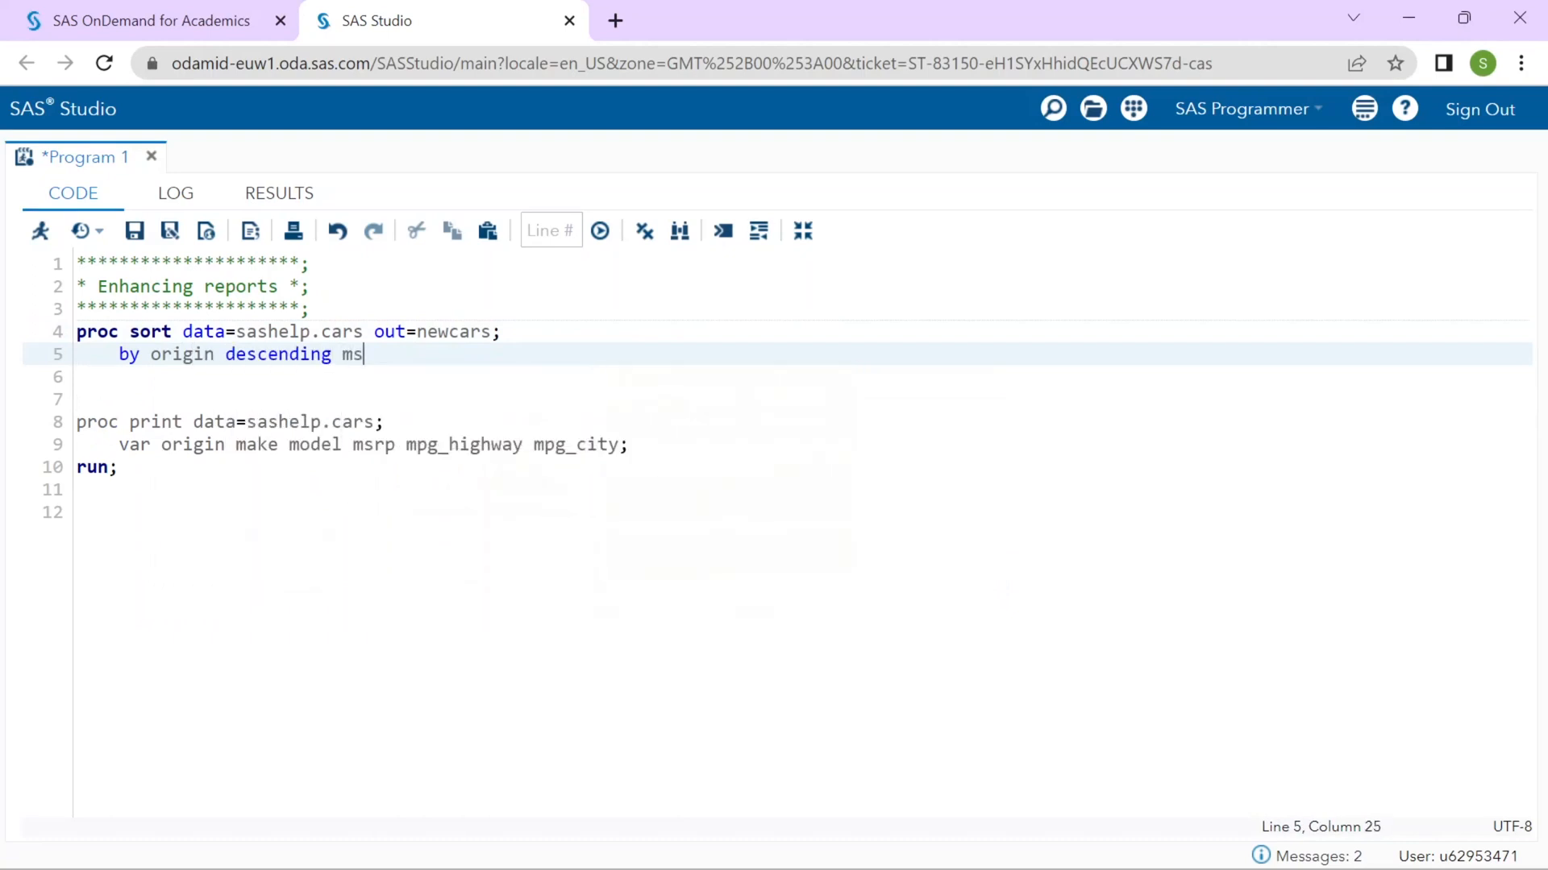
type("rp;")
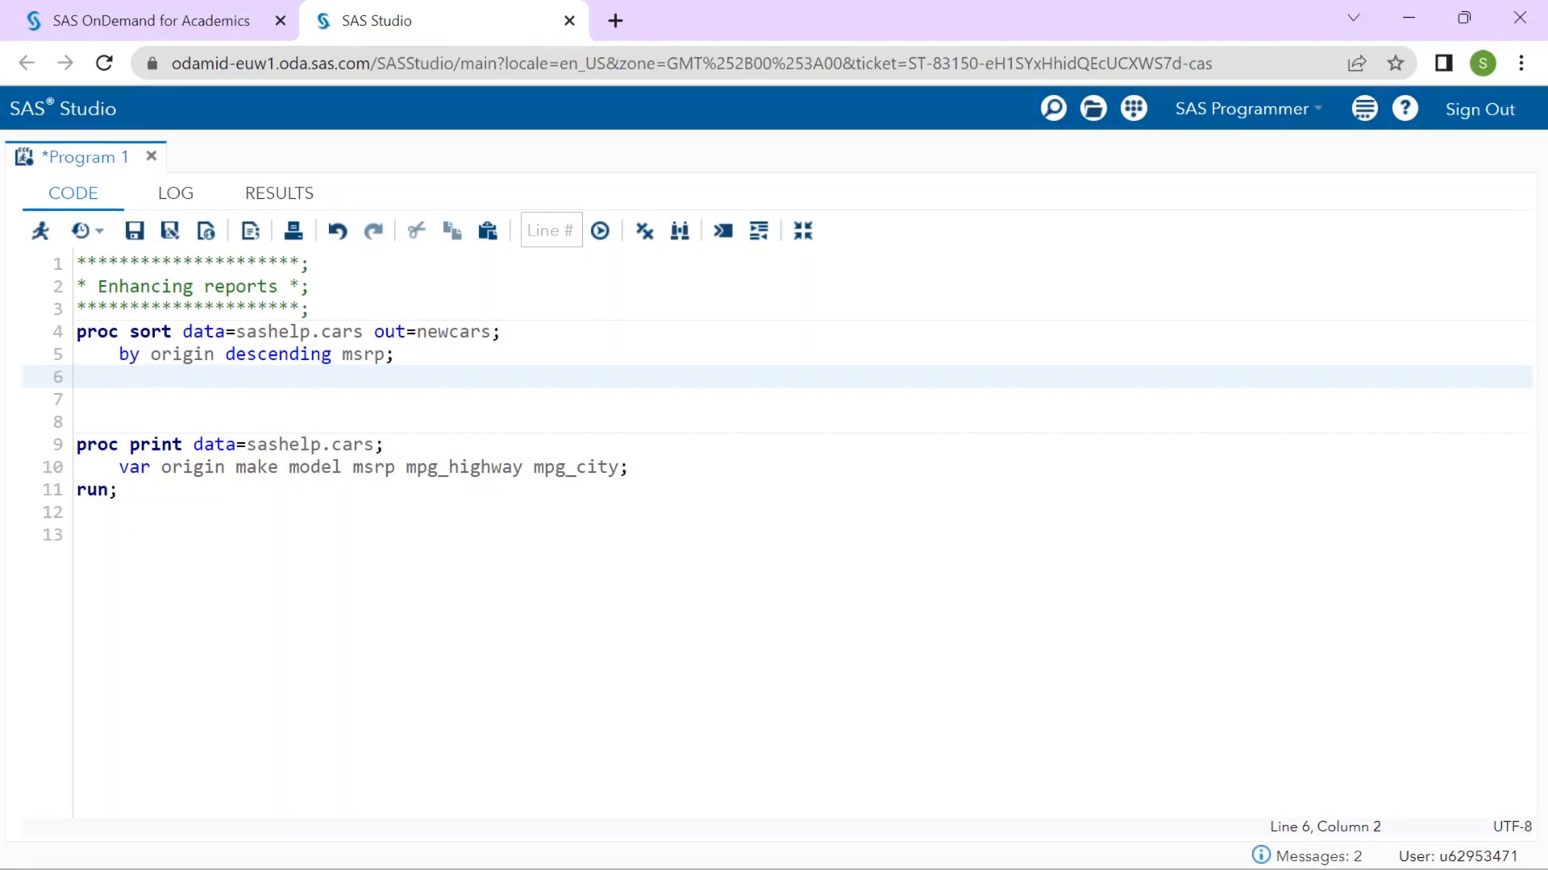
Restrict the sort to cars with msrp > 50000 and end the step with run.
type("where")
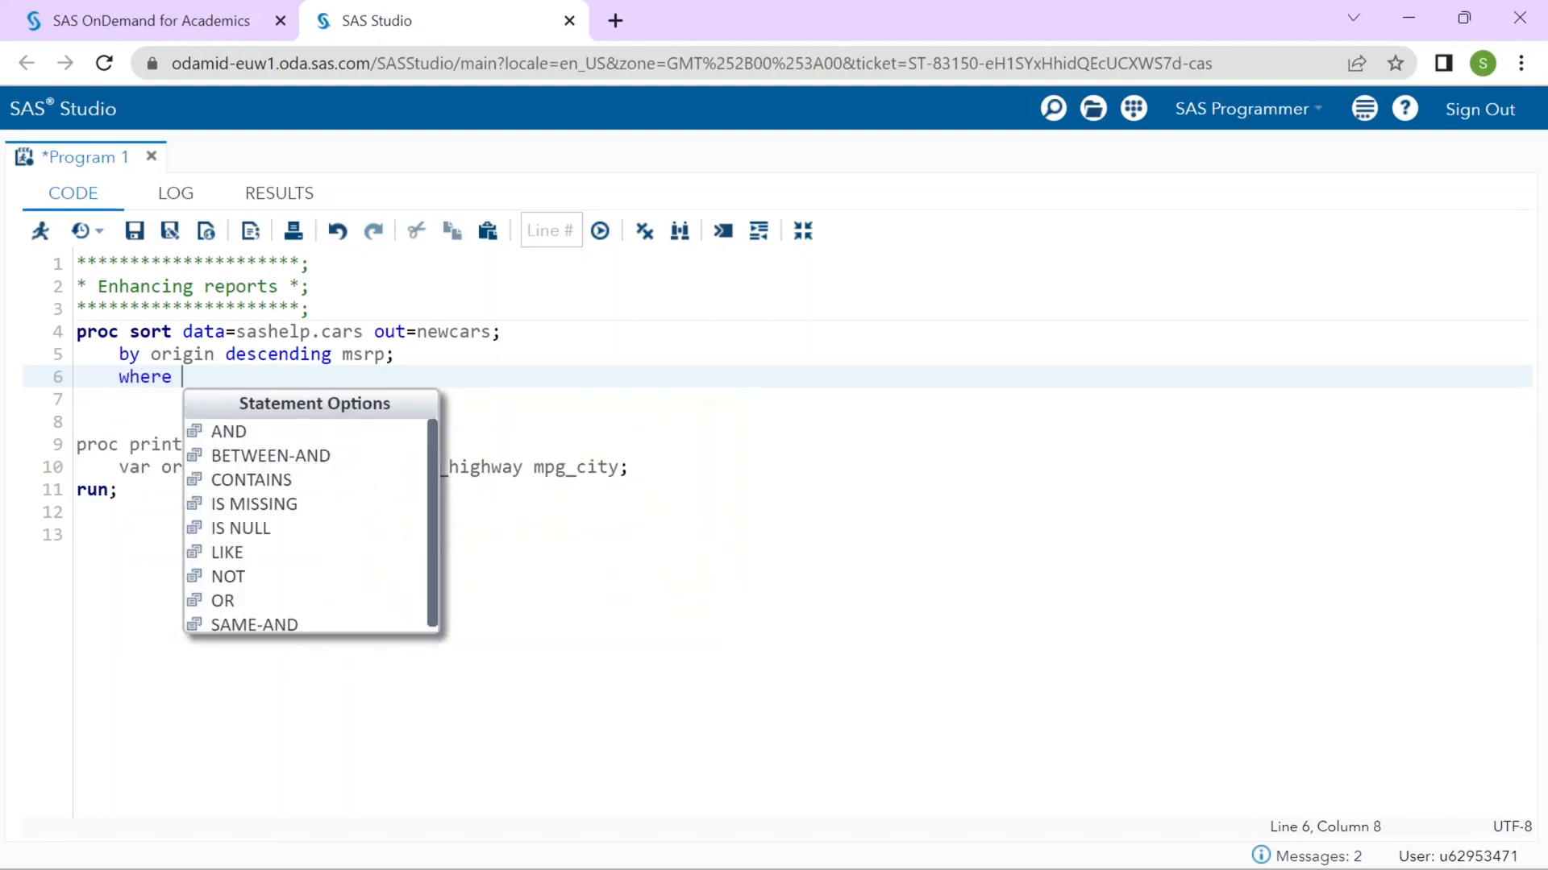
type("msrp")
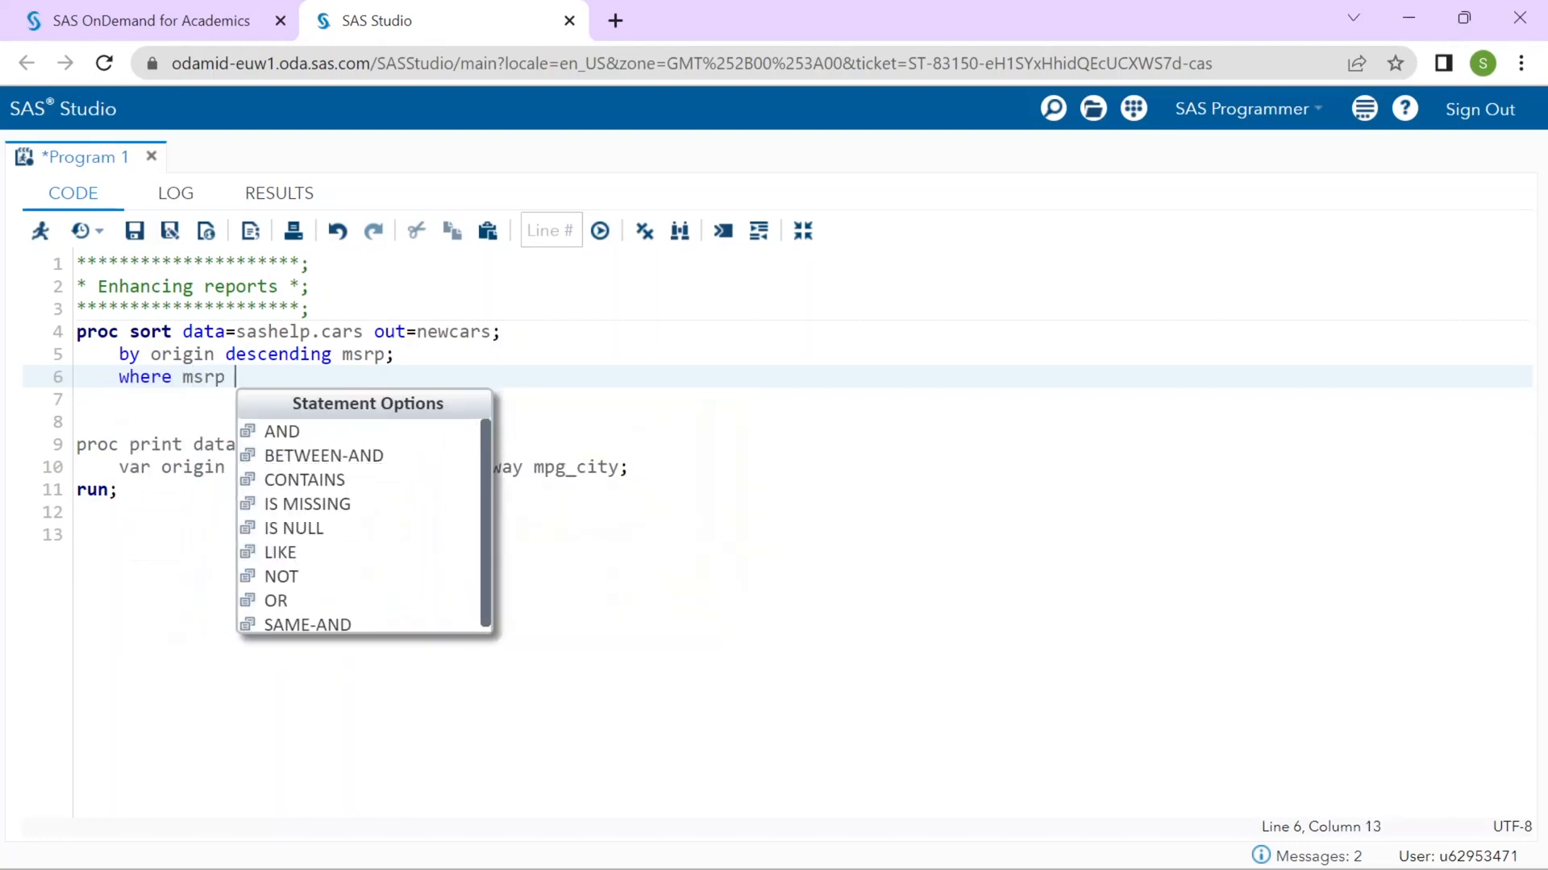
type("> 50000;")
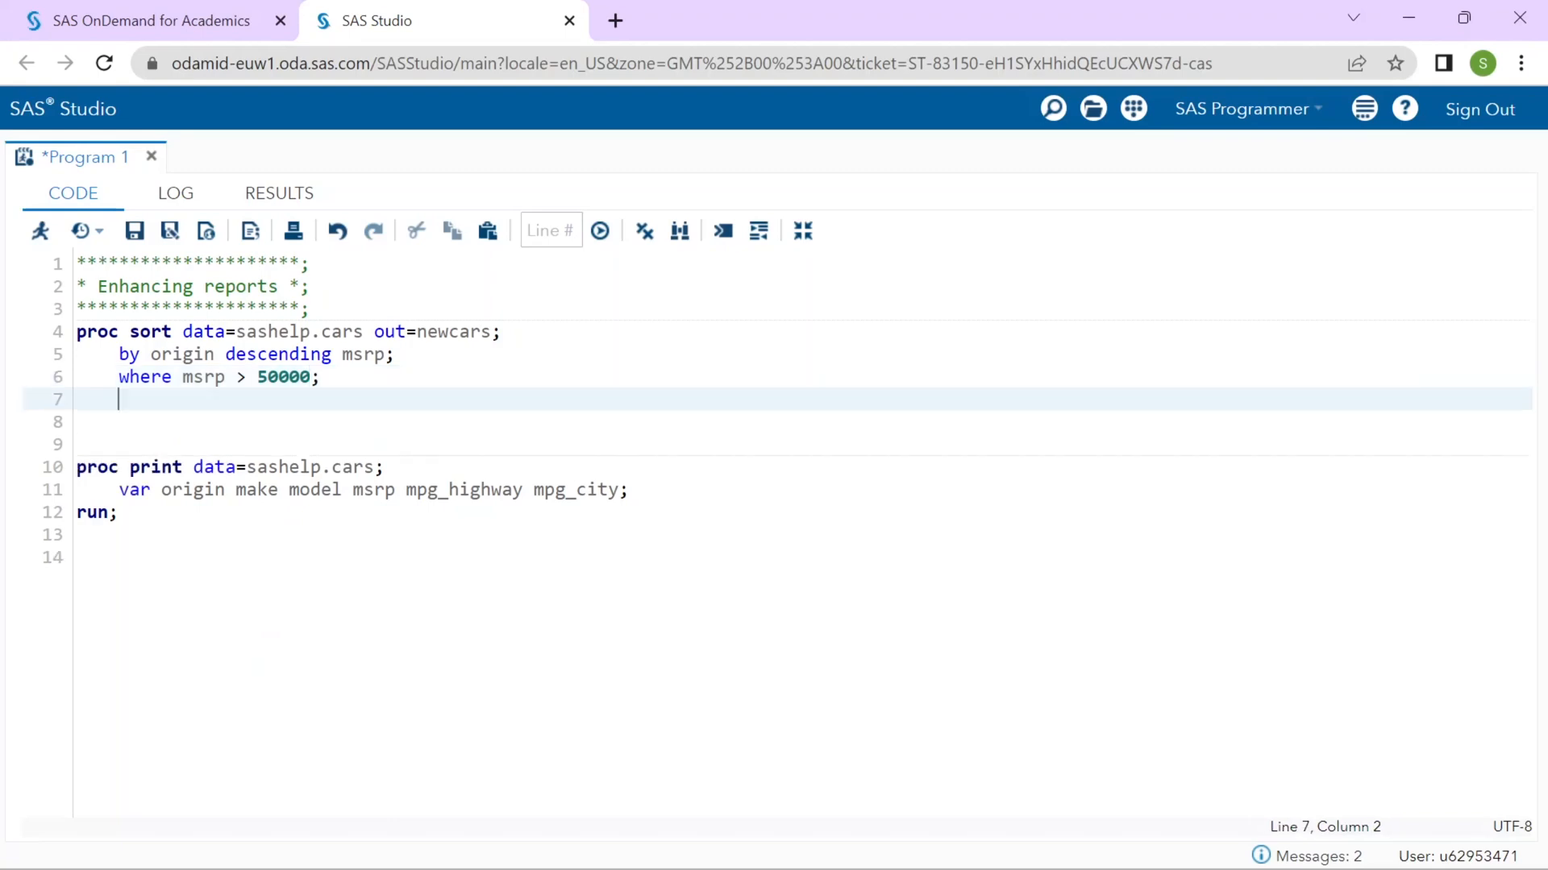
type("run;")
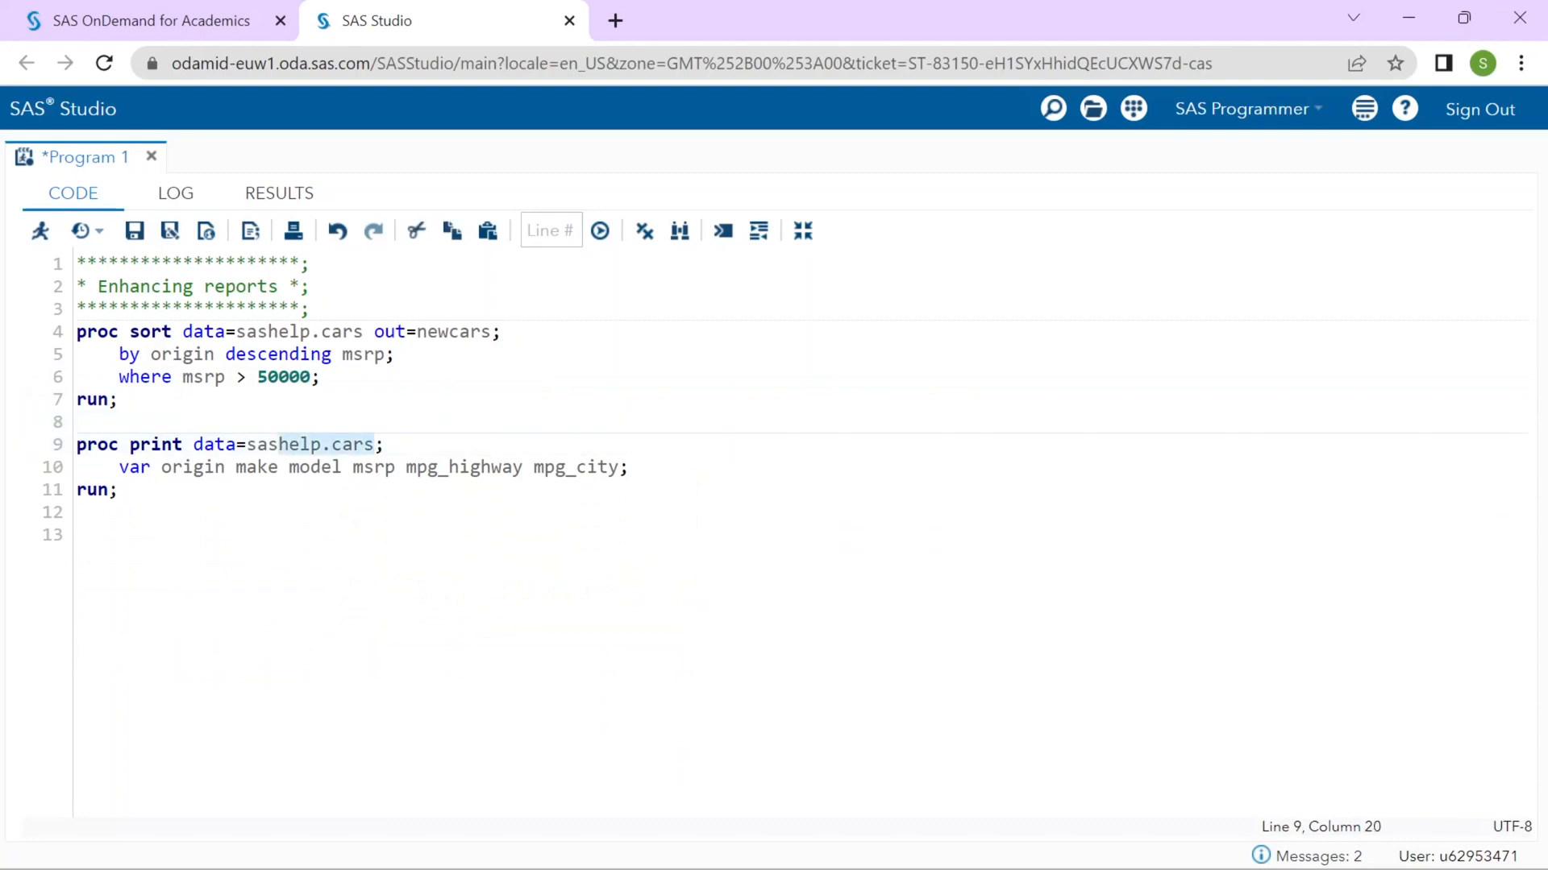
Point the print step at newcars and group it by origin.
type("newca")
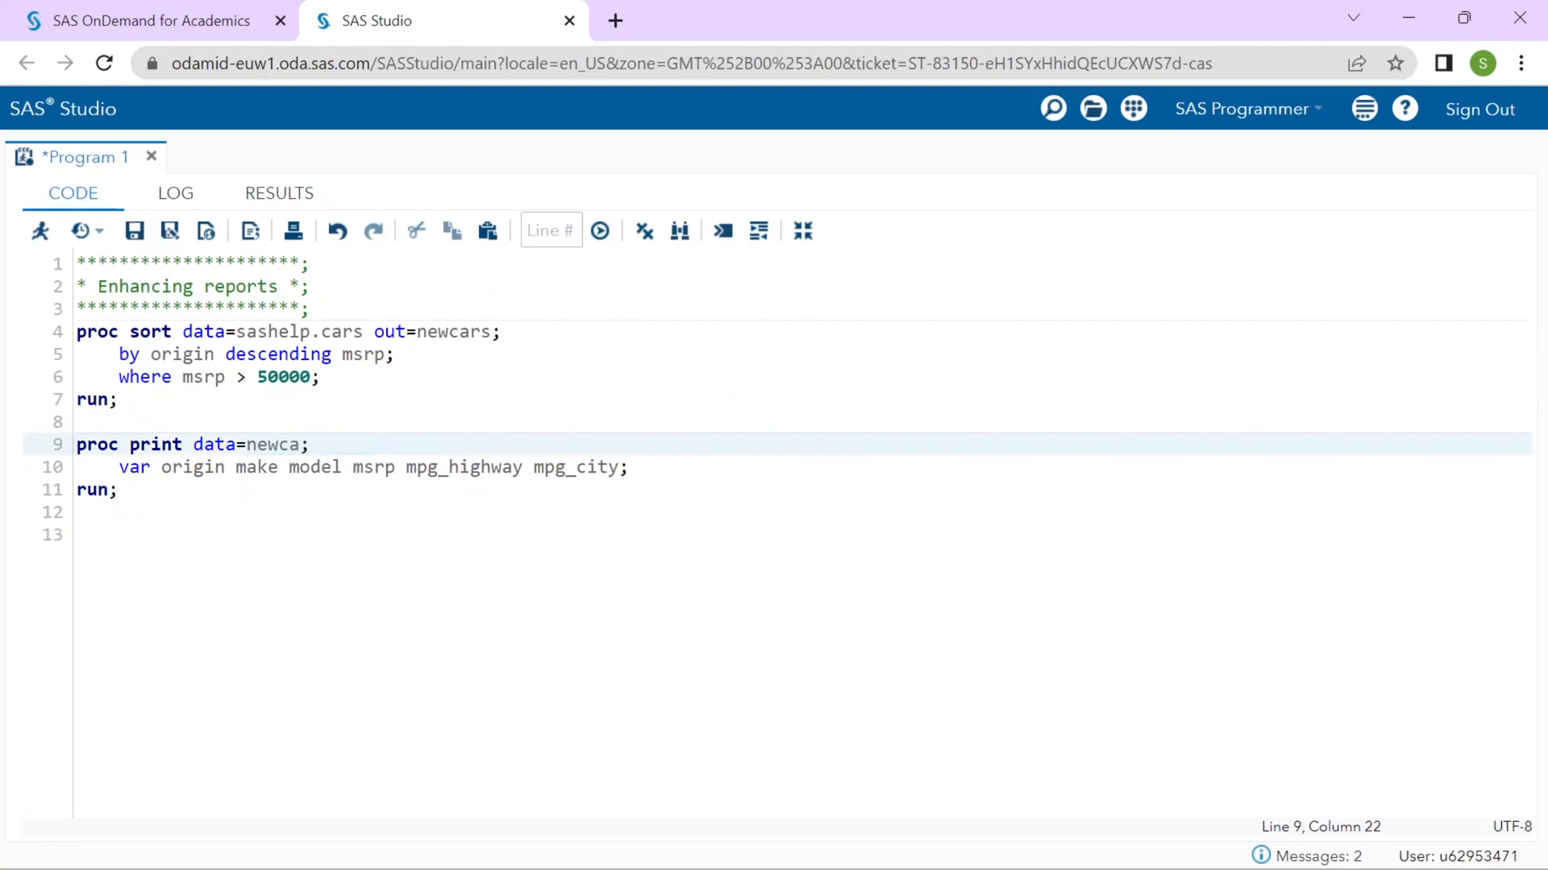
type("rs")
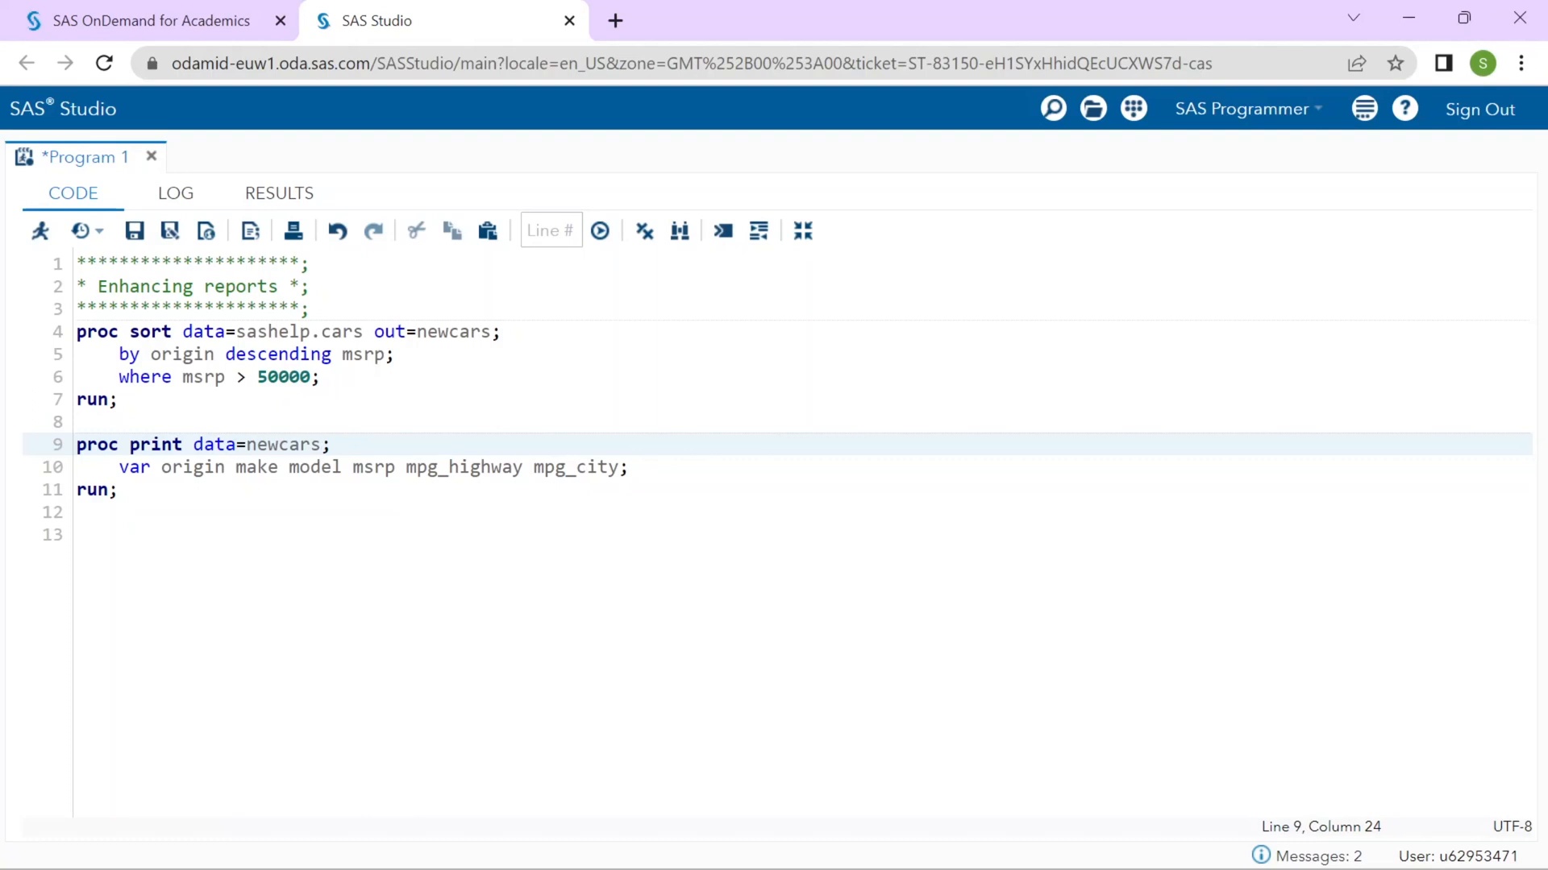
type("b")
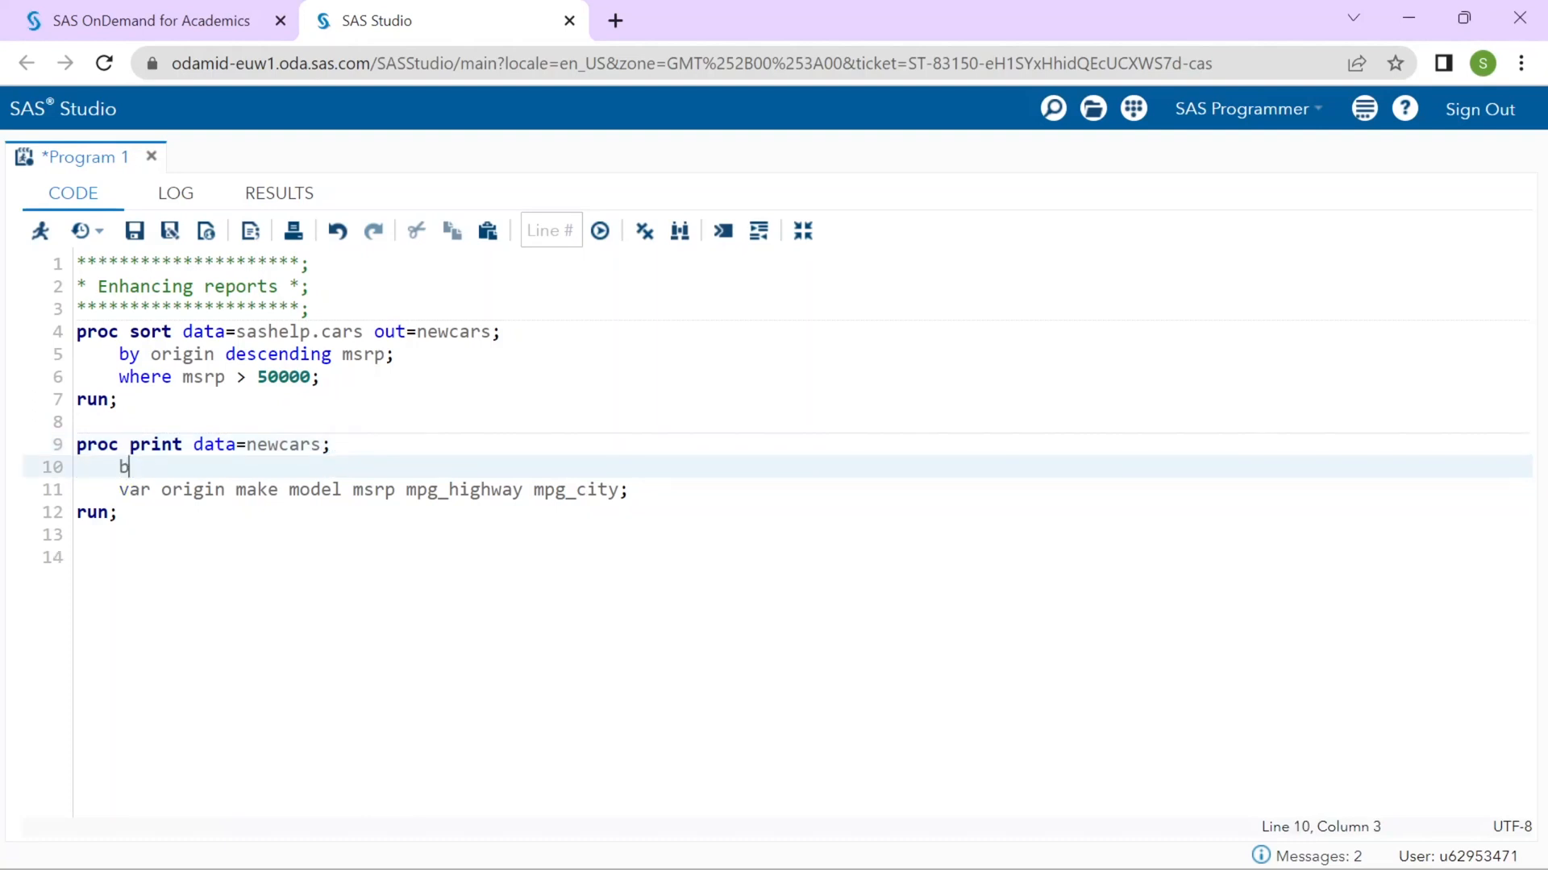
type("y")
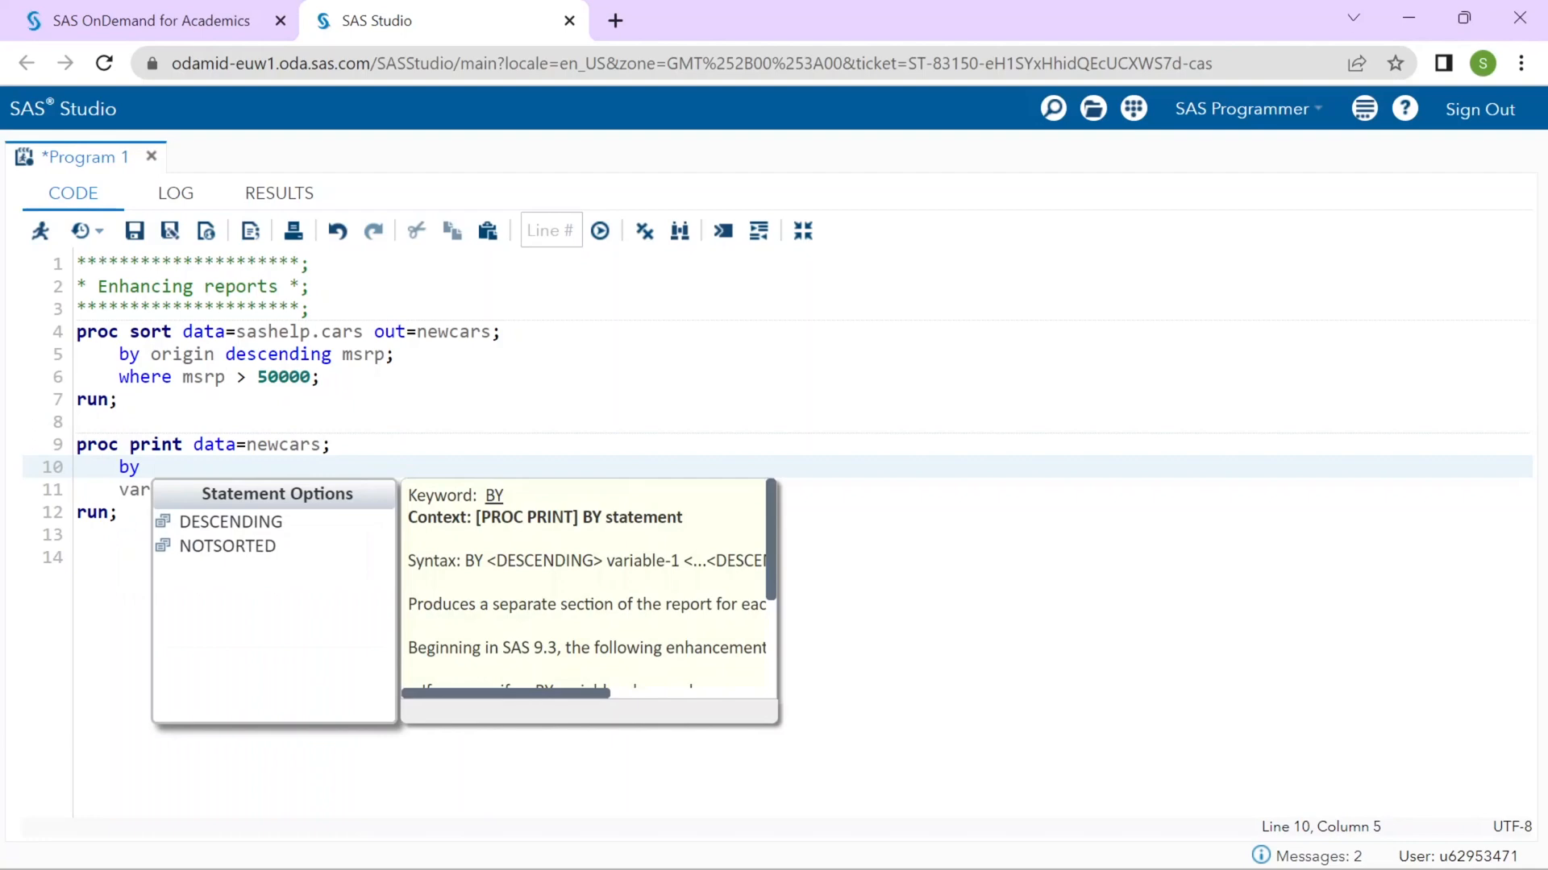
type("origi")
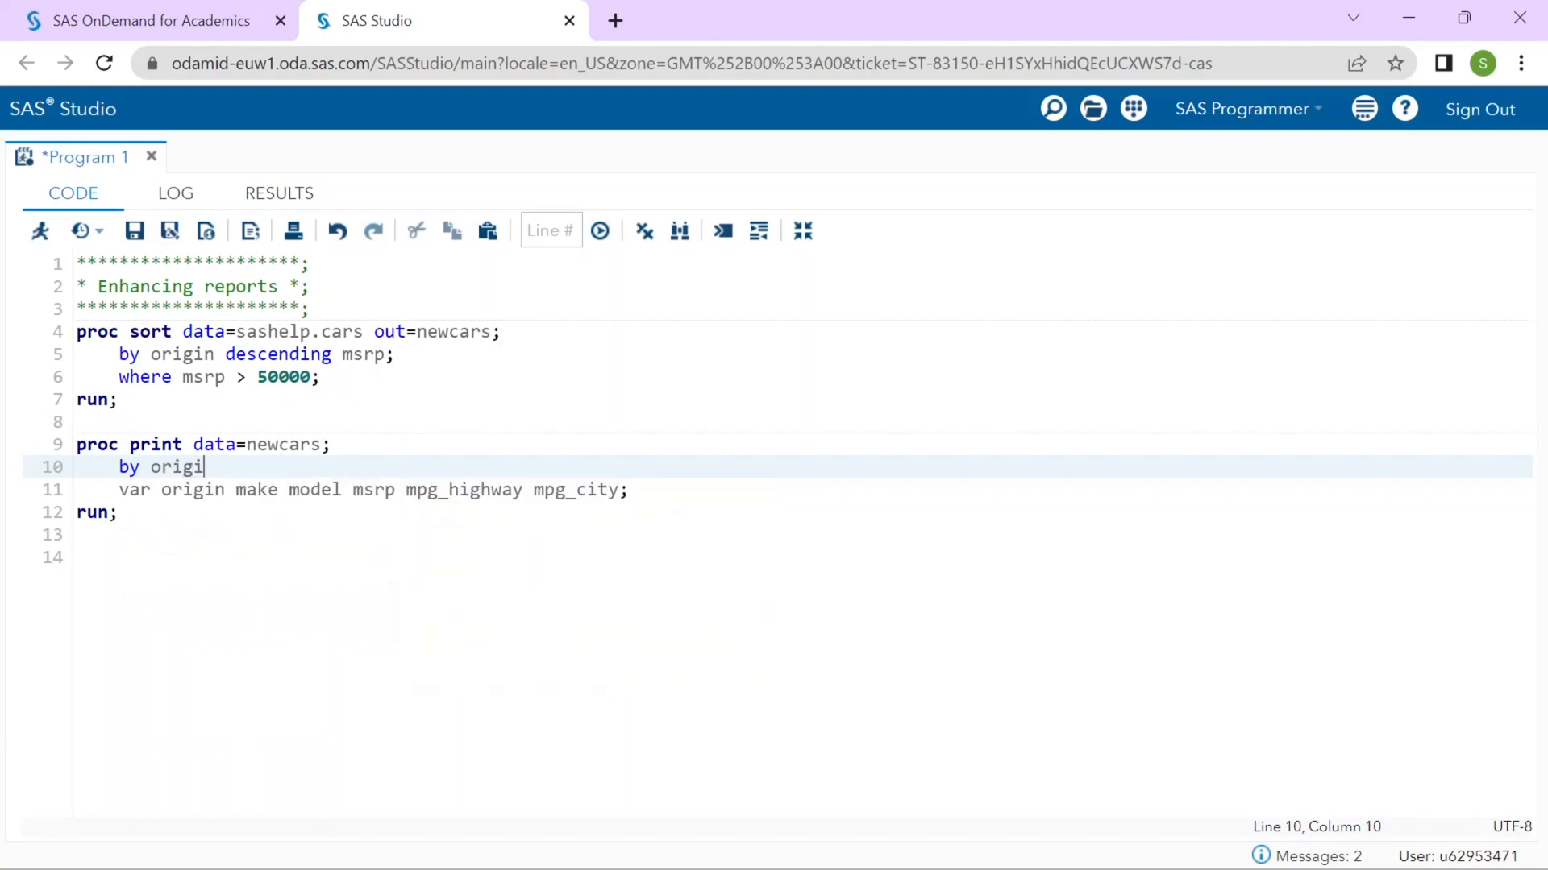
type("n;")
type("t")
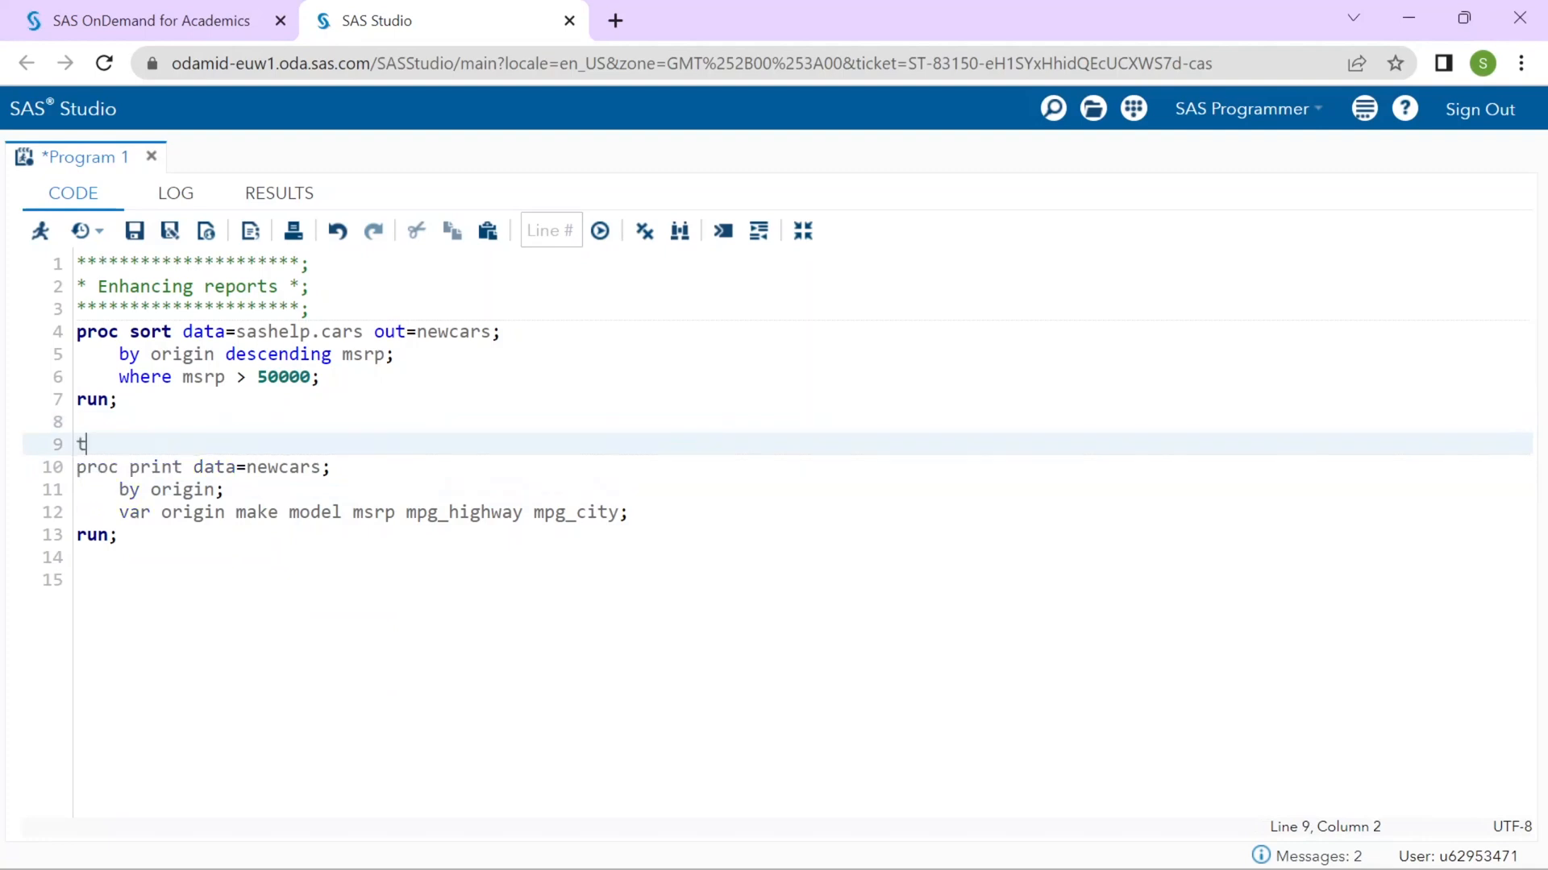
Add a title and the footnote "Report generated on 30JAN2023" before the print step.
type("itle \"\"")
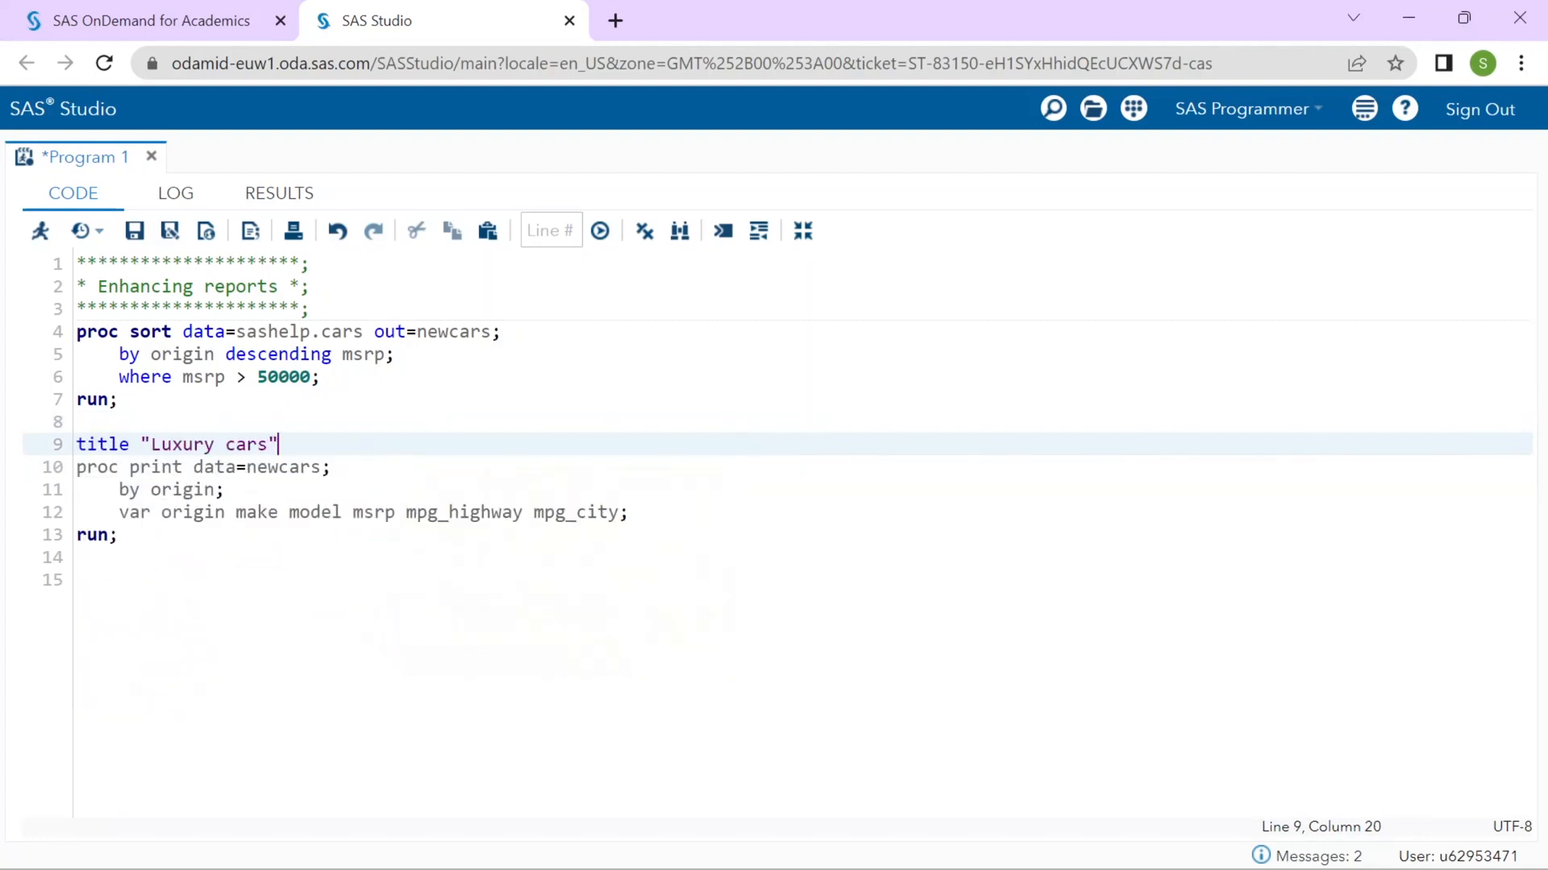
type("fo")
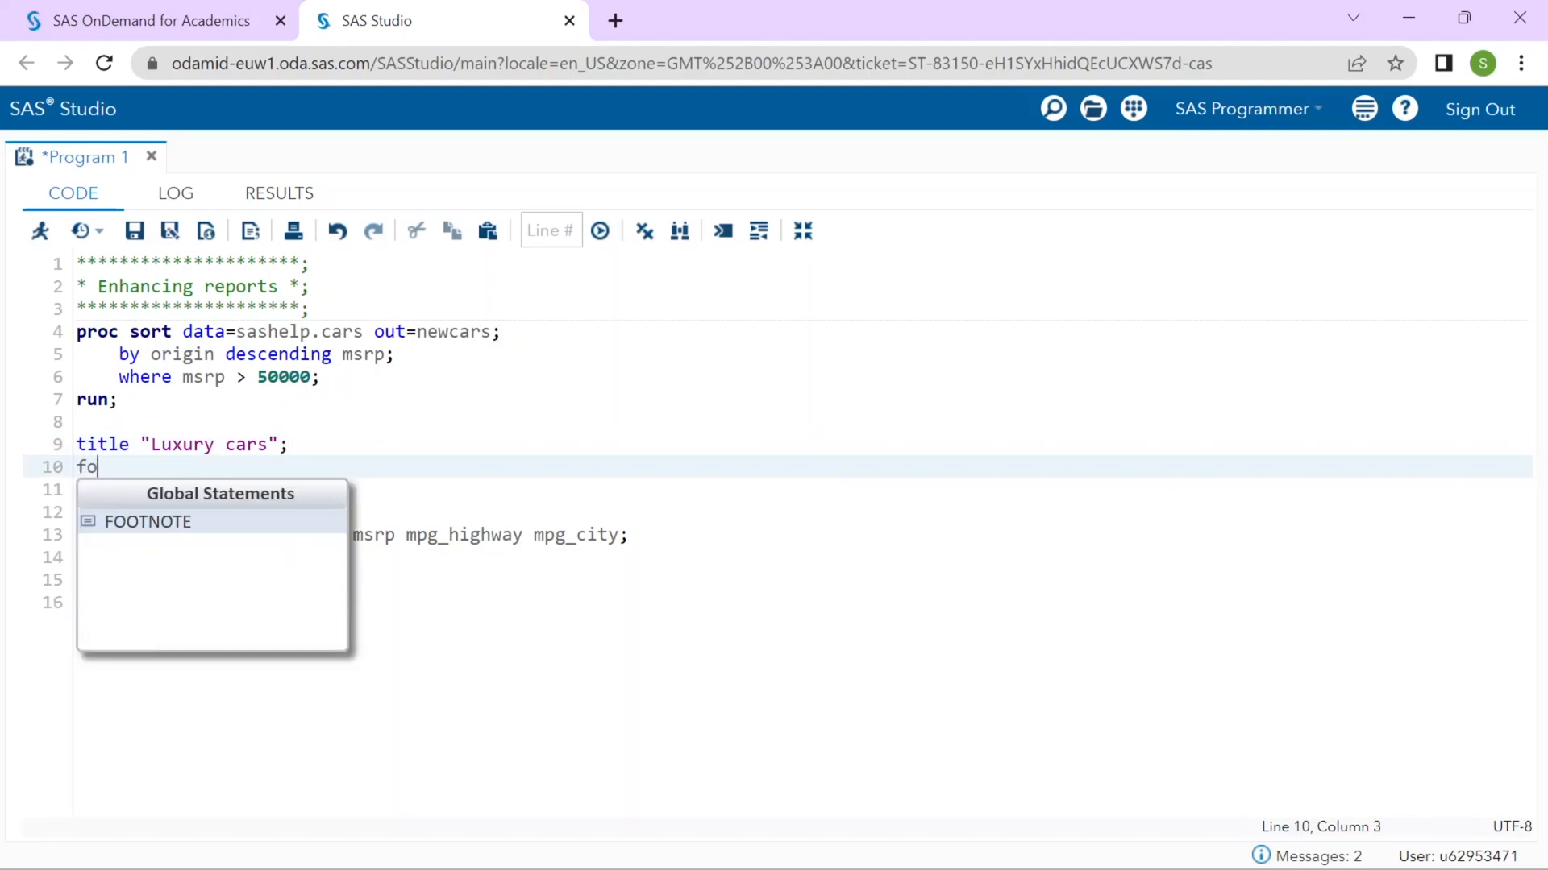
type("otnote \"")
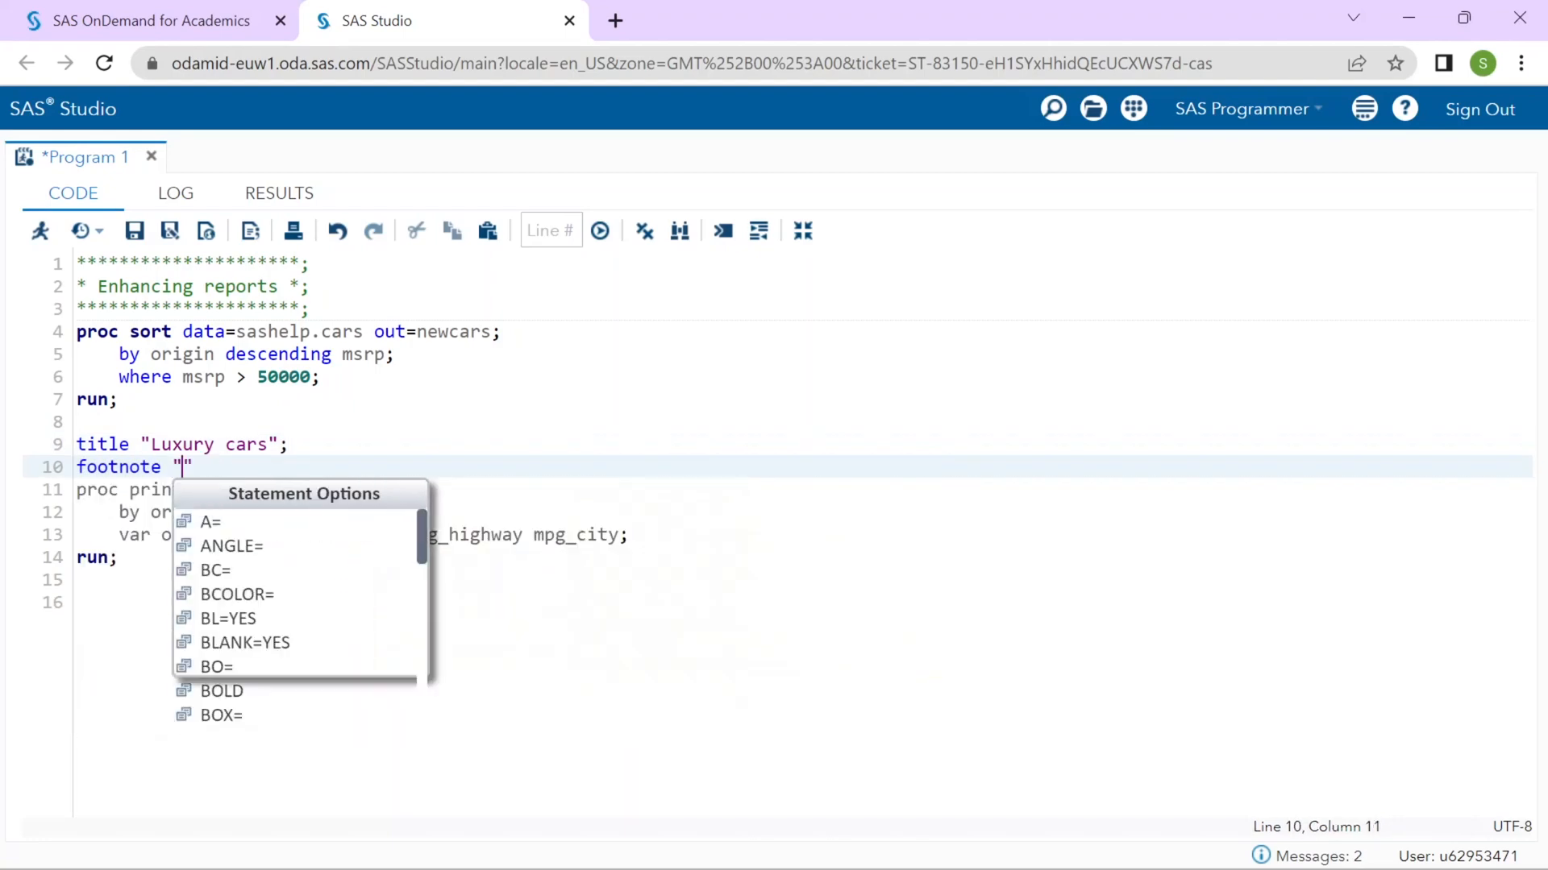
key("Escape")
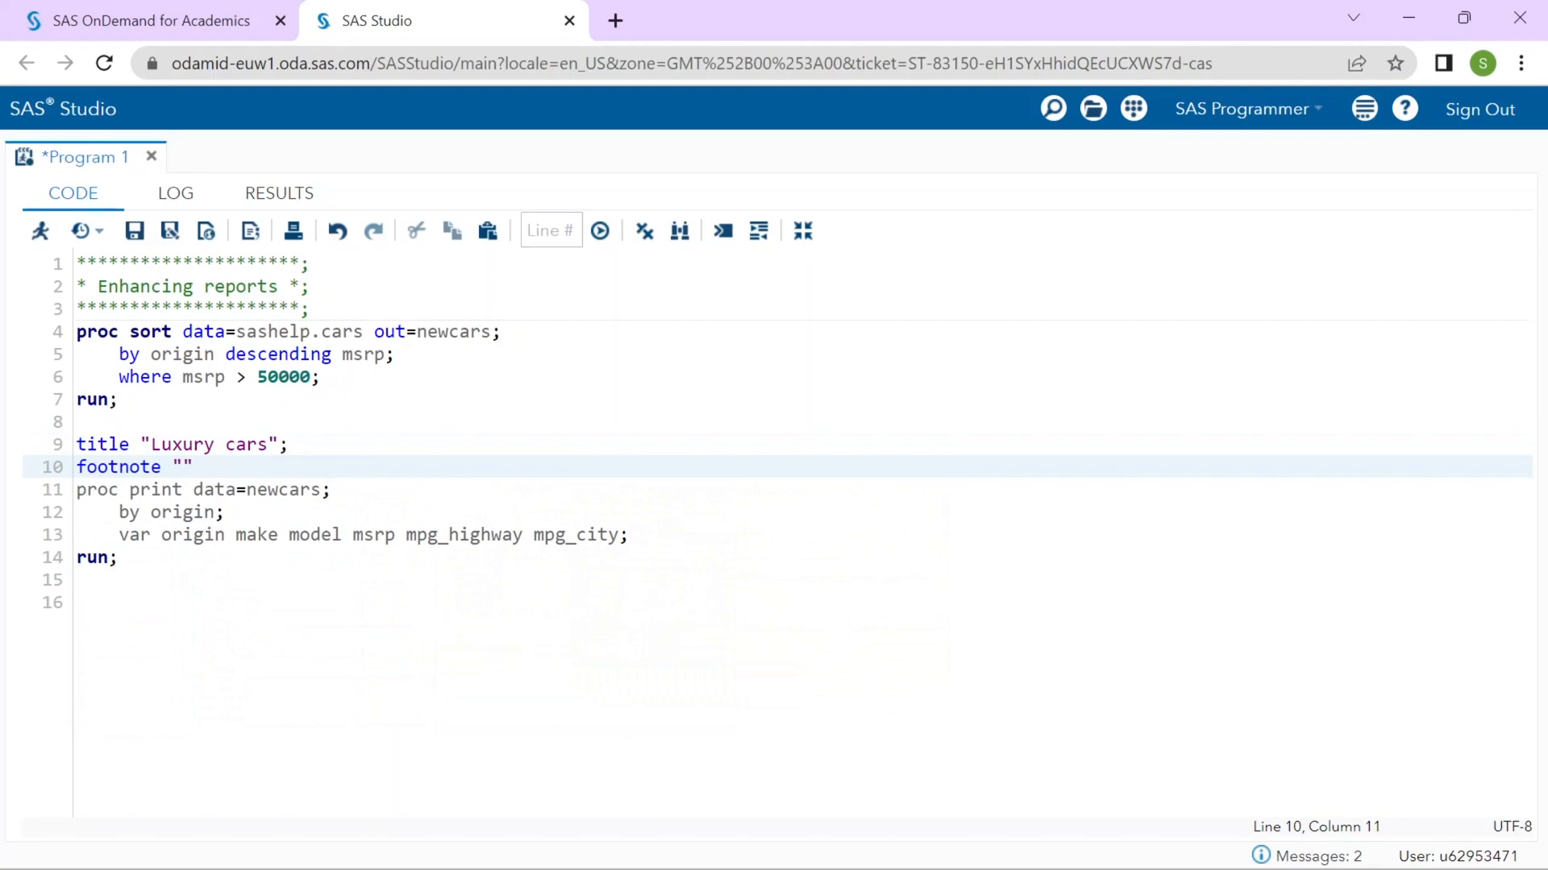
type("Report ge")
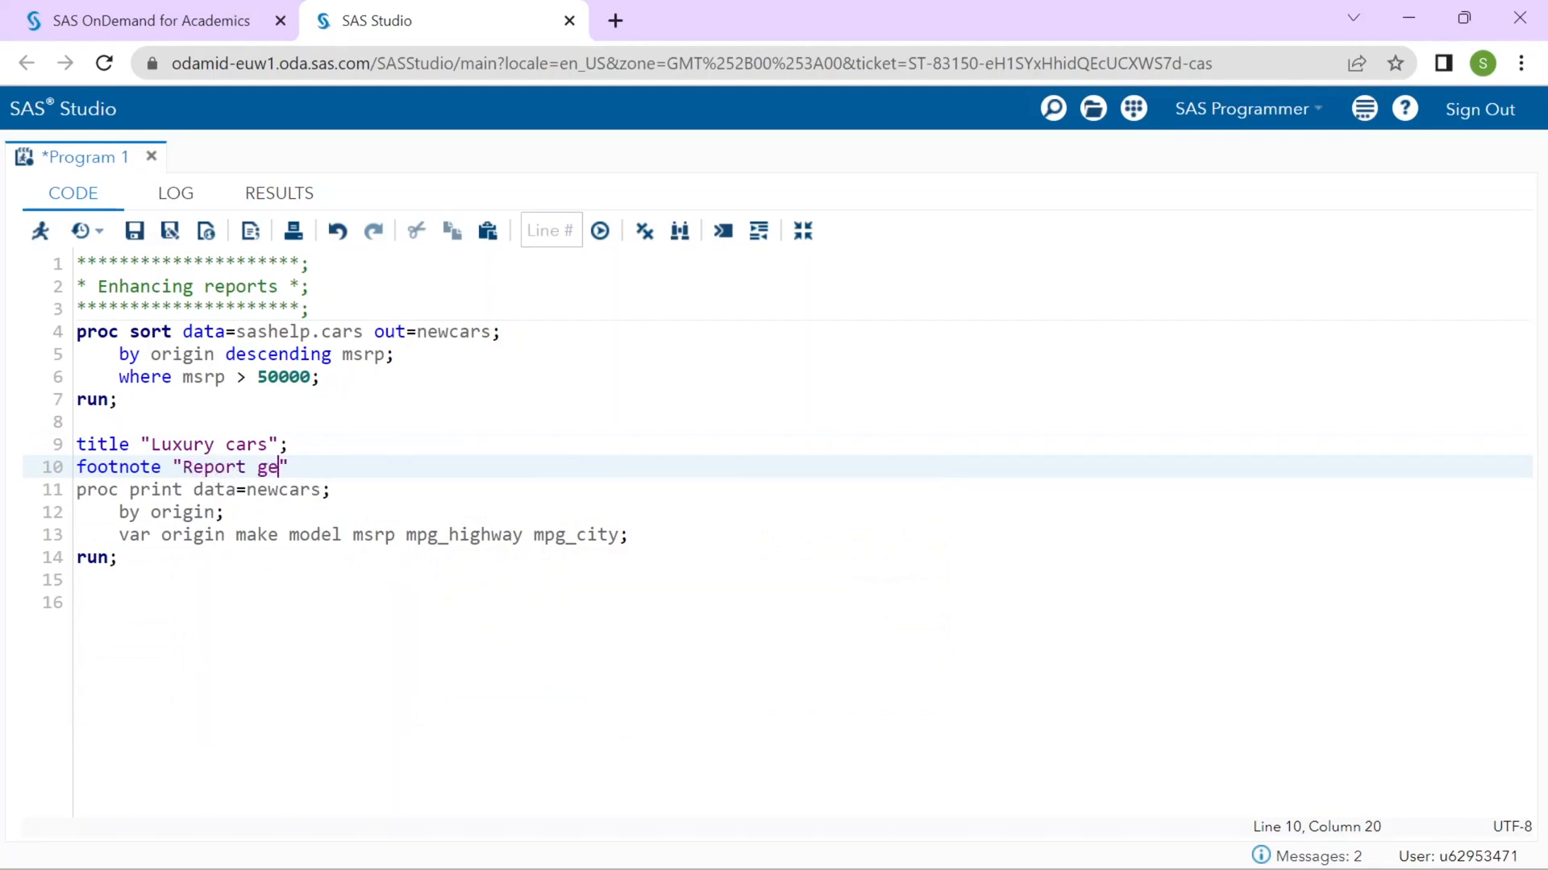
type("nerated on")
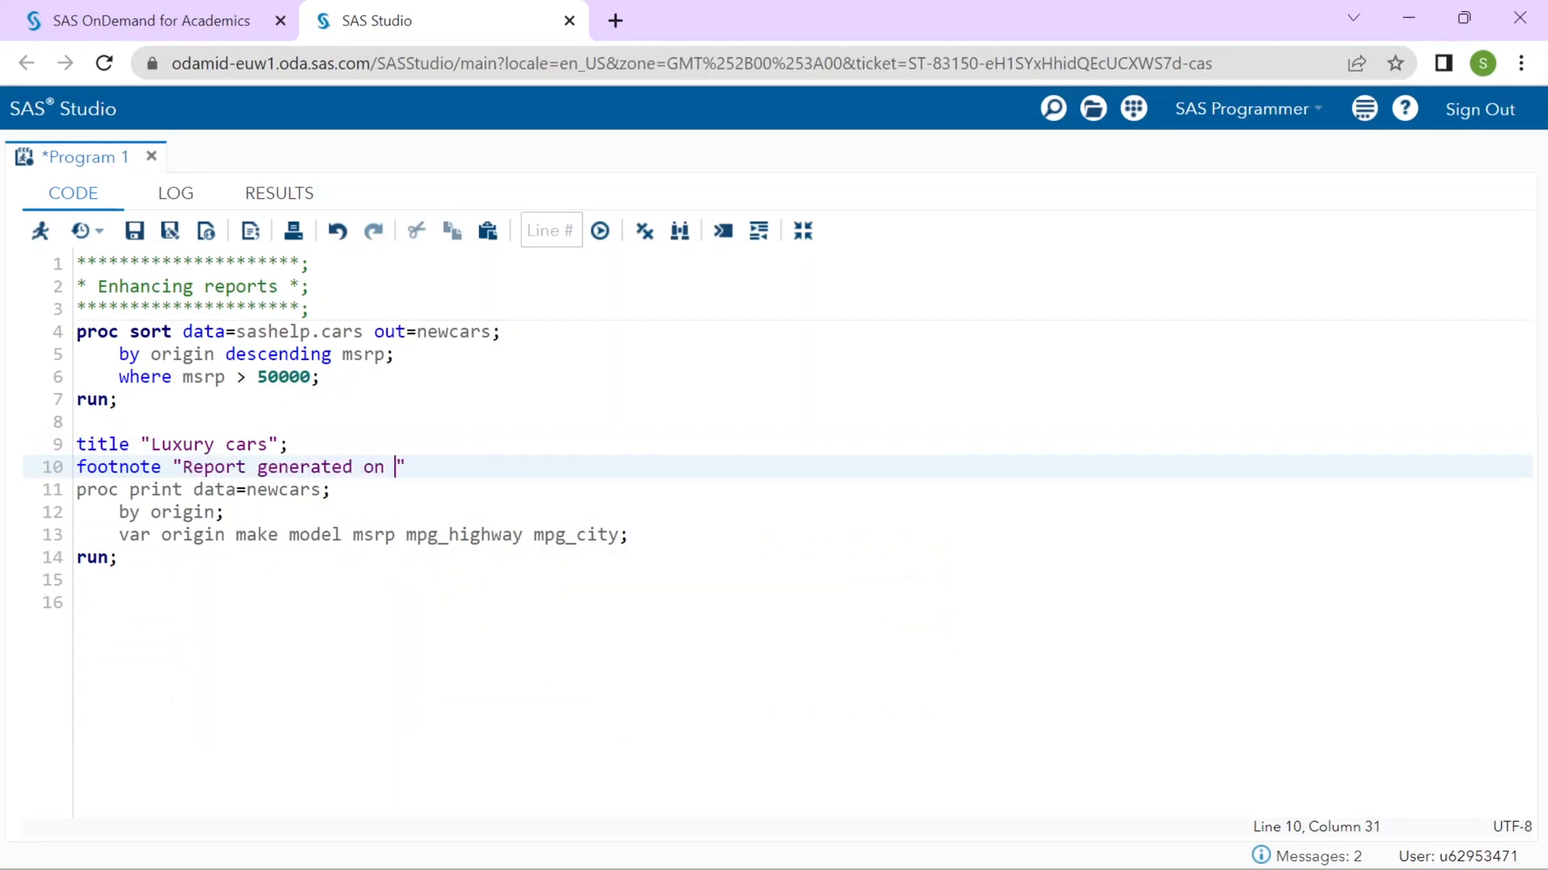
type("30JAN2023")
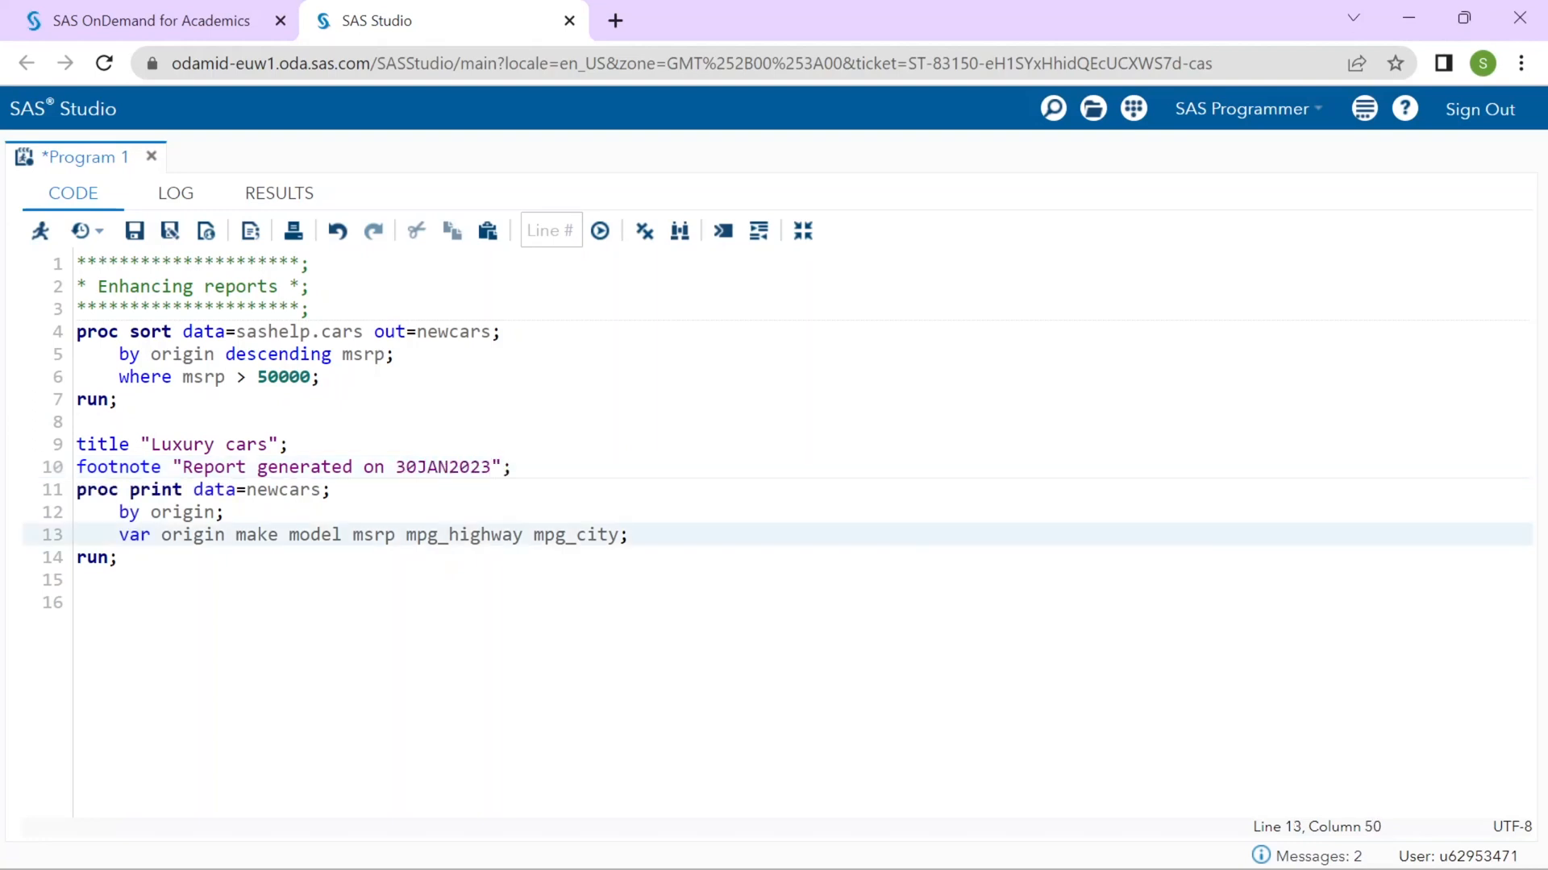
Add a label statement naming msrp "Manufacturer Suggested Retail Price" and mpg_highway "Highway Miles per Gallon".
key("Enter")
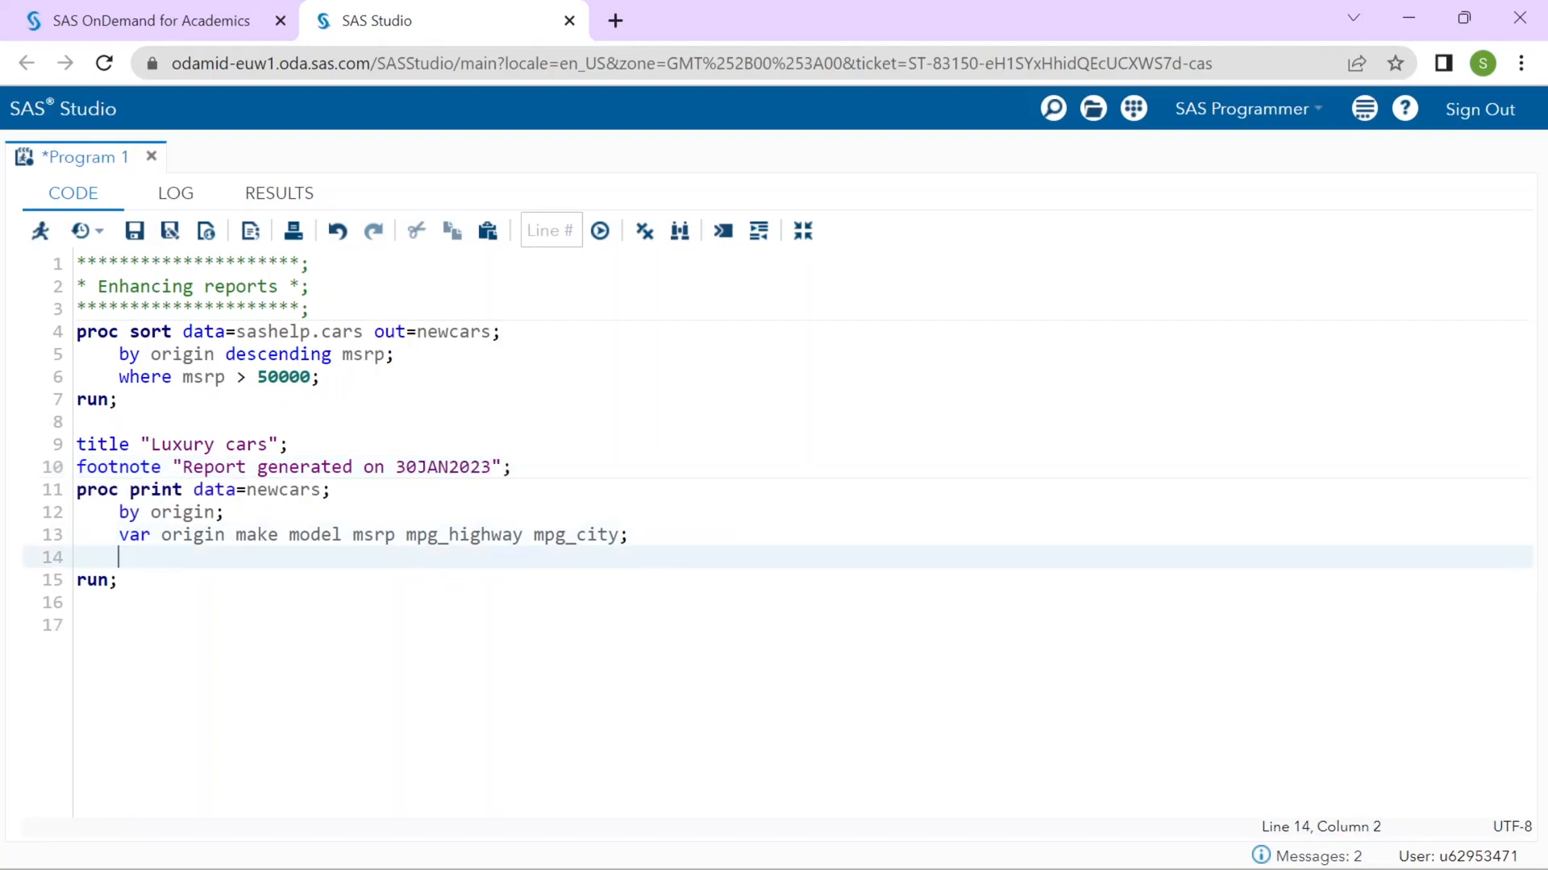
type("label")
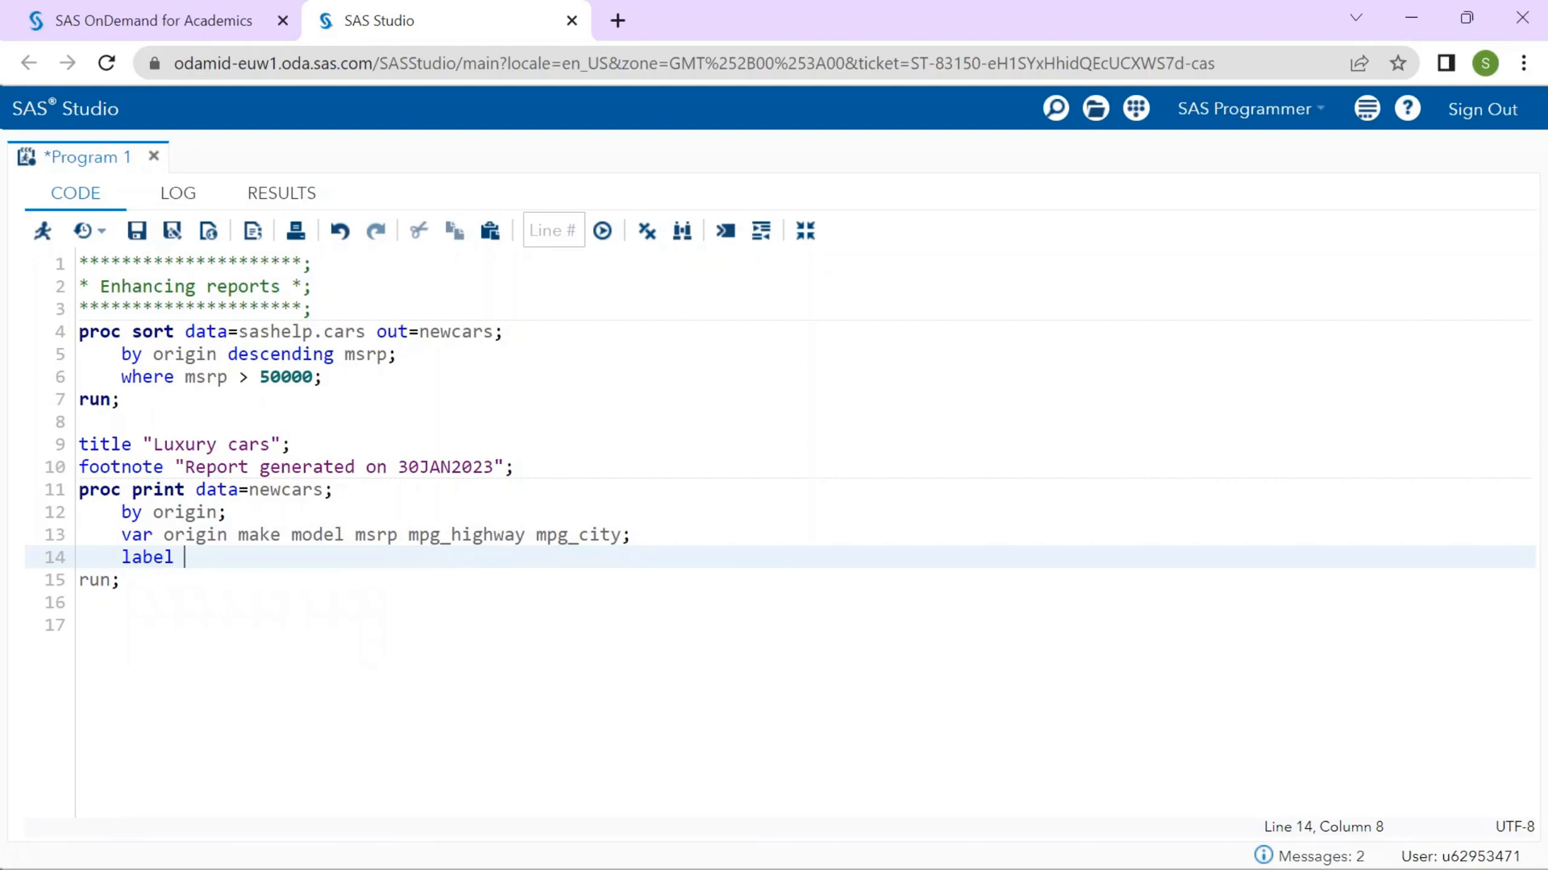
type("msrp = \"Manufacturer Suggested Retail Price\"")
type("mpg_highway = \"Highway Miles per Gallon\";")
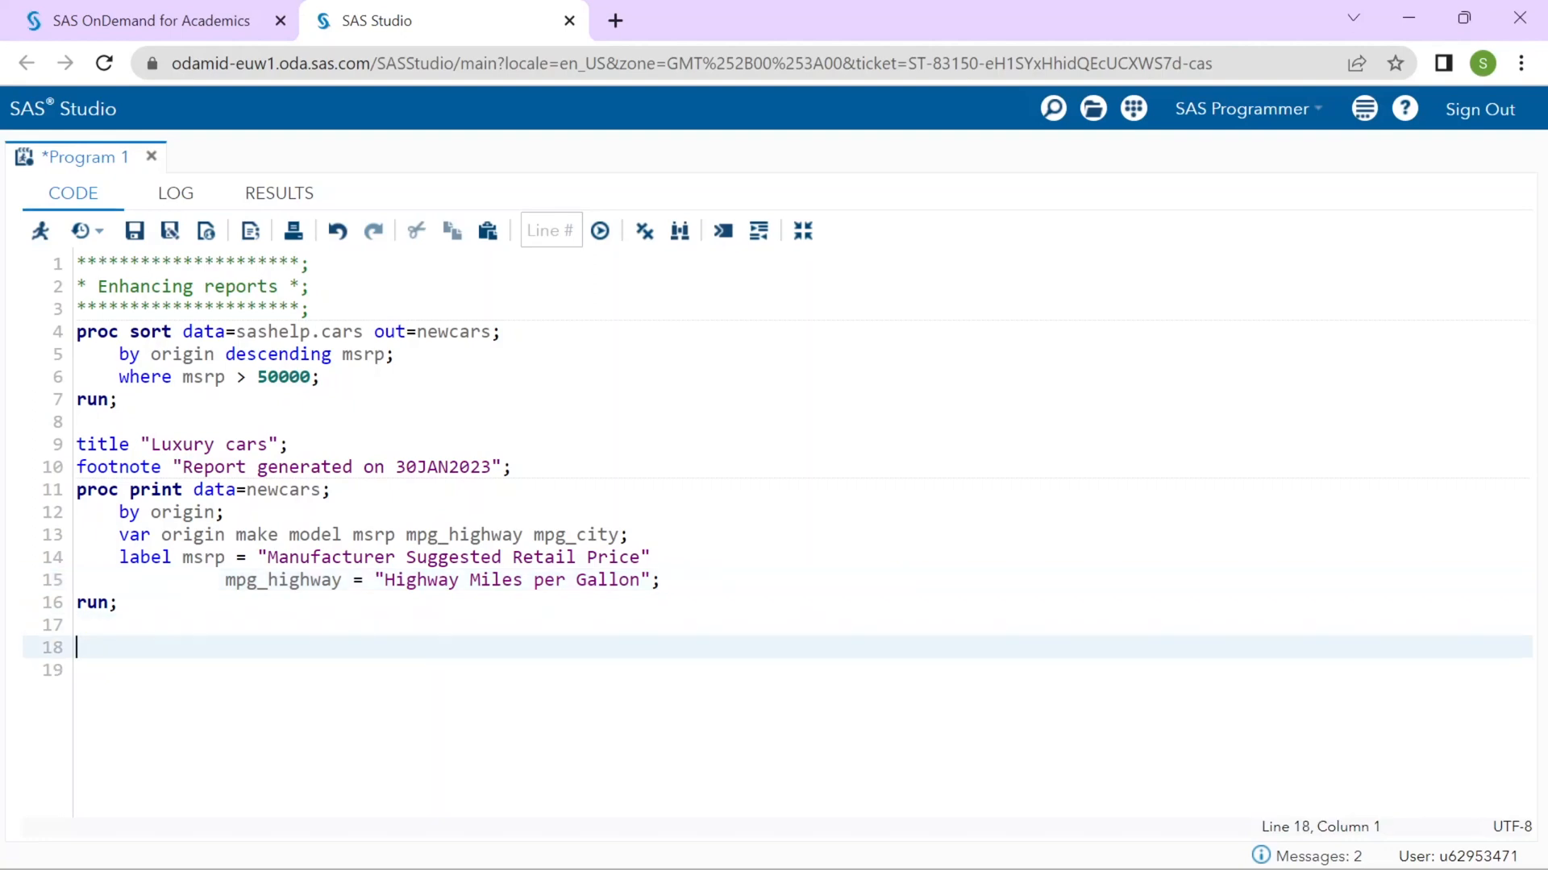
Add empty title; and footnote; statements after run to clear both.
type("title;")
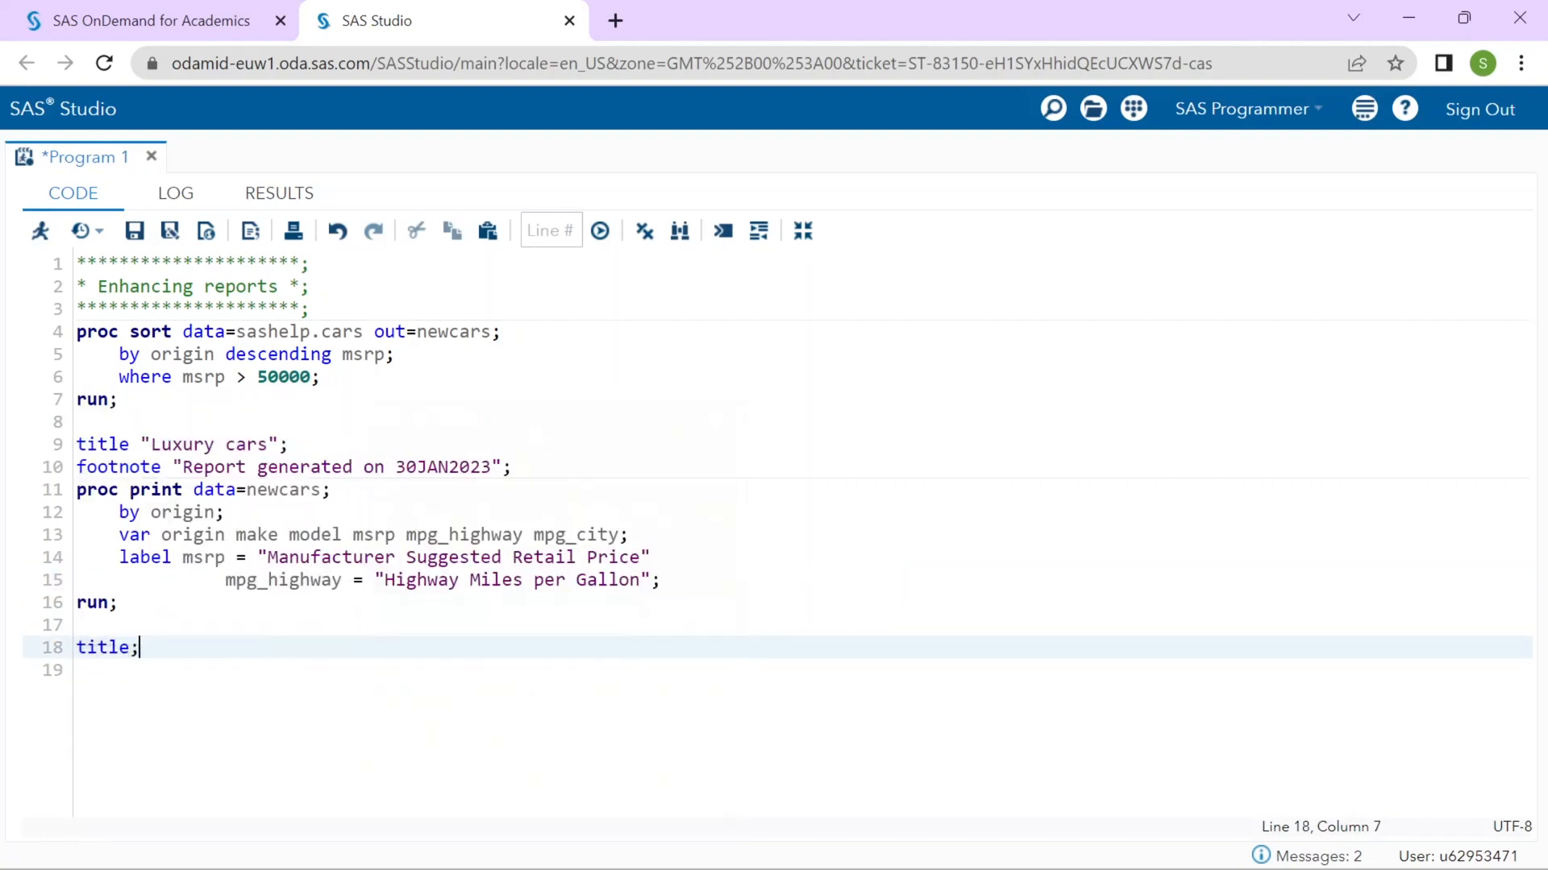
type("footnote;")
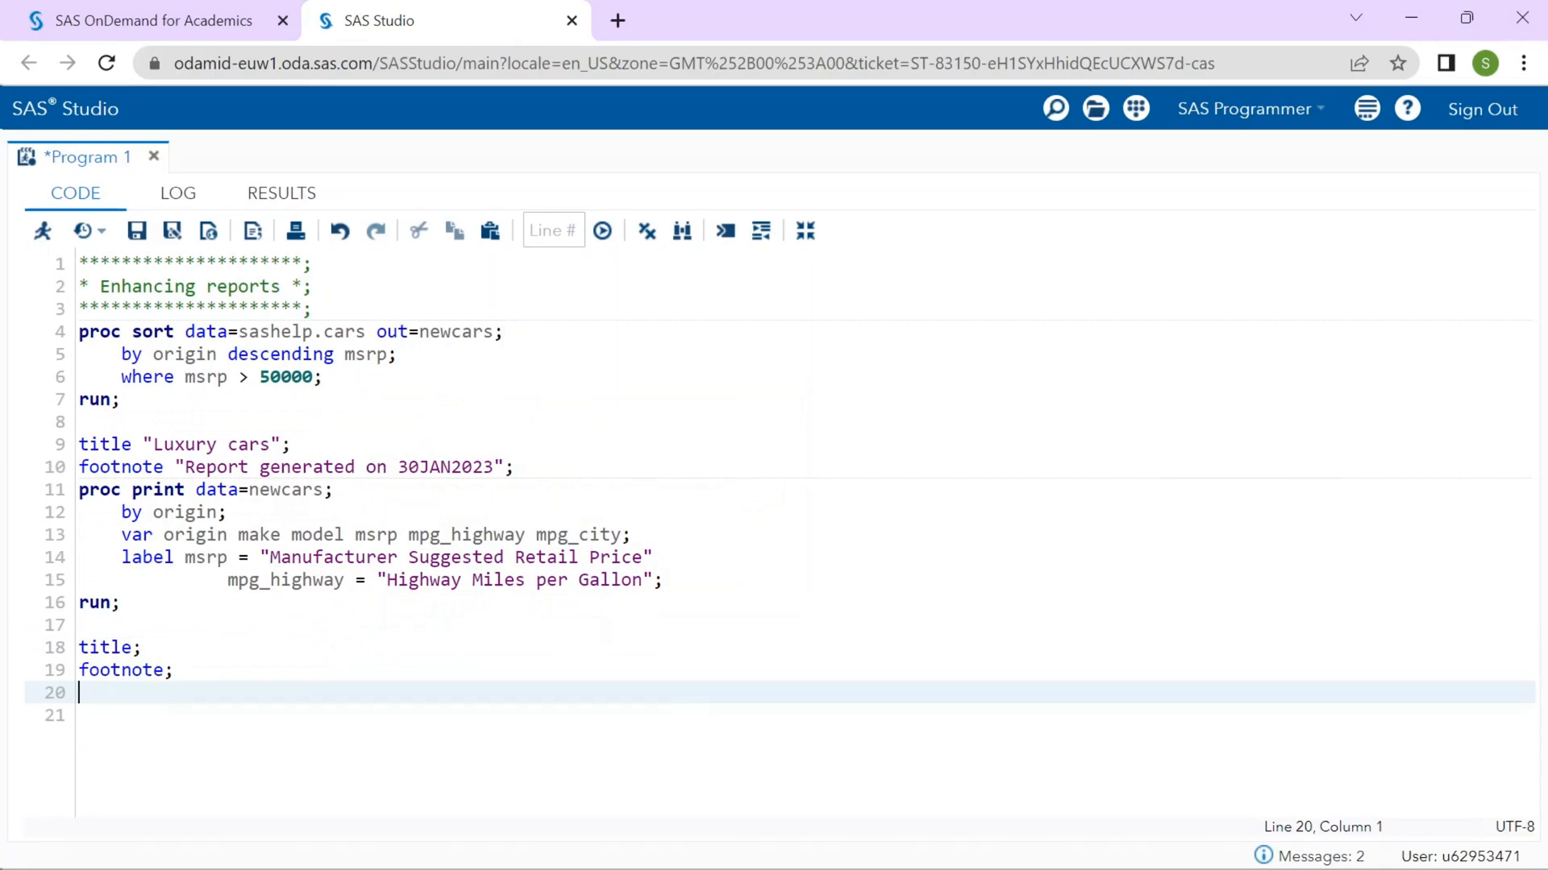
Run the program, review the log notes showing 52 observations, and view the Luxury cars results.
left_click(601, 230)
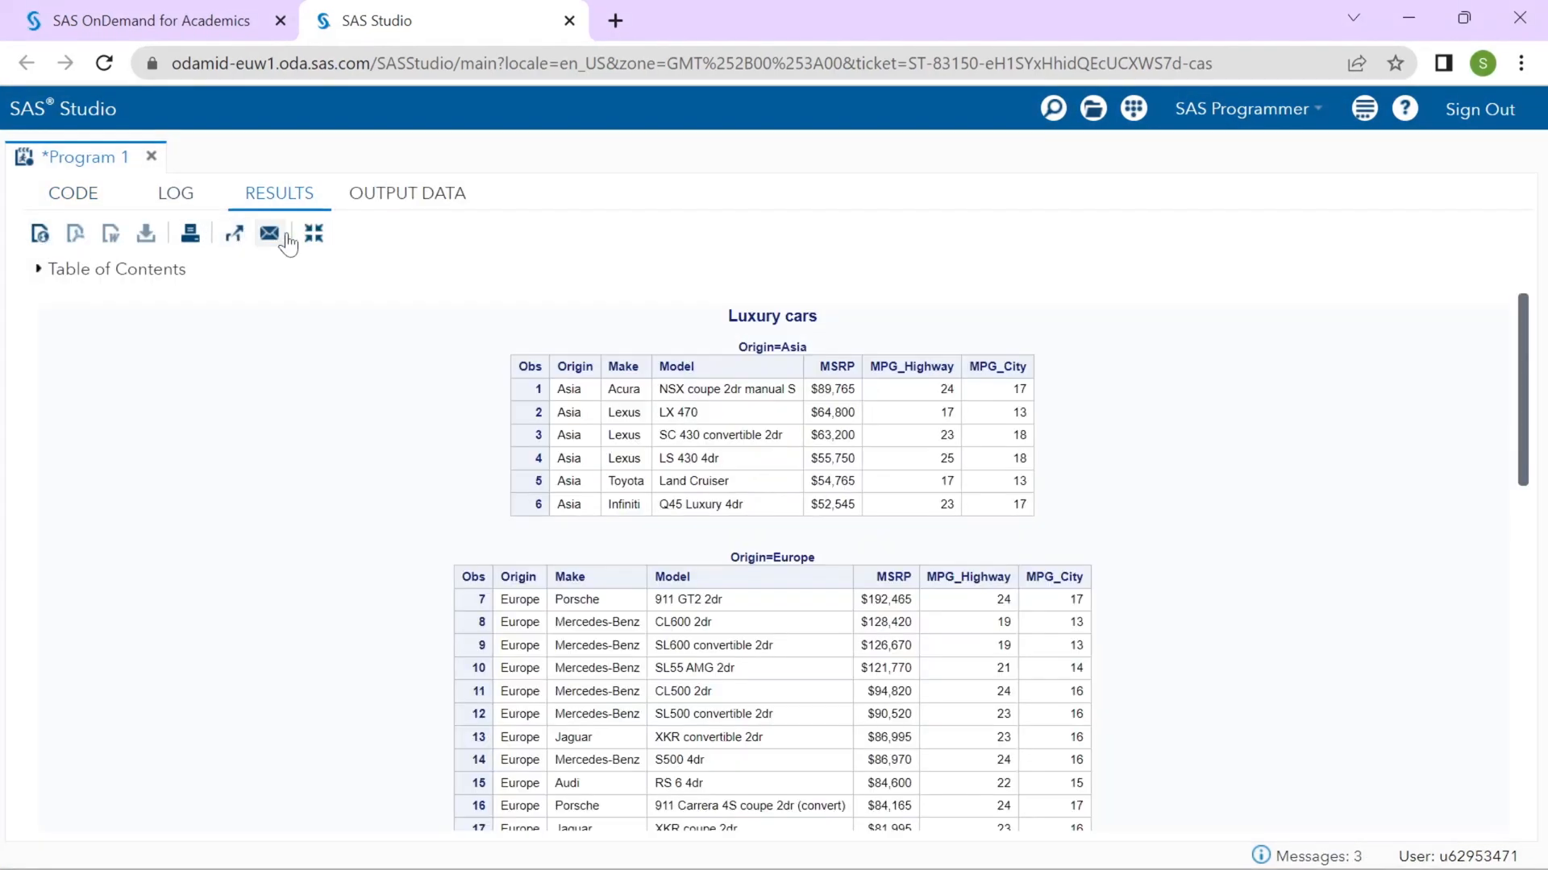
mouse_move(314, 234)
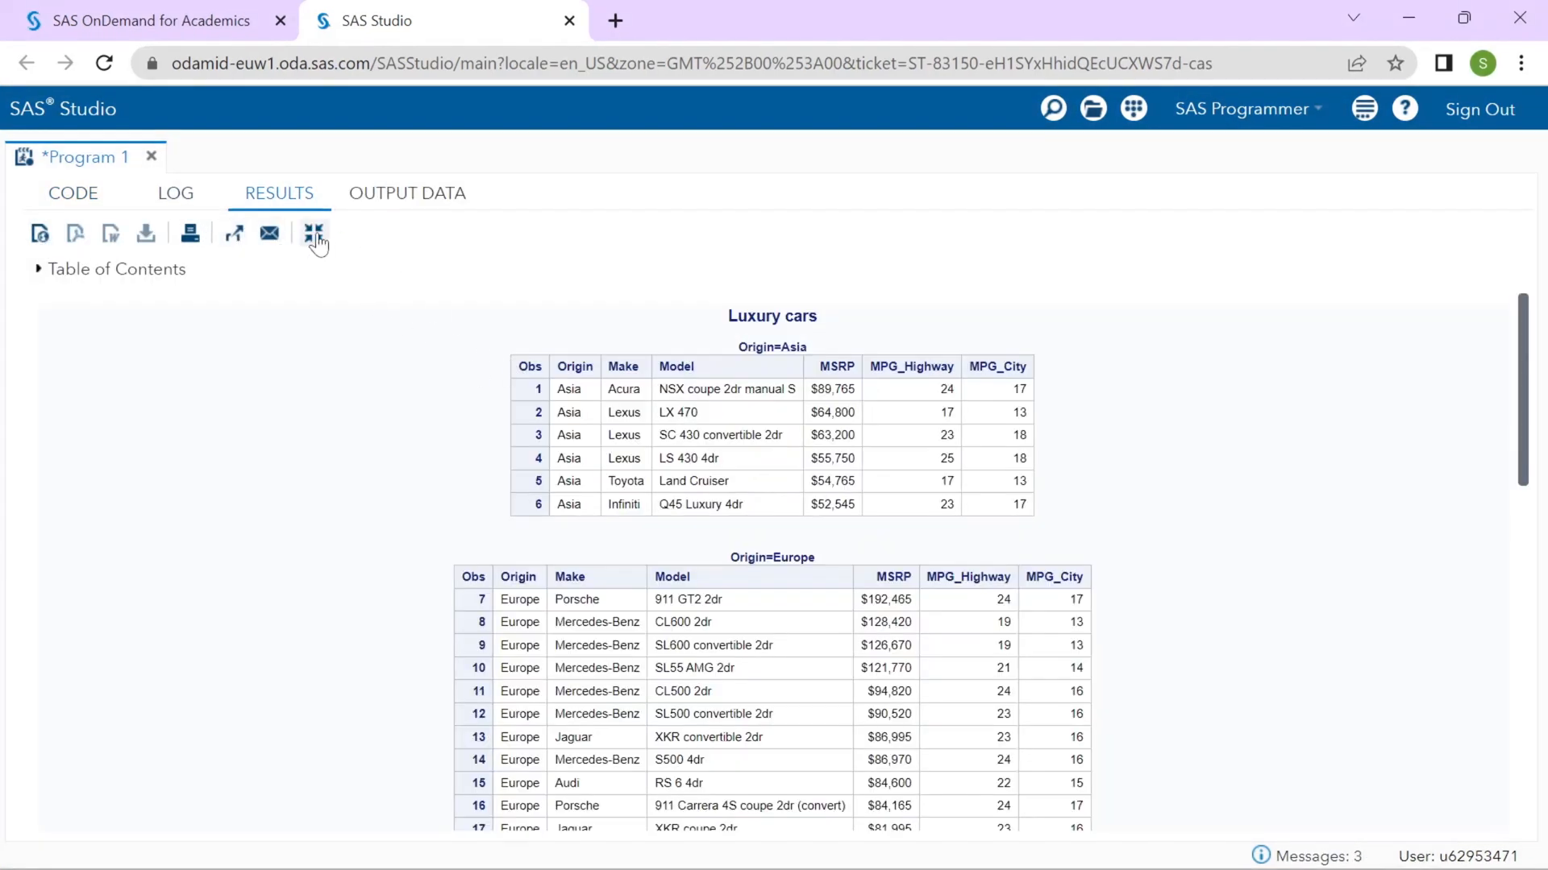
left_click(174, 192)
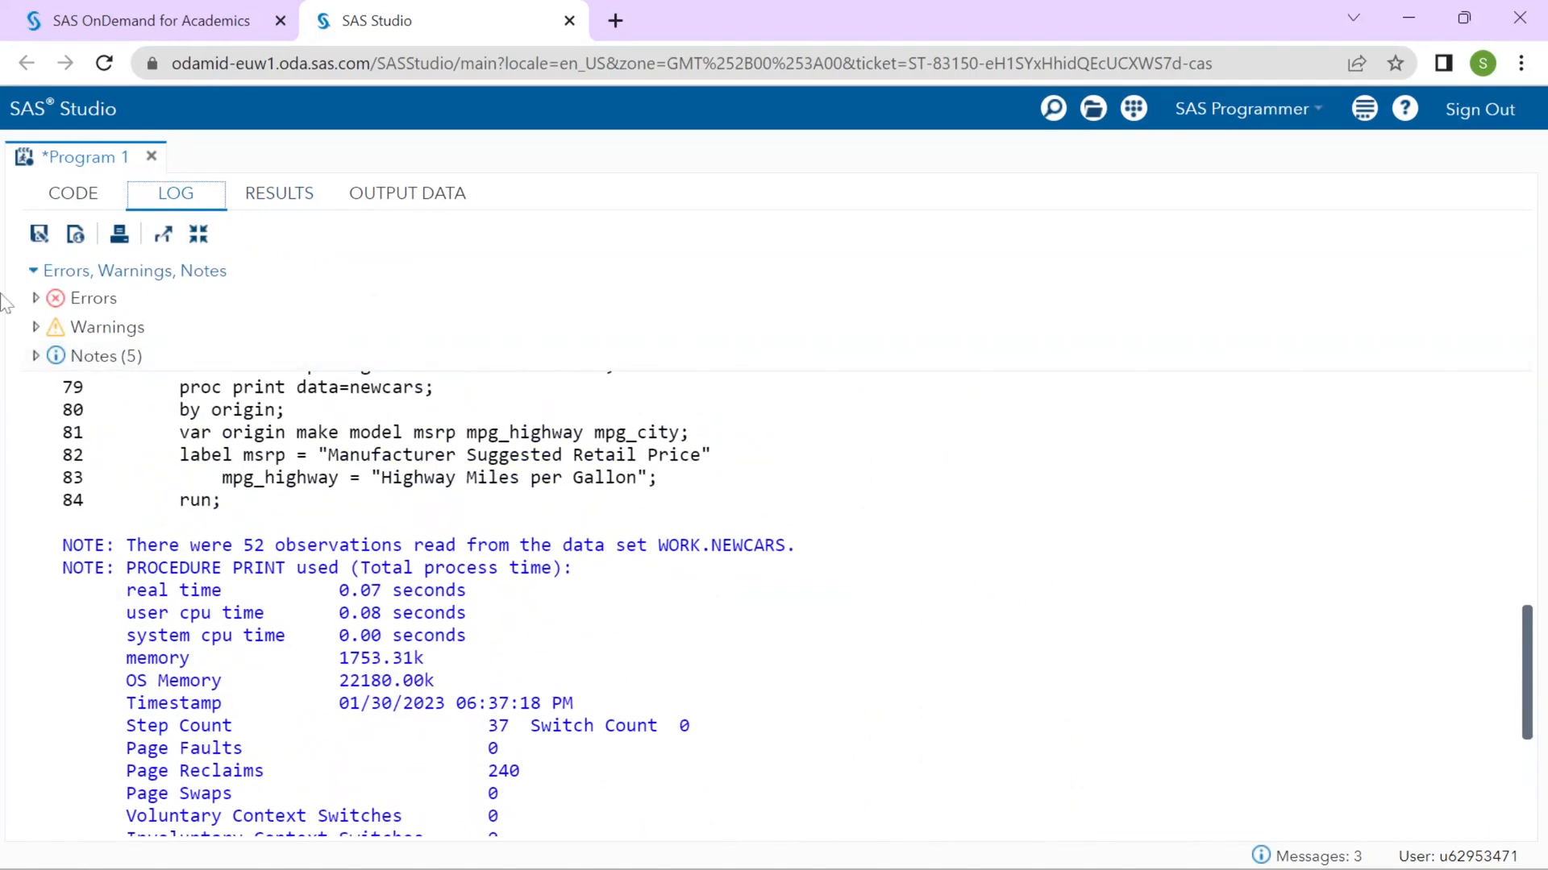
left_click(103, 356)
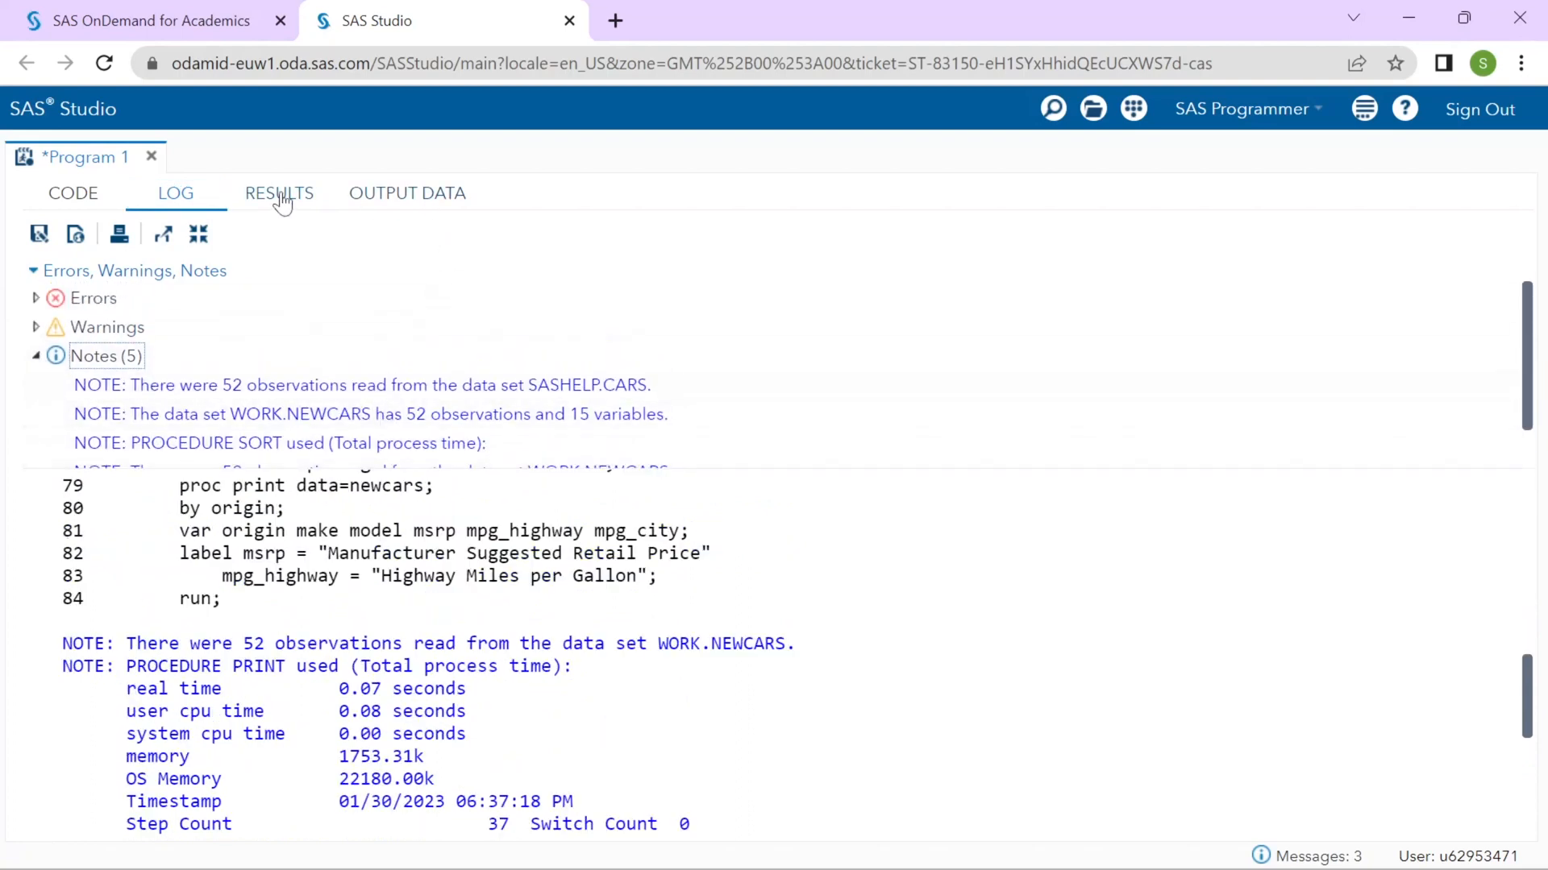
left_click(279, 192)
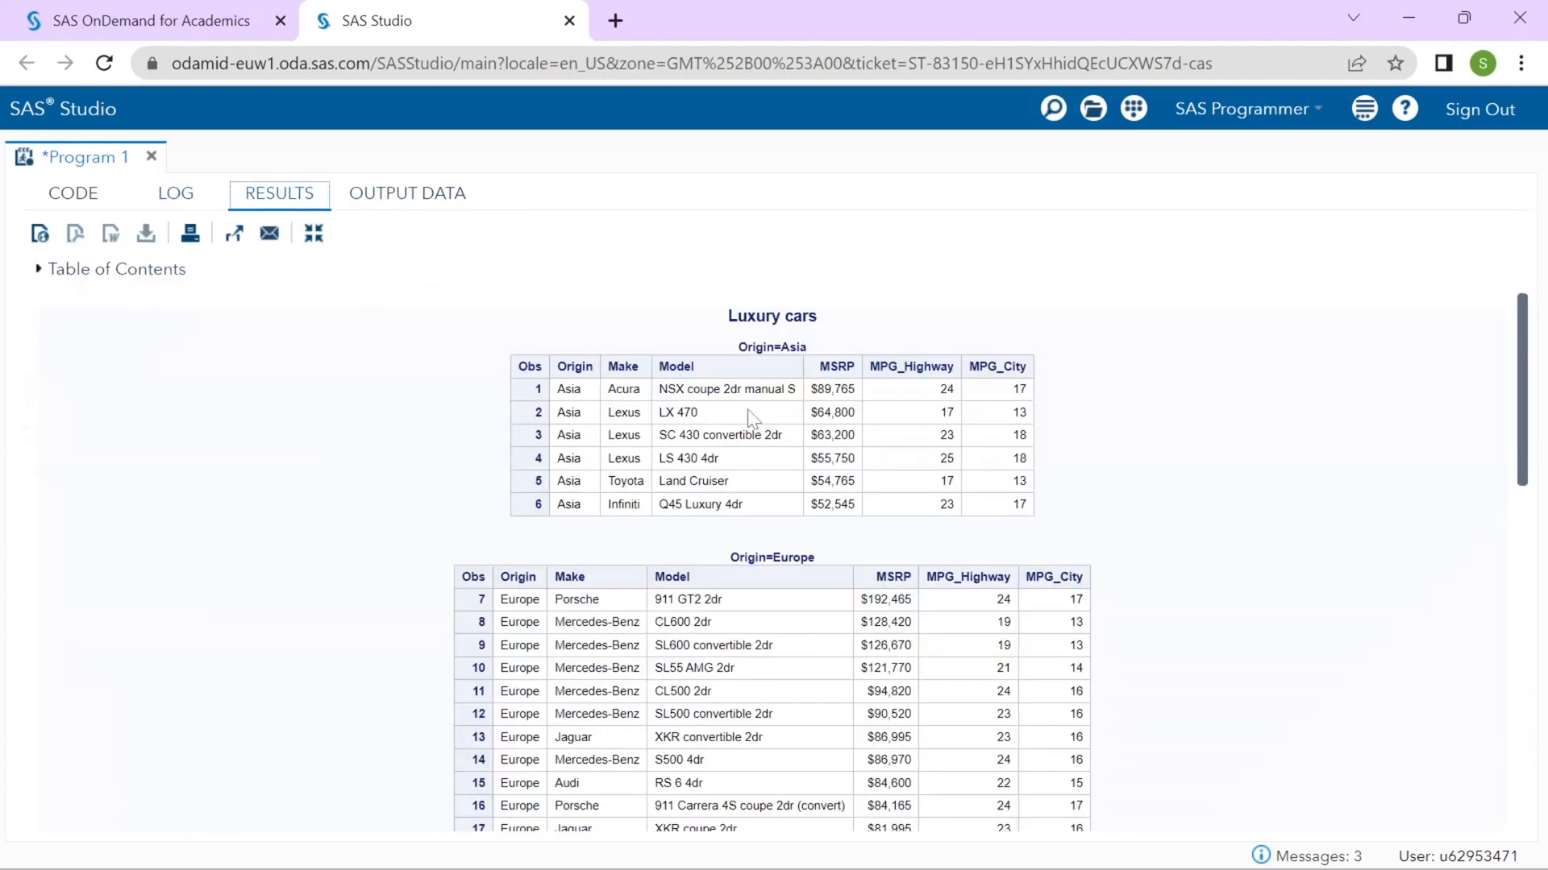
Examine the report's MSRP values and Obs column, then return to the program code.
scroll("down", 3)
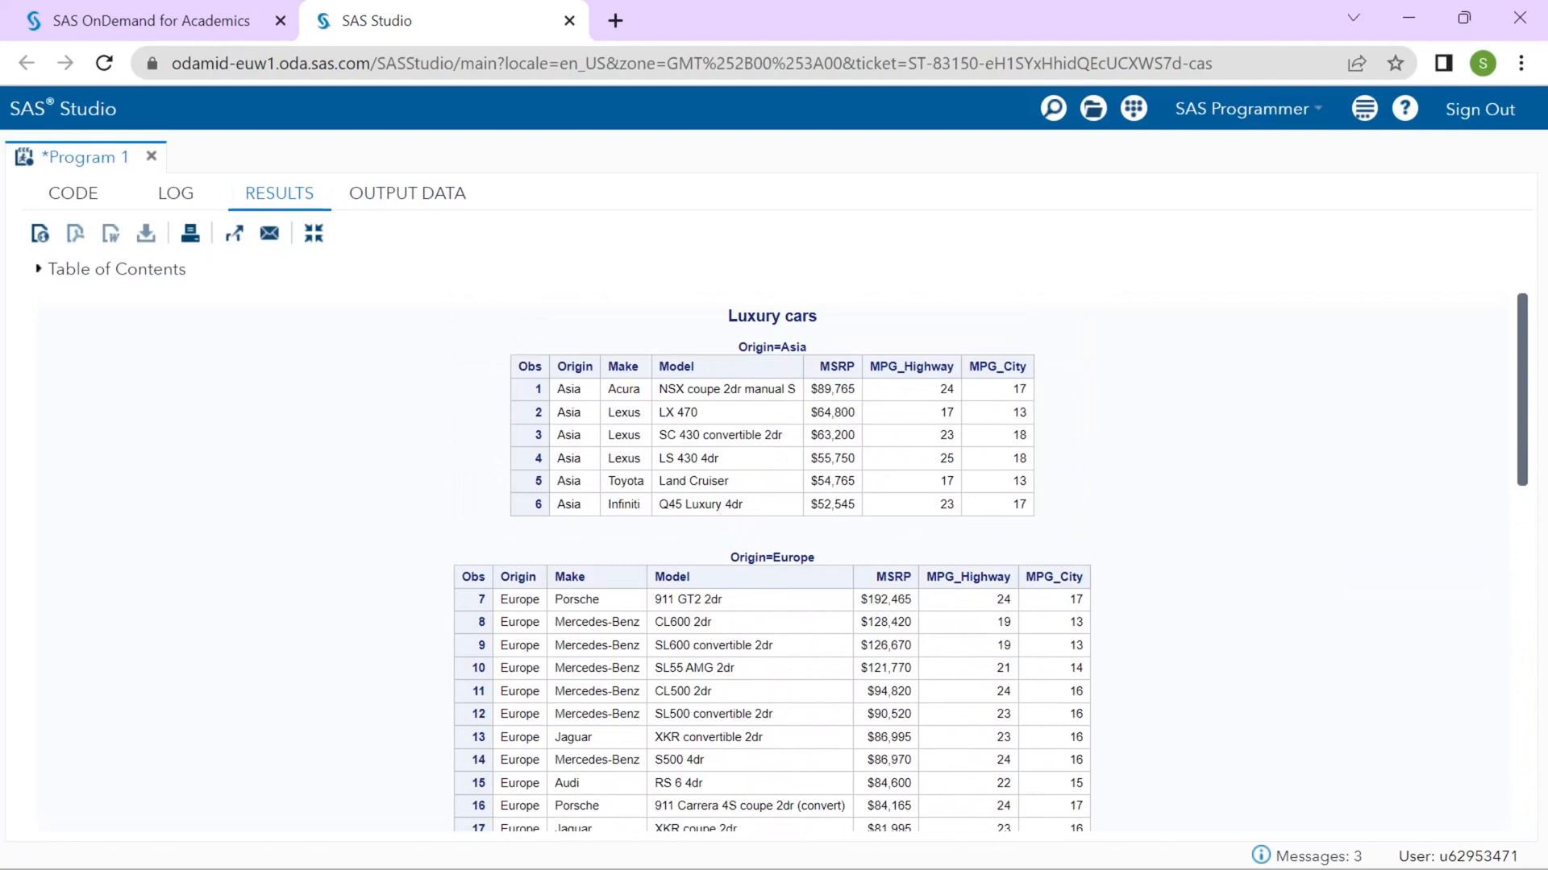
double_click(772, 556)
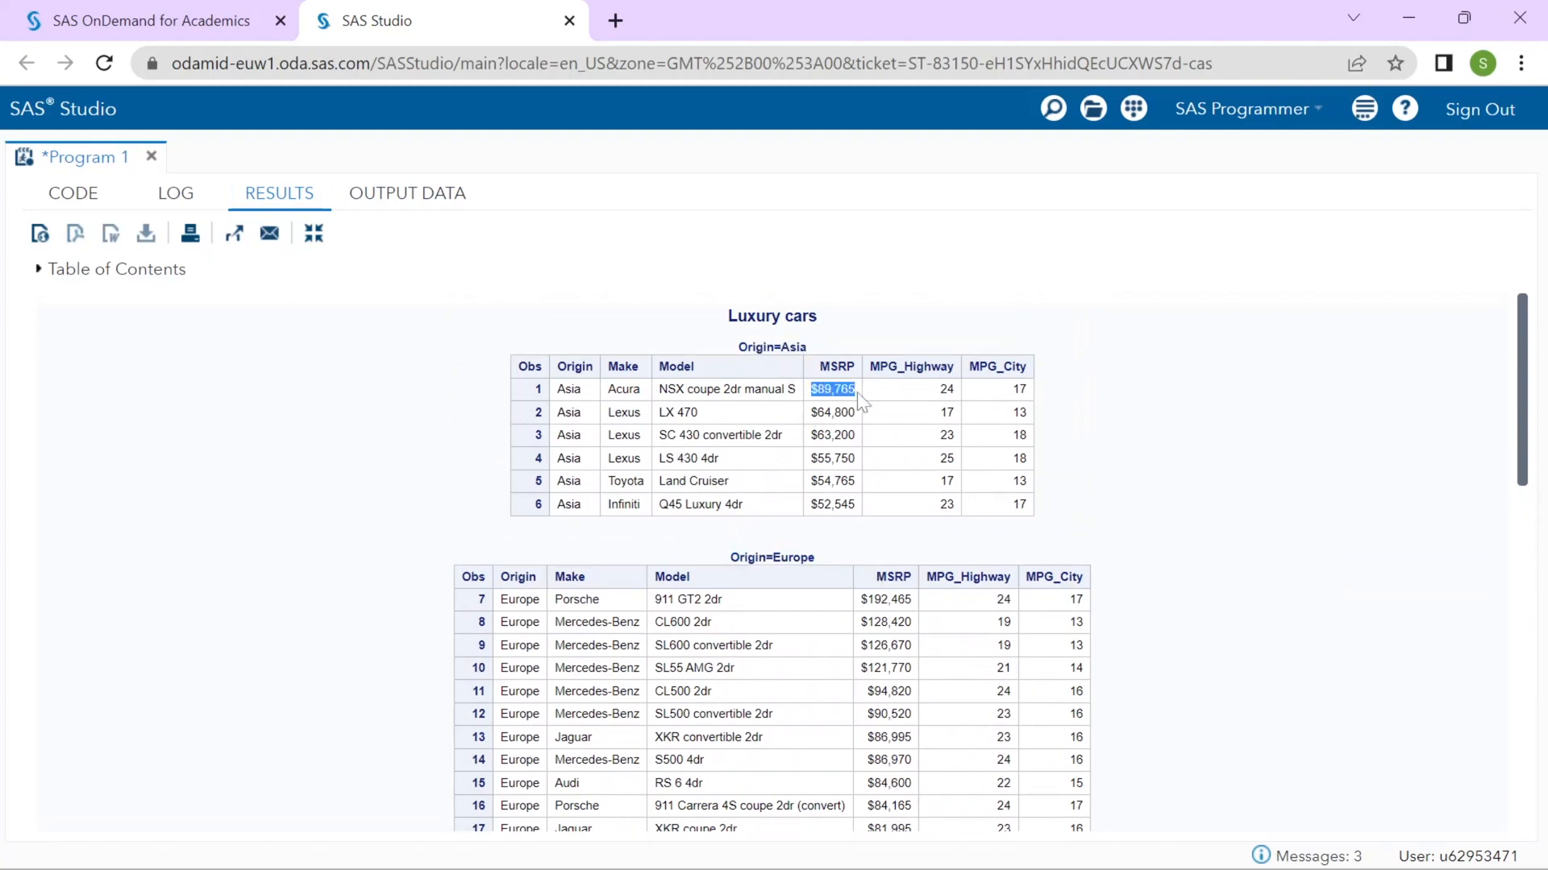
left_click(586, 543)
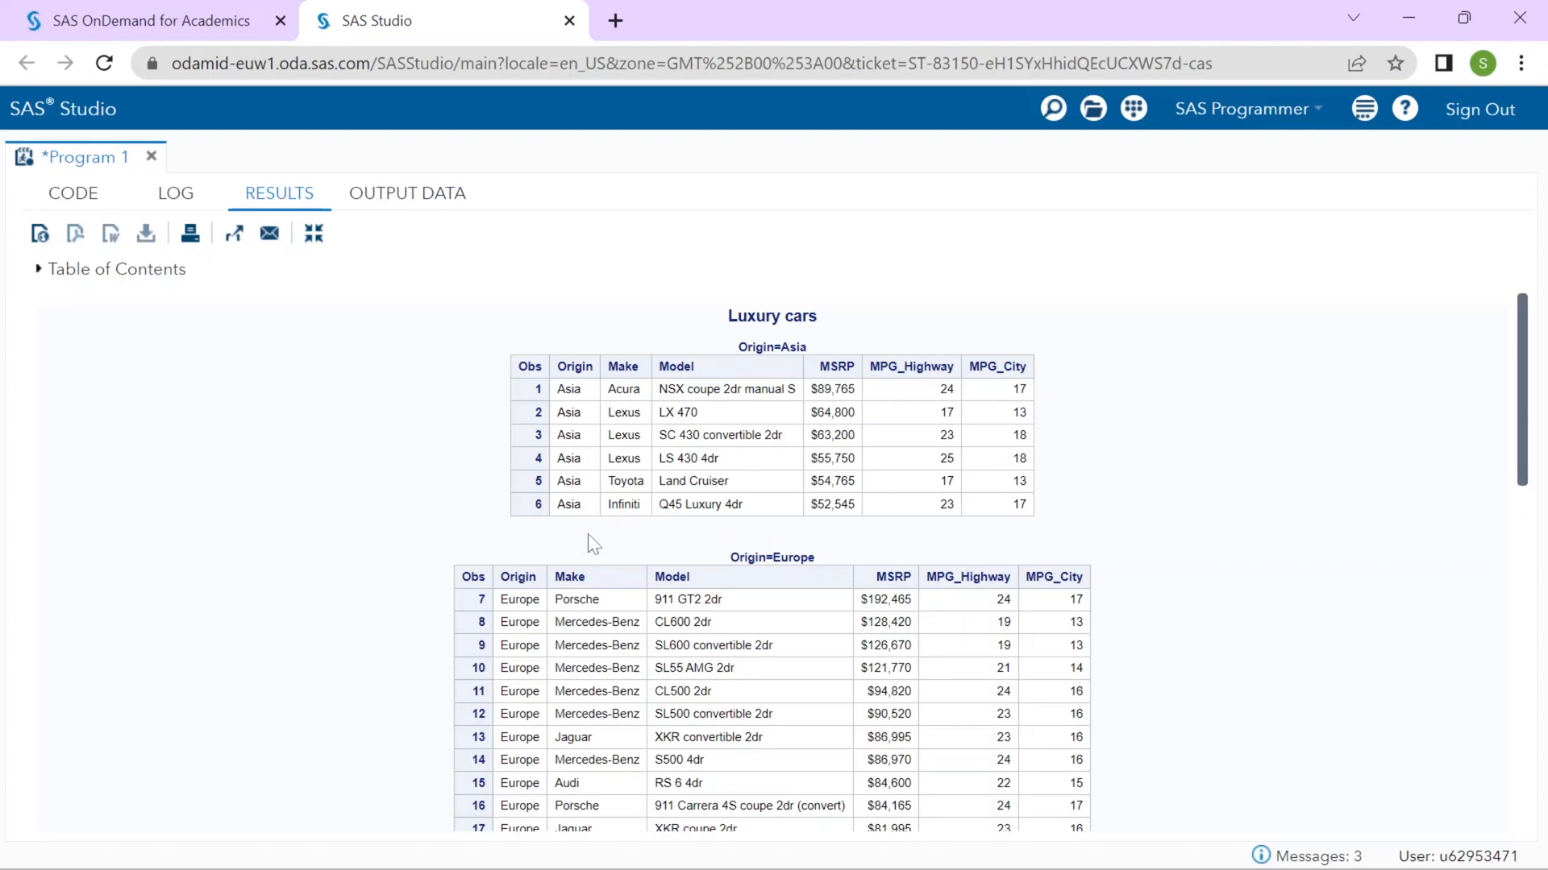
mouse_move(590, 539)
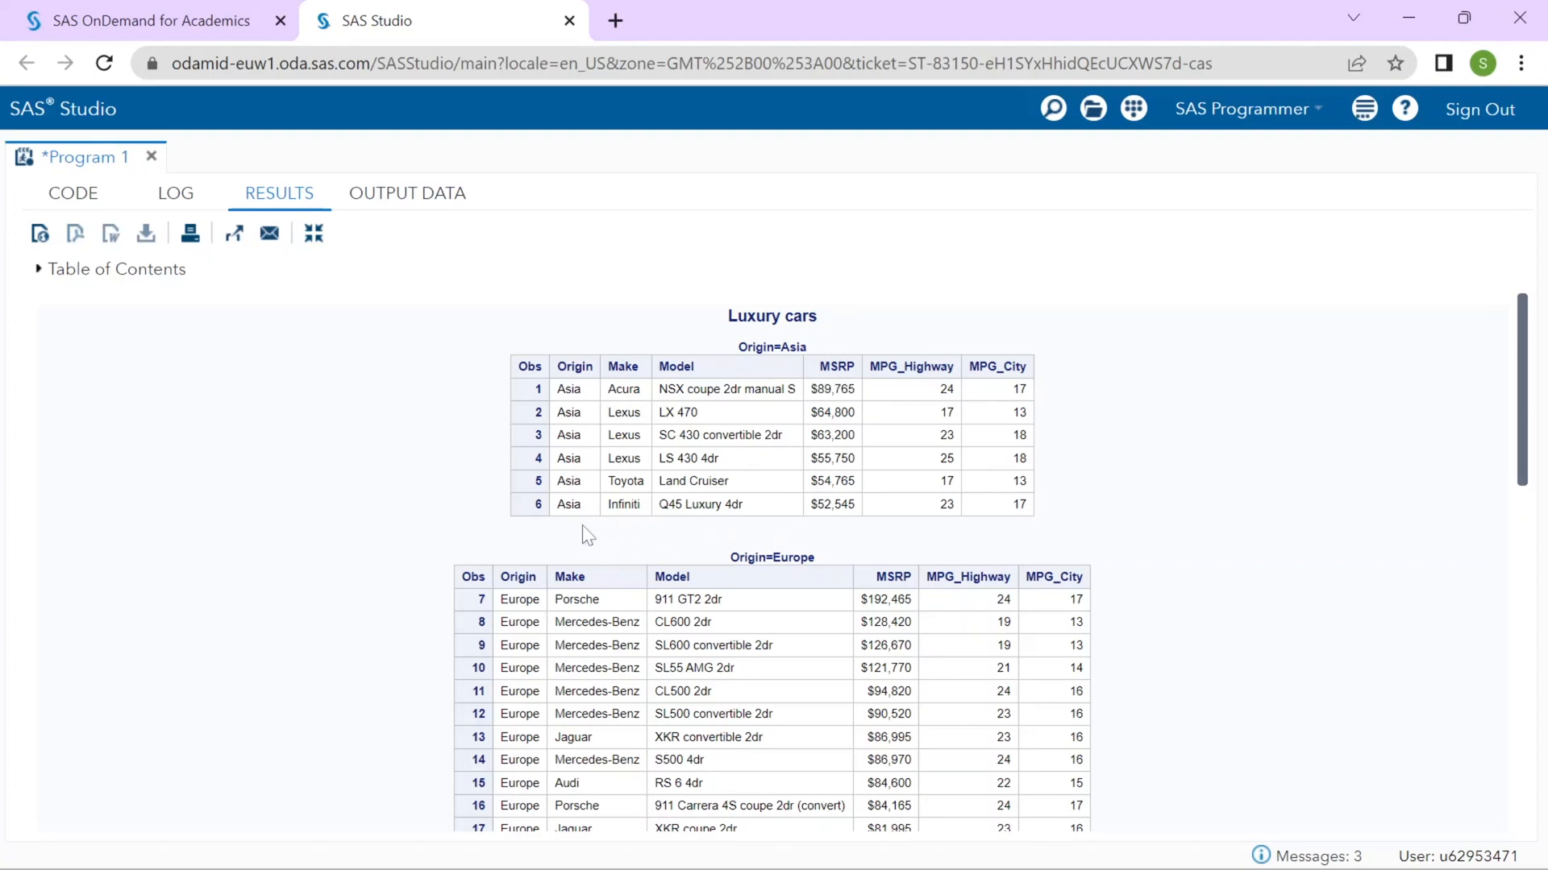
mouse_move(441, 461)
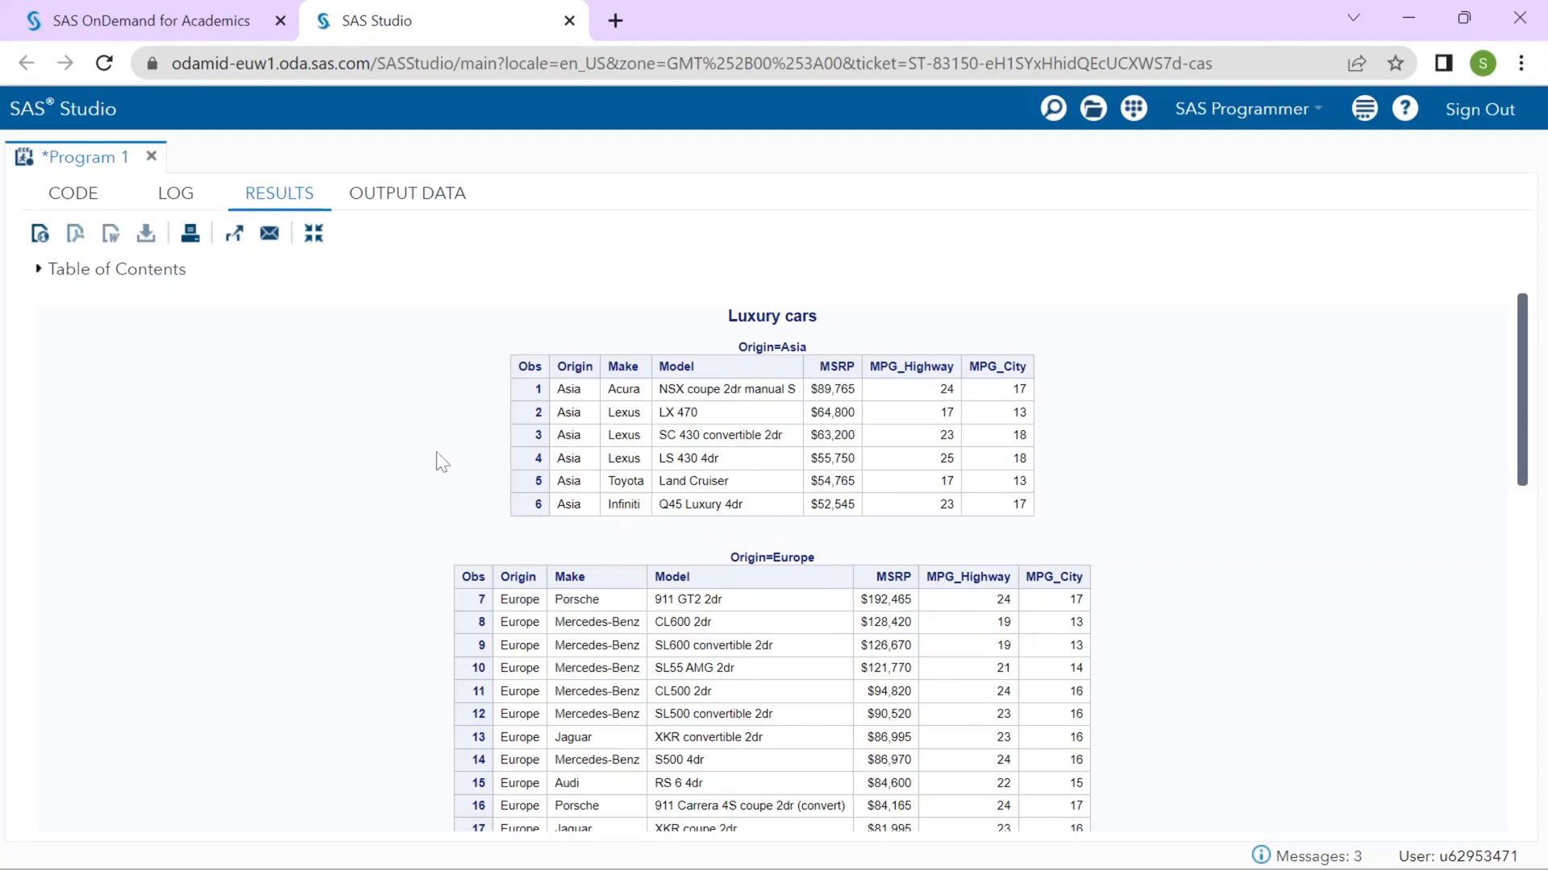
mouse_move(519, 373)
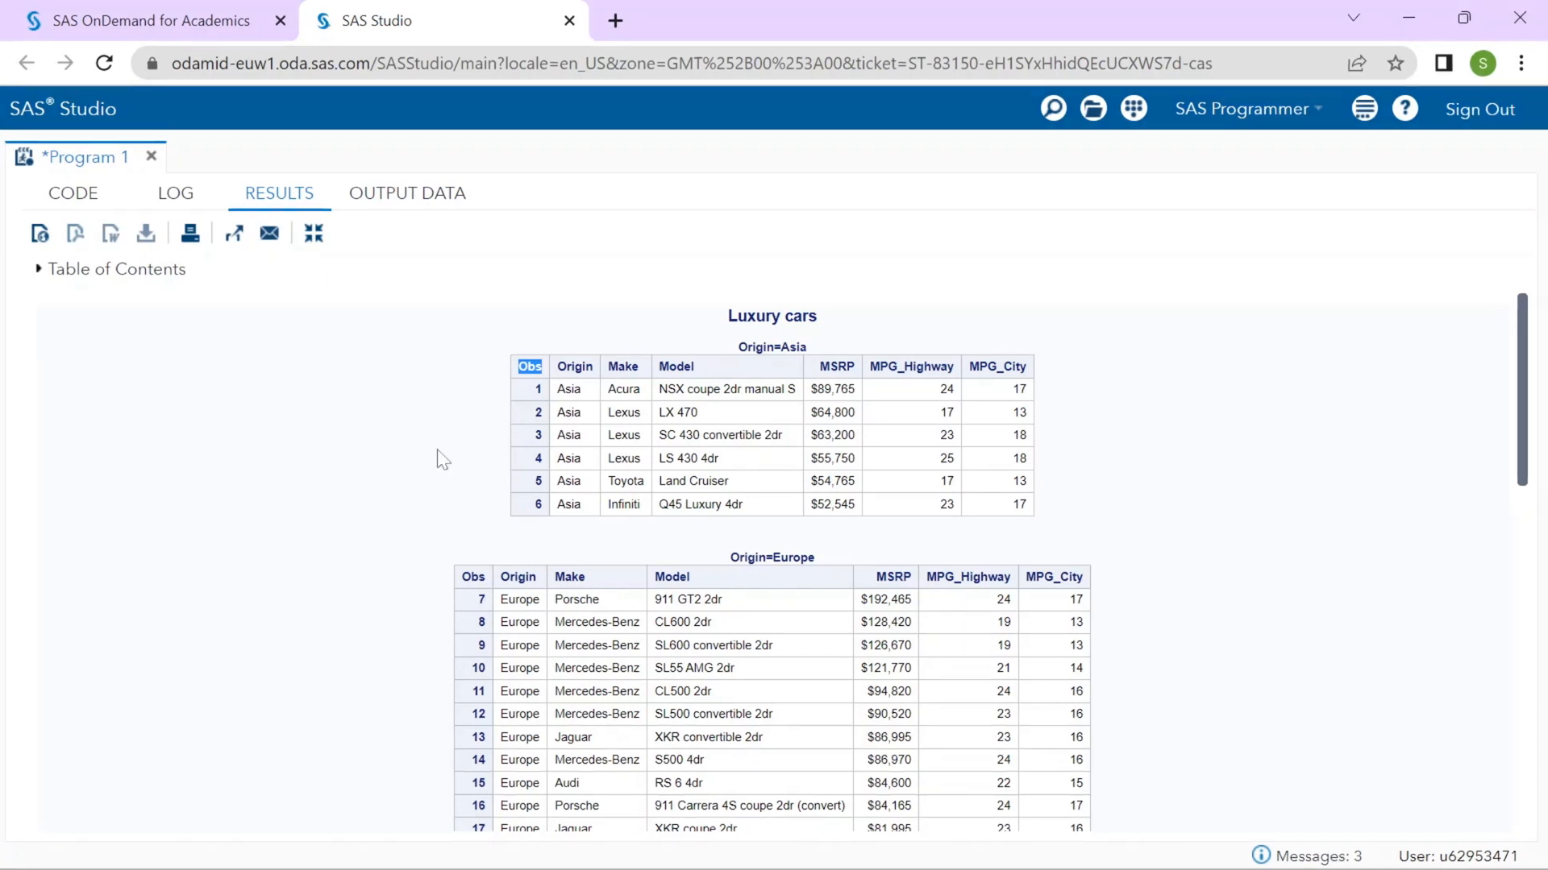
mouse_move(445, 451)
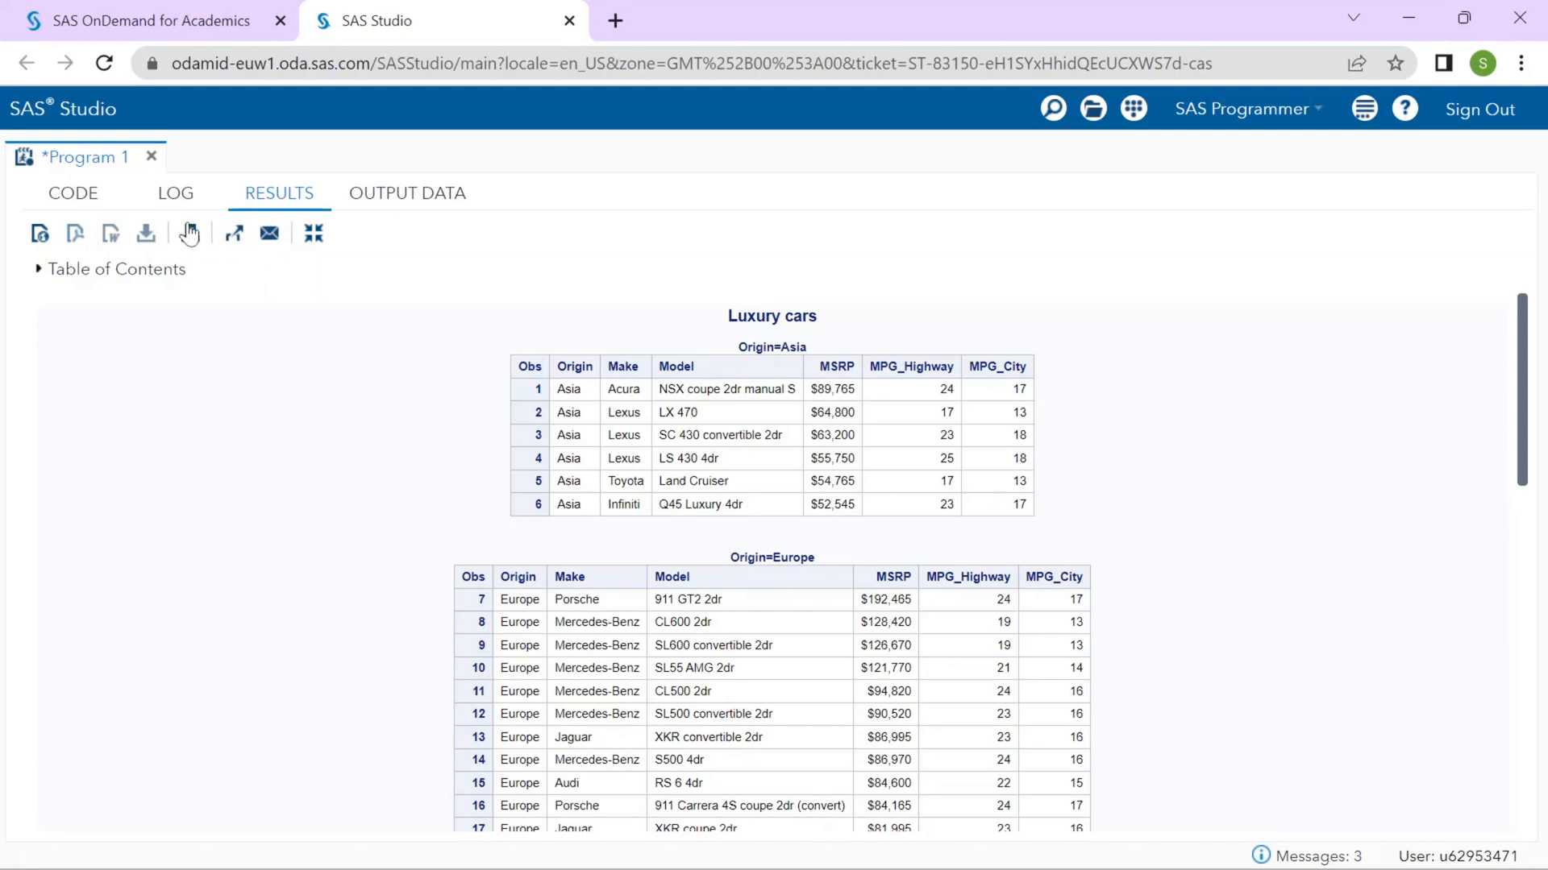
left_click(72, 192)
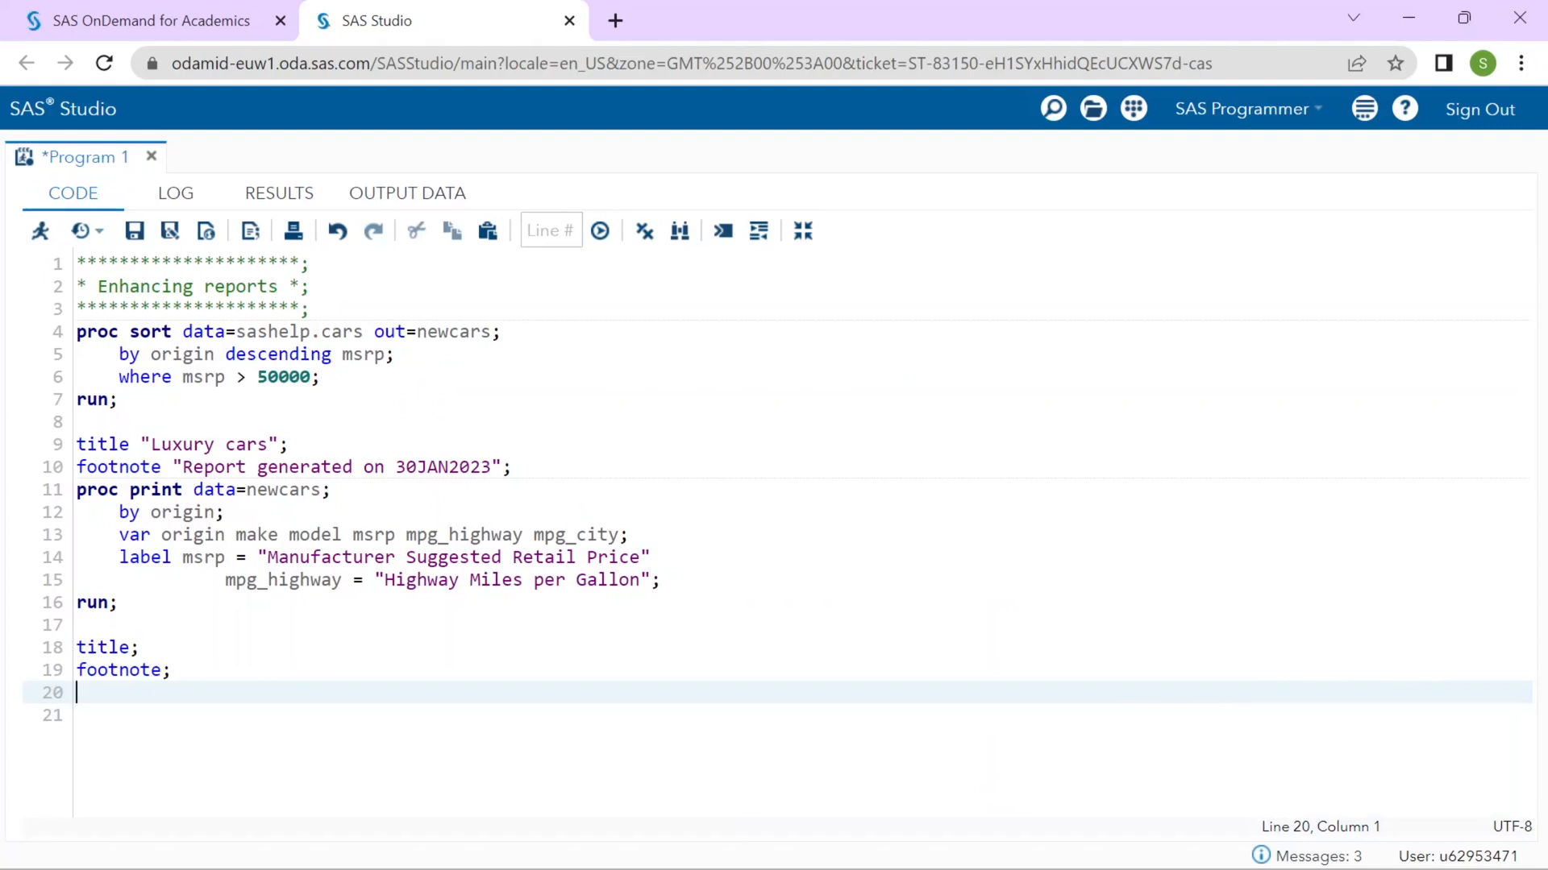
Add the label and noobs options to proc print and rerun the report.
type("label")
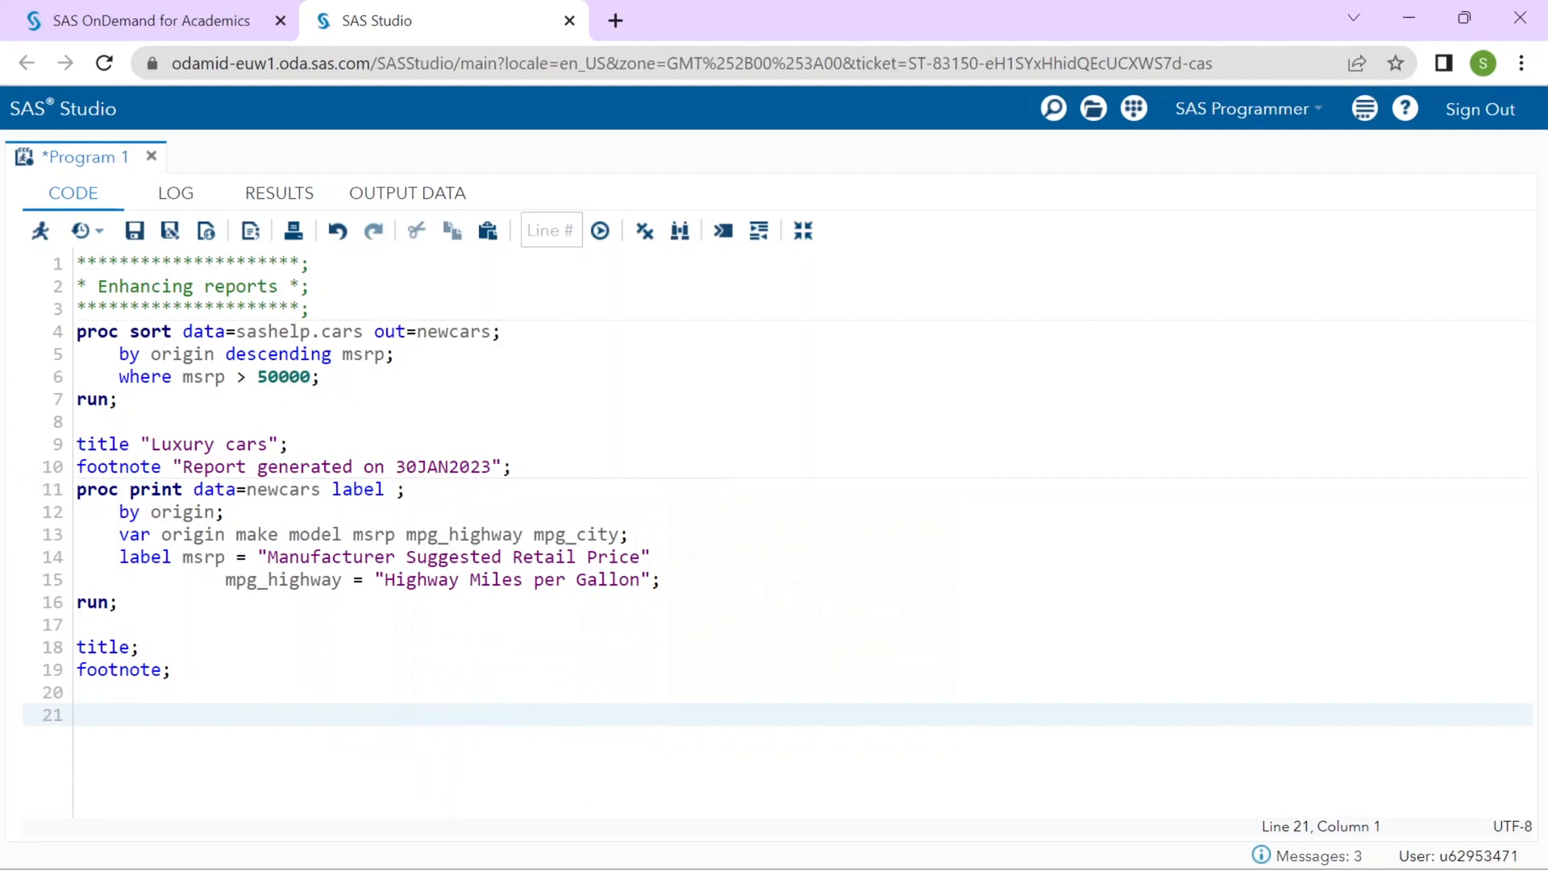
left_click(84, 714)
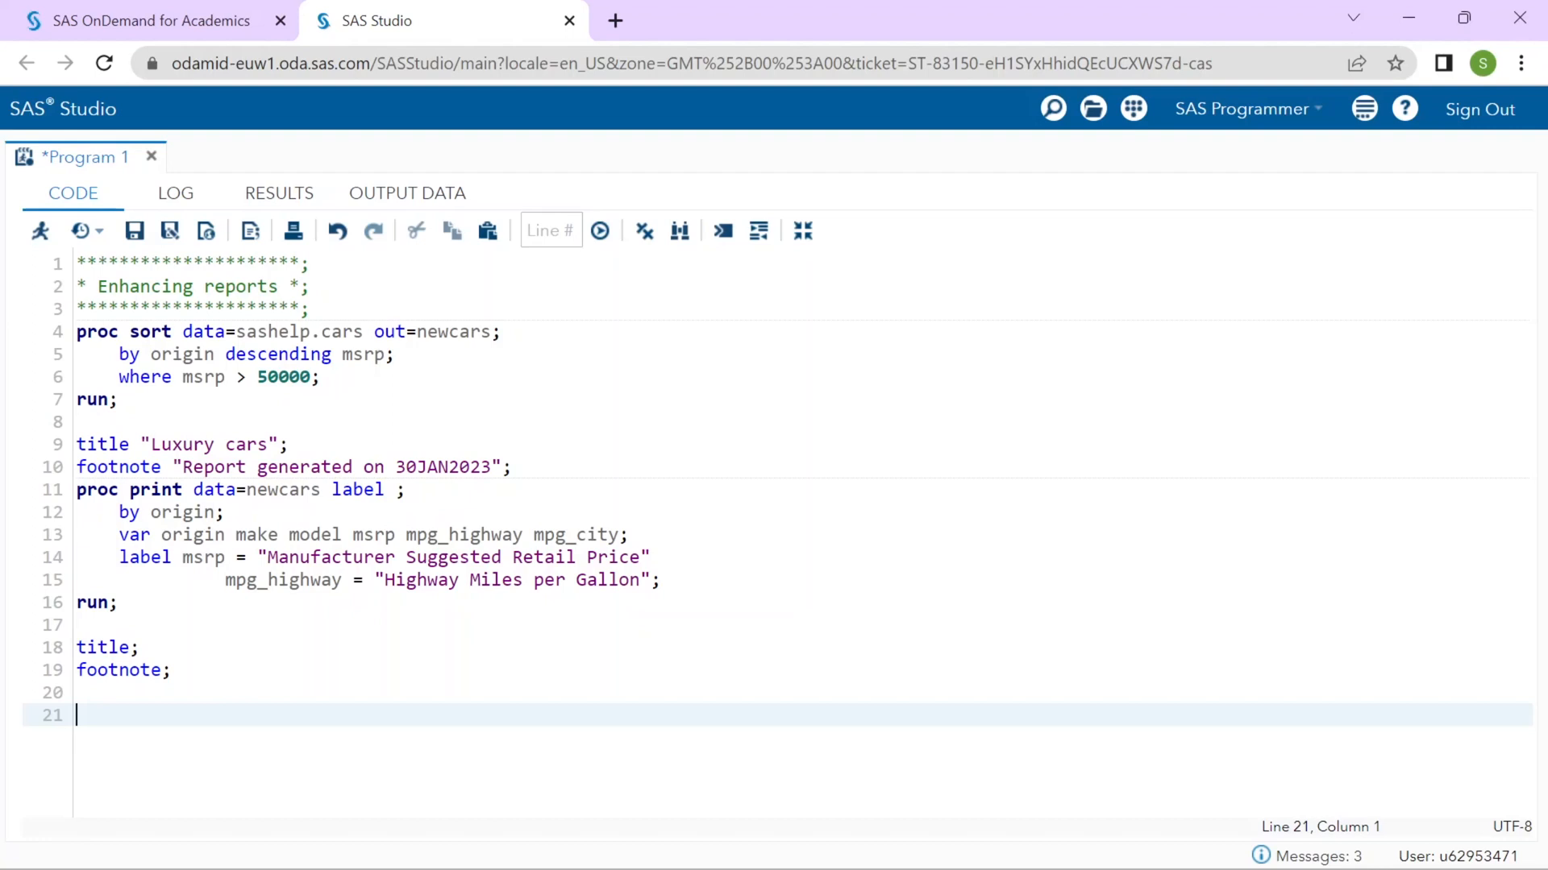
type("noobs")
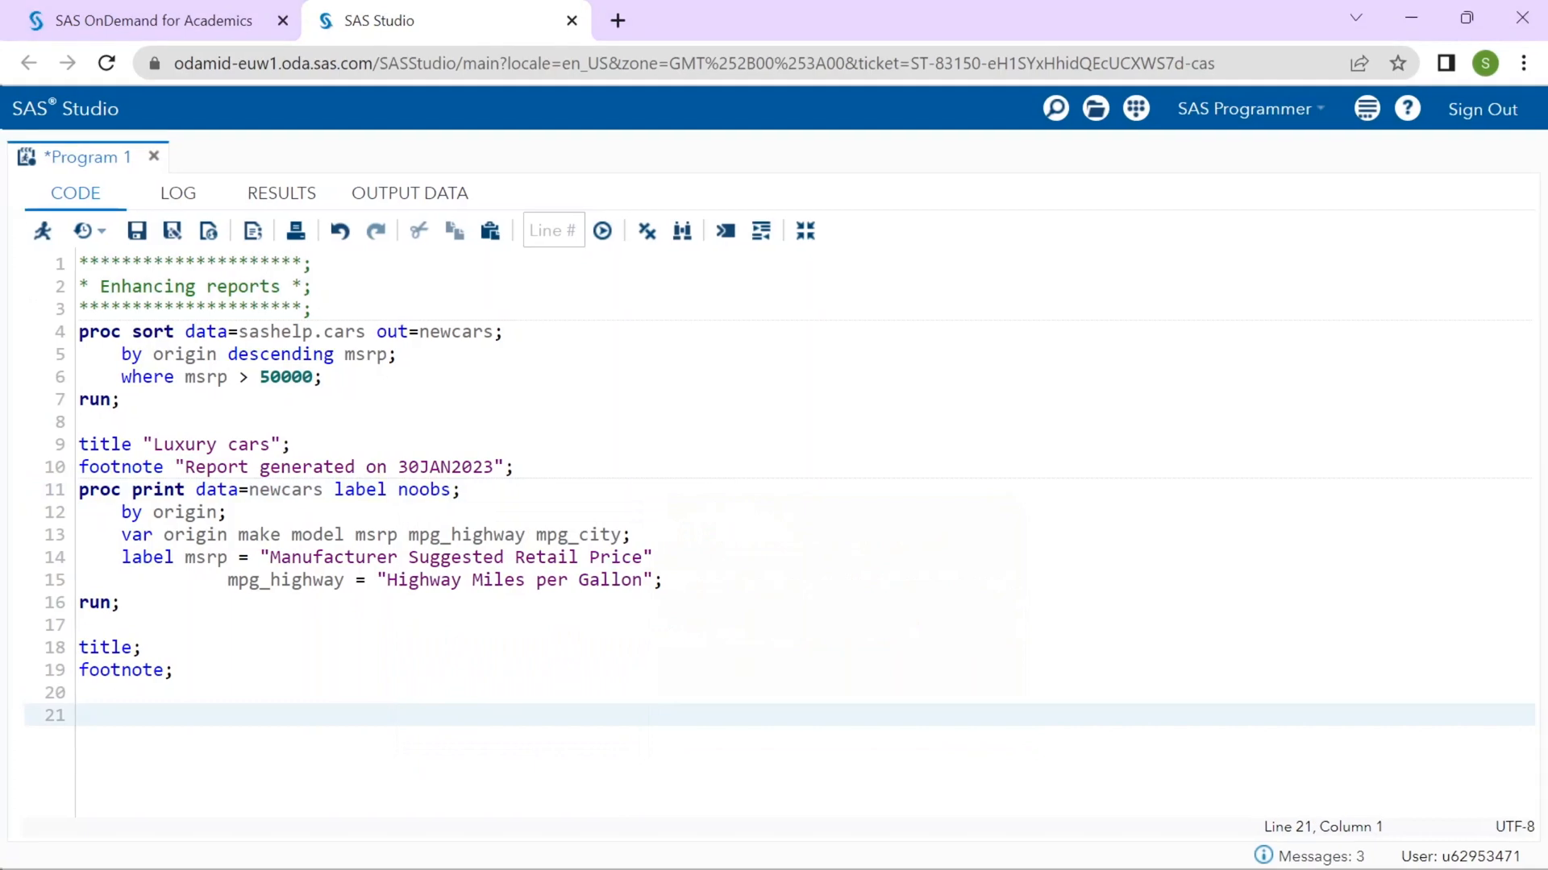
left_click(601, 230)
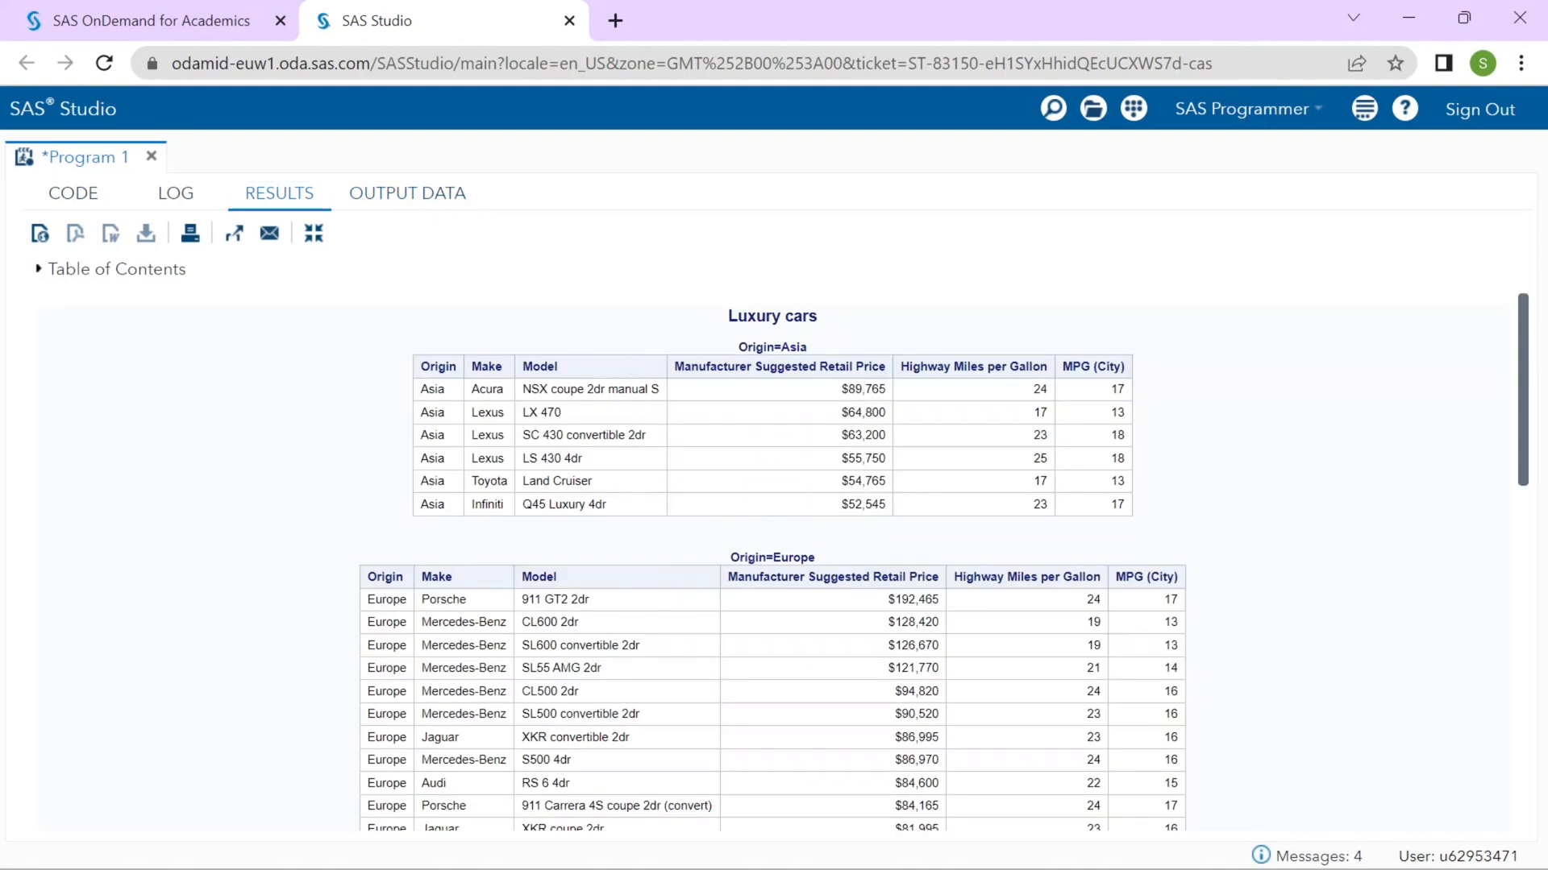
left_click_drag(674, 366, 1000, 366)
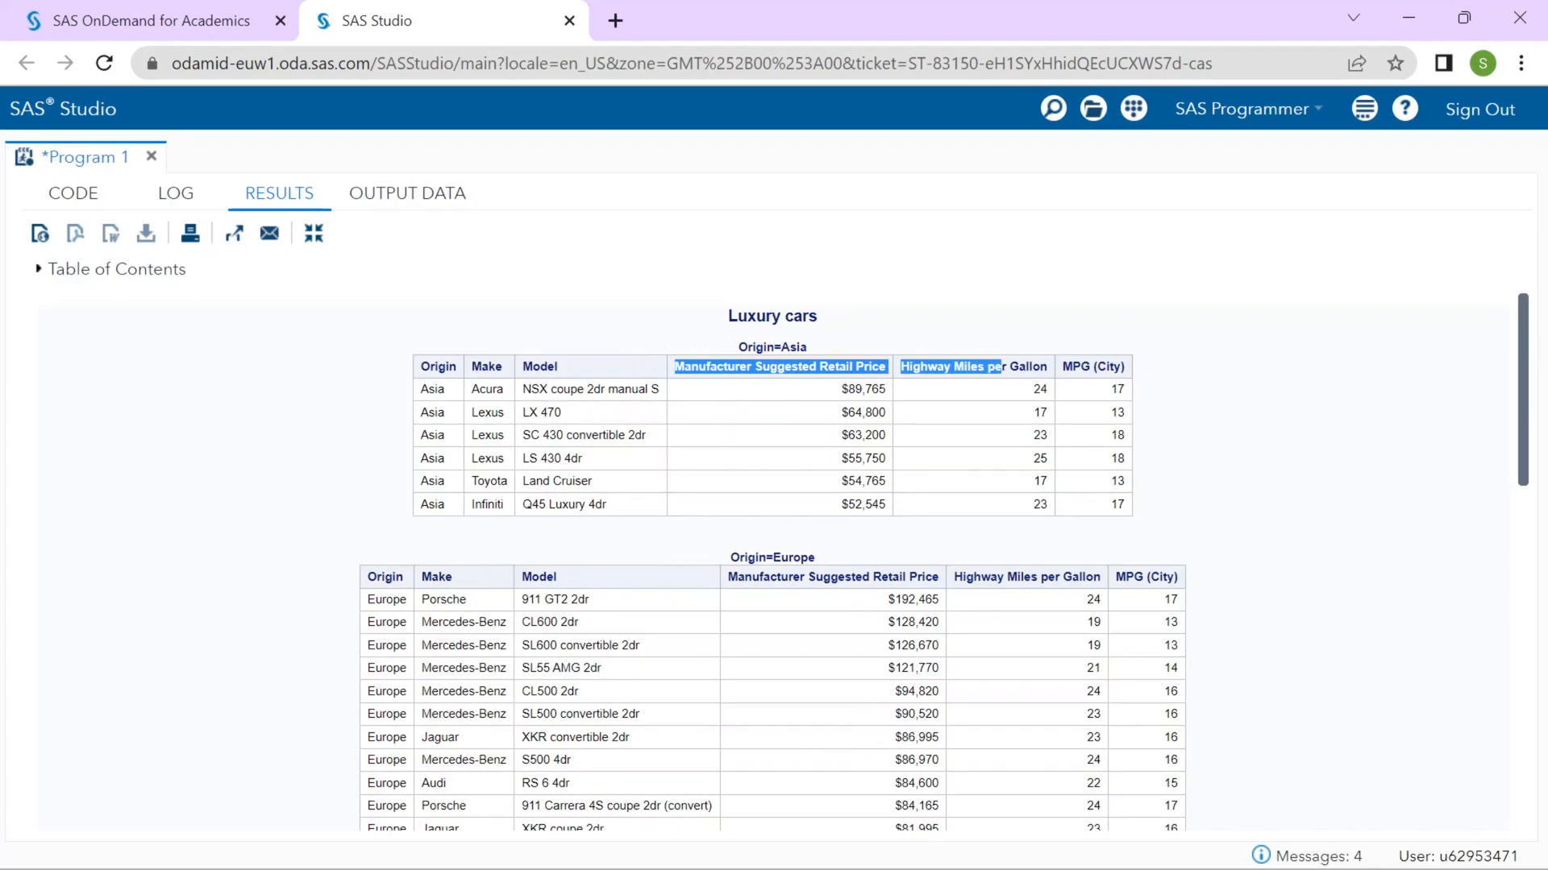